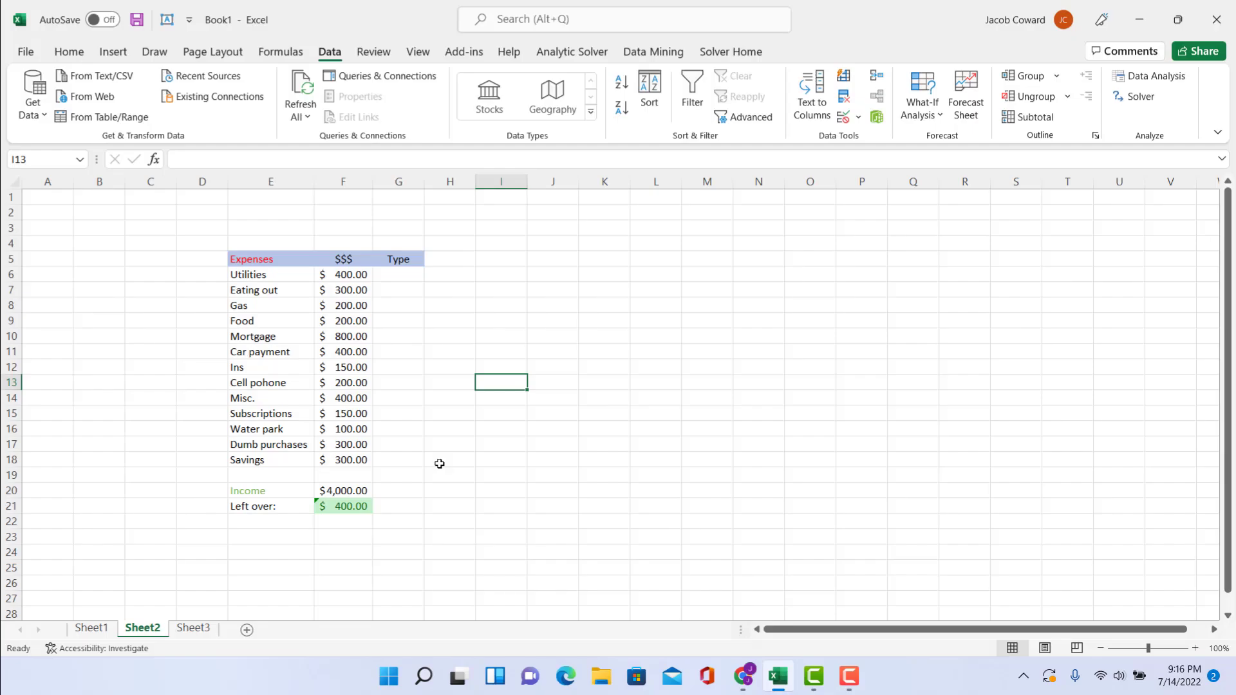
mouse_move(445, 459)
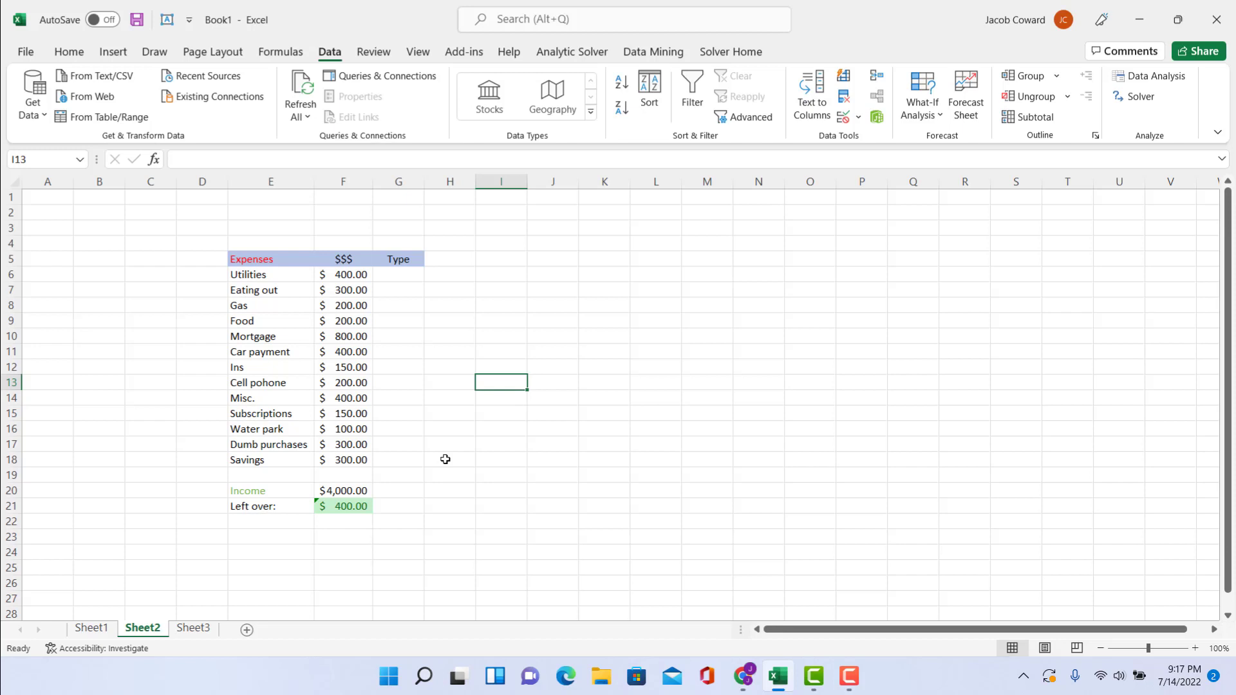
mouse_move(335, 529)
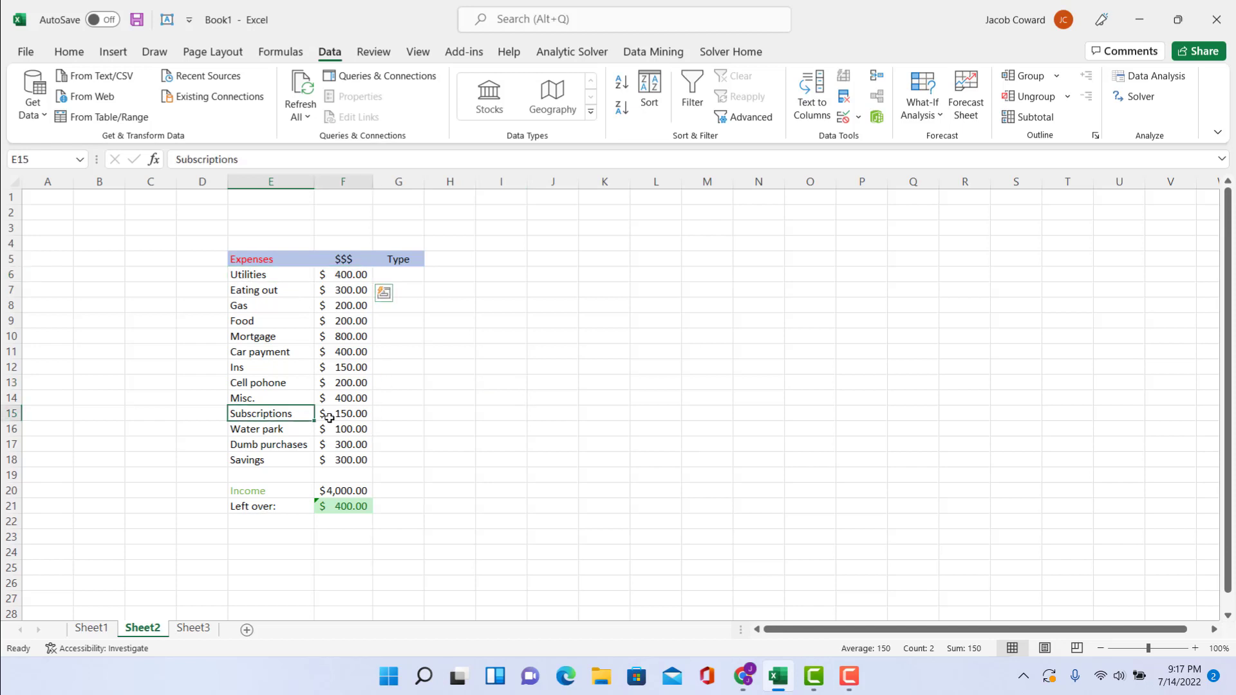
Review the Subscriptions and Water park entries and inspect the Left over formula.
click(342, 413)
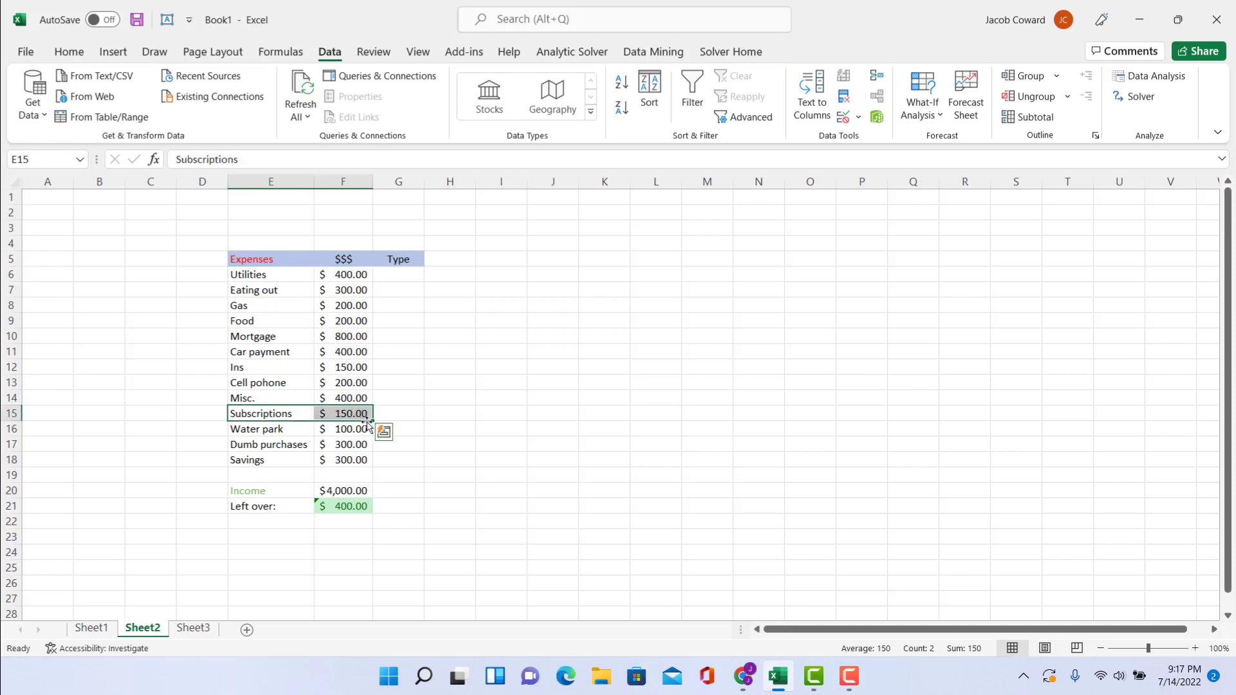
click(271, 428)
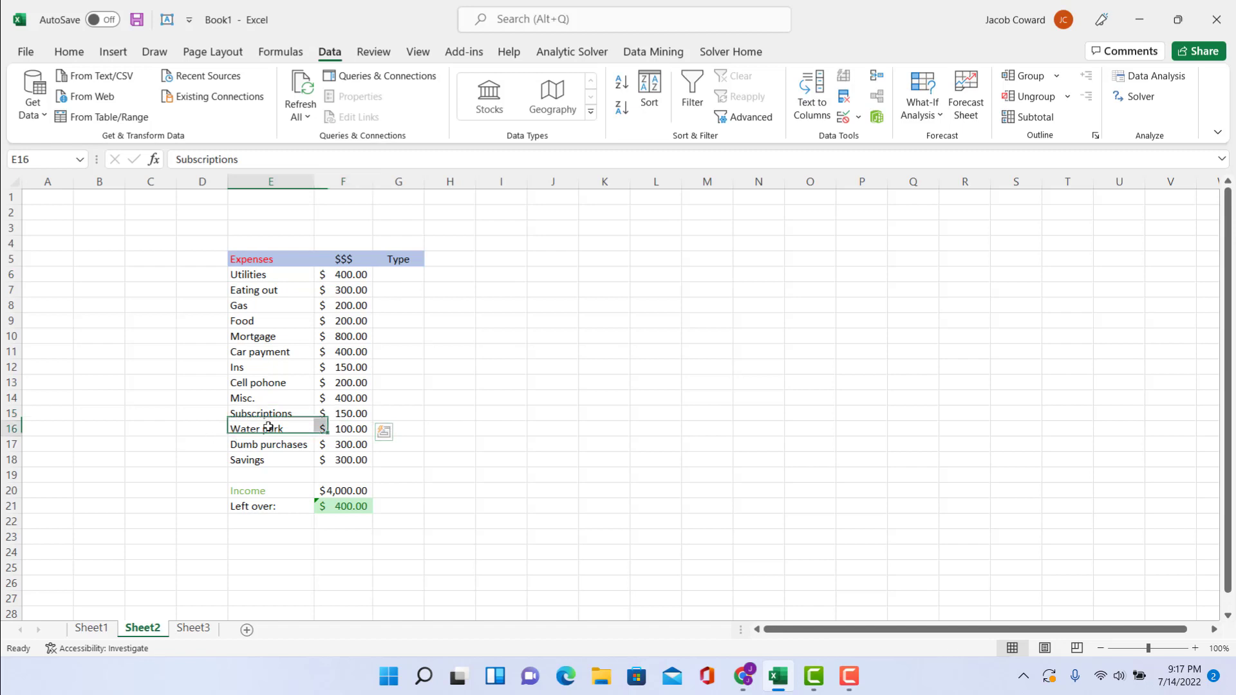
click(449, 427)
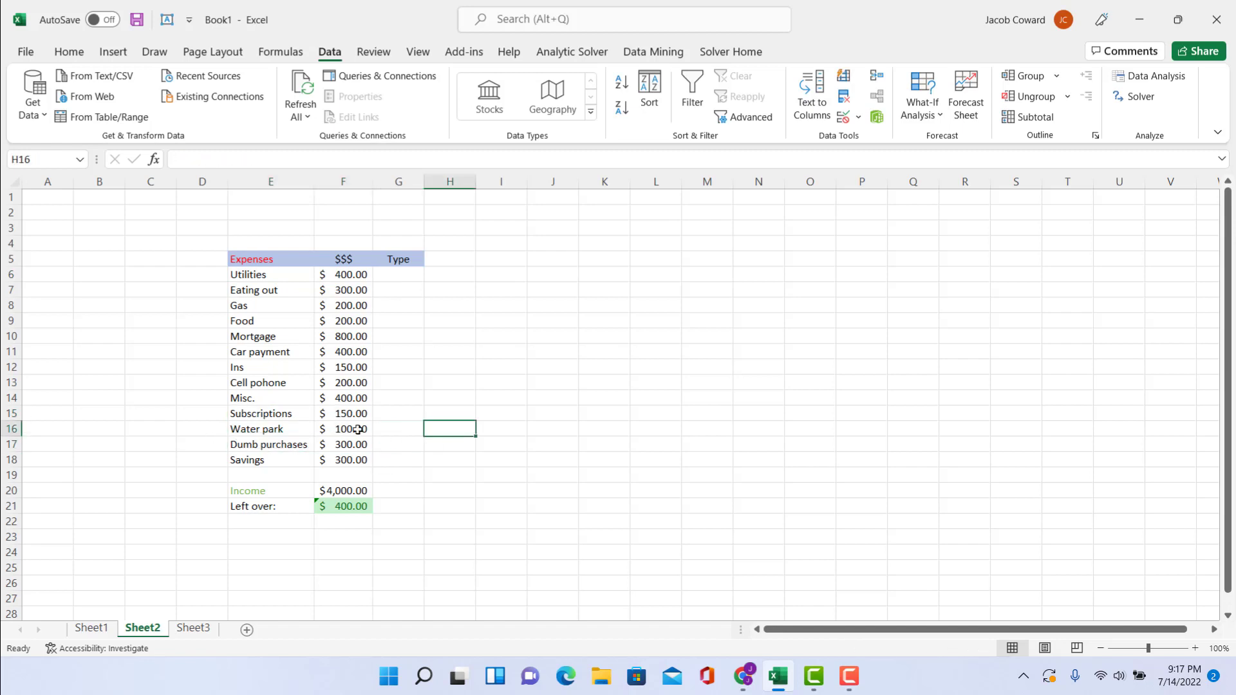
mouse_move(303, 455)
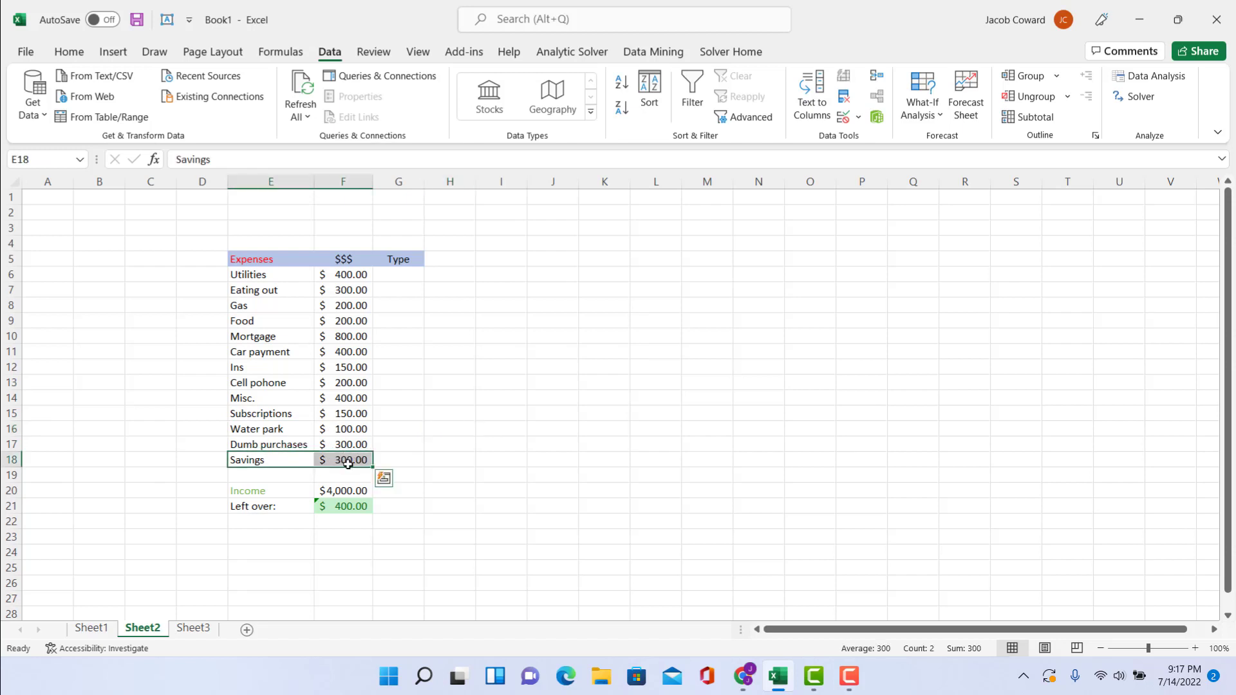
mouse_move(363, 391)
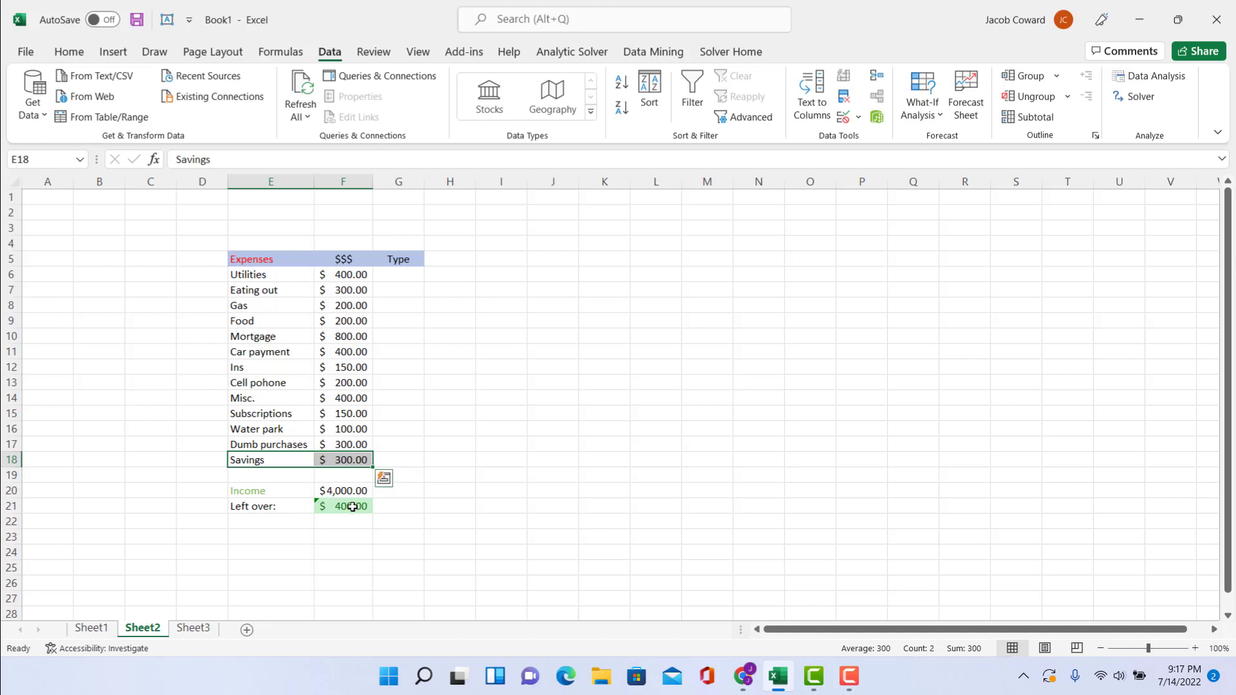
click(342, 506)
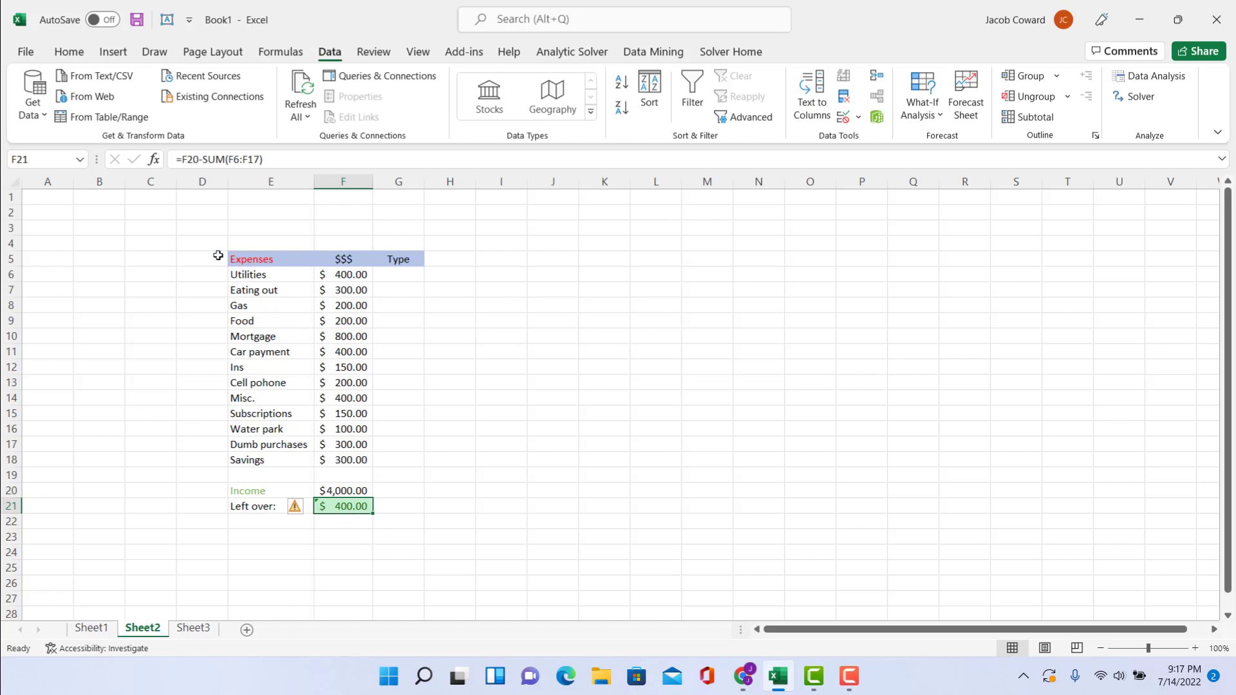
mouse_move(231, 159)
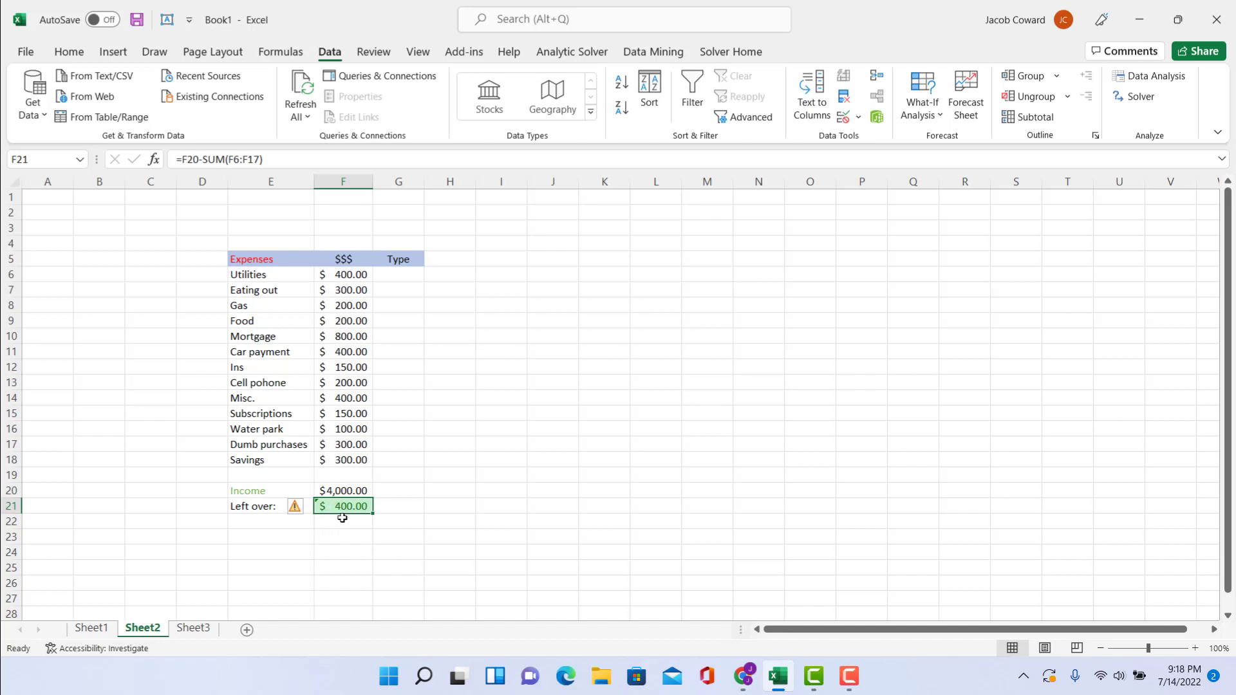
mouse_move(353, 543)
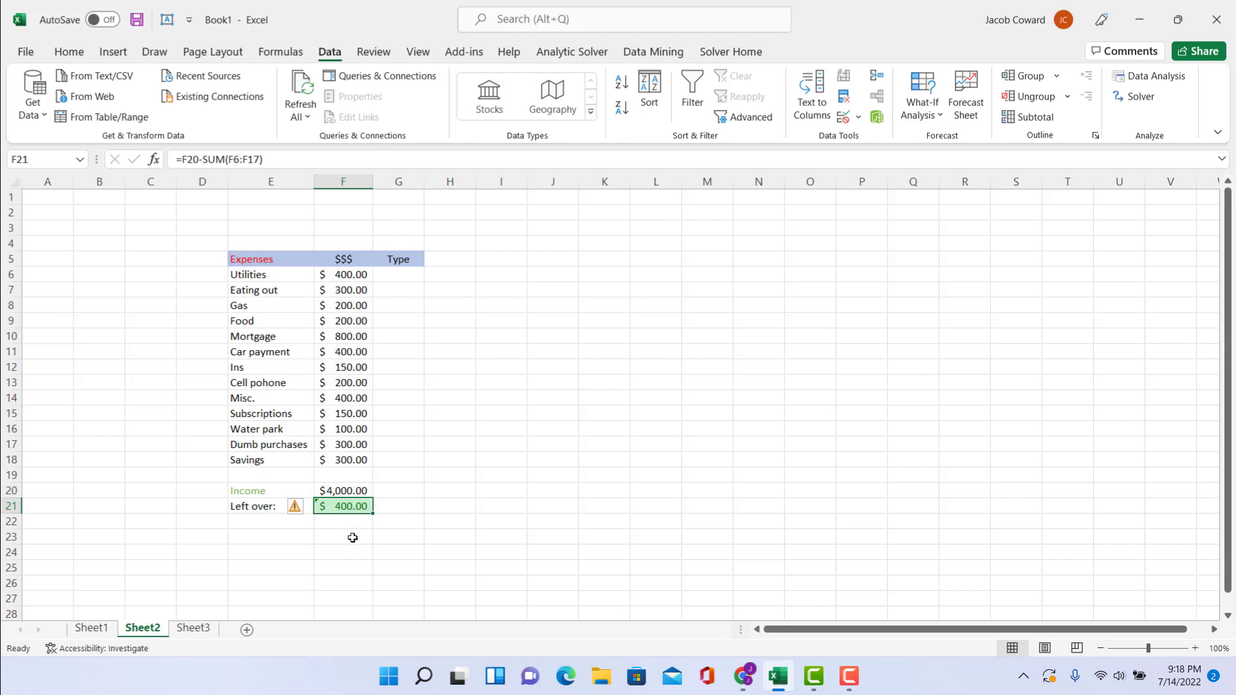
mouse_move(322, 533)
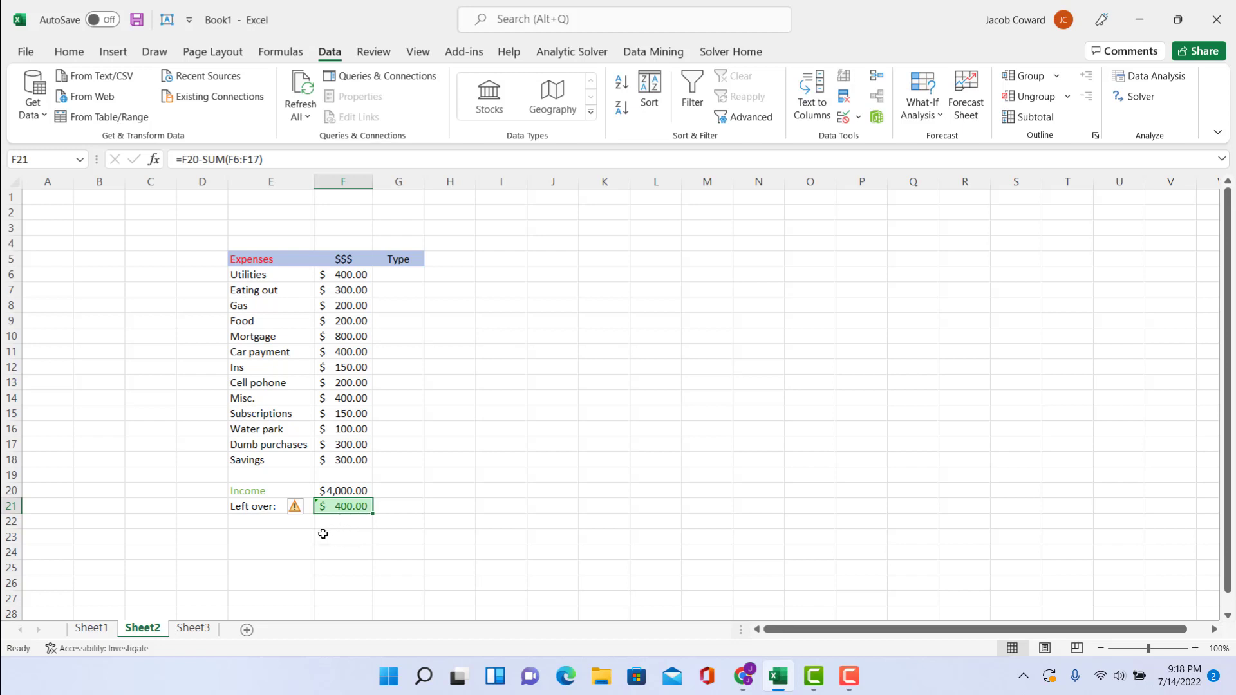
Look over the Conditional Formatting highlight-cell rules from Home without applying any.
click(68, 52)
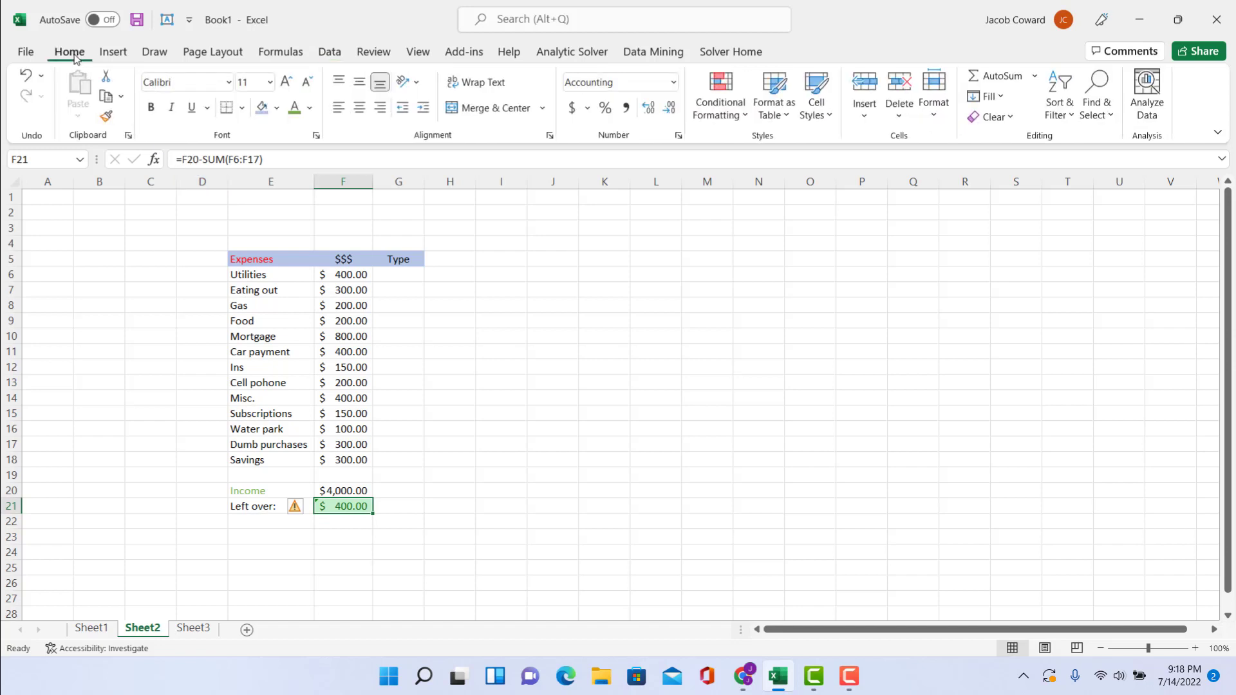
click(718, 94)
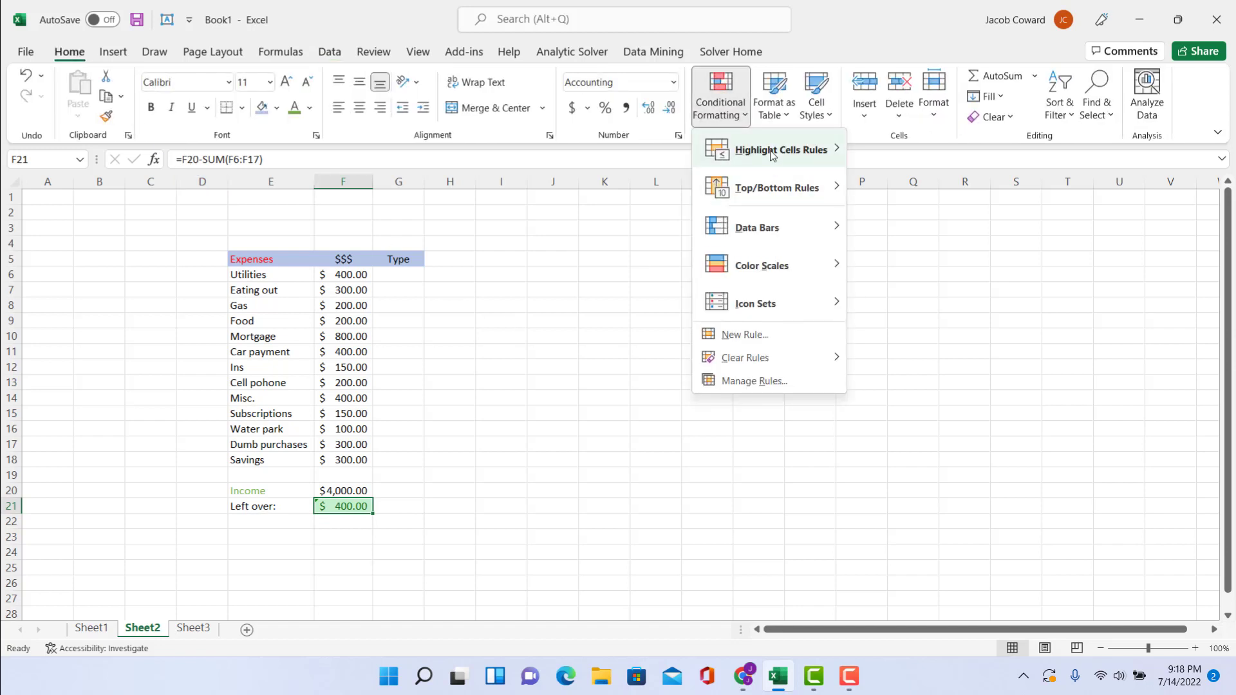
mouse_move(781, 149)
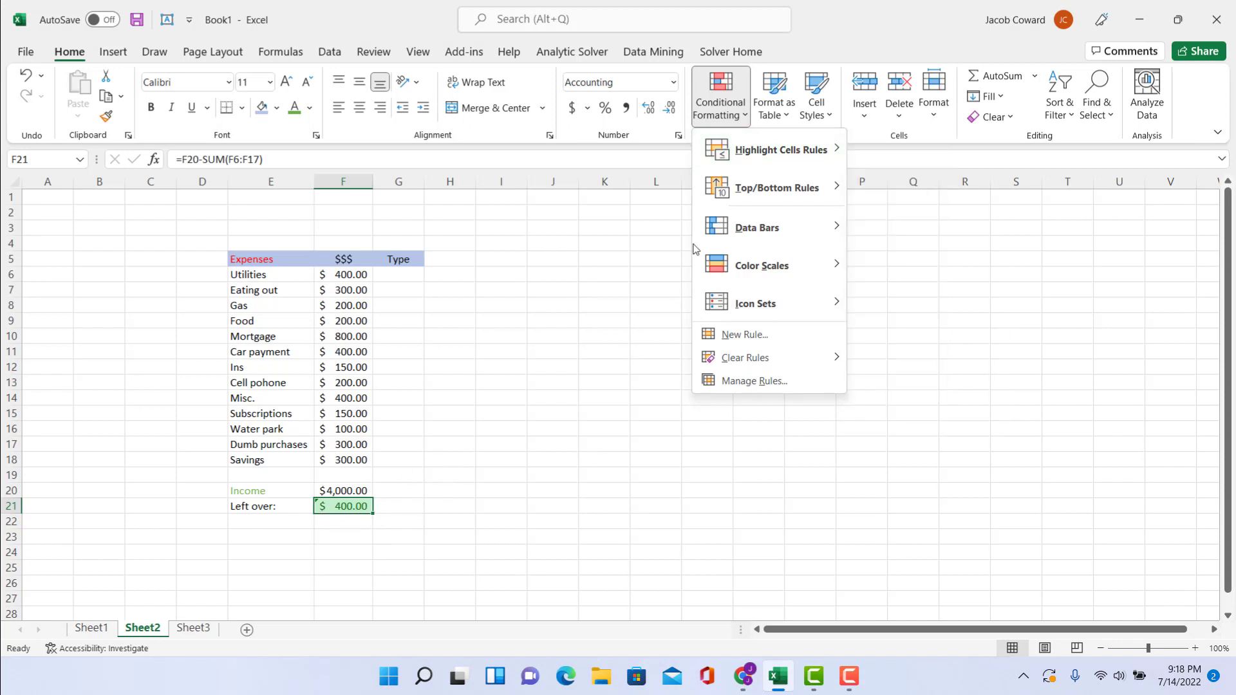
mouse_move(780, 149)
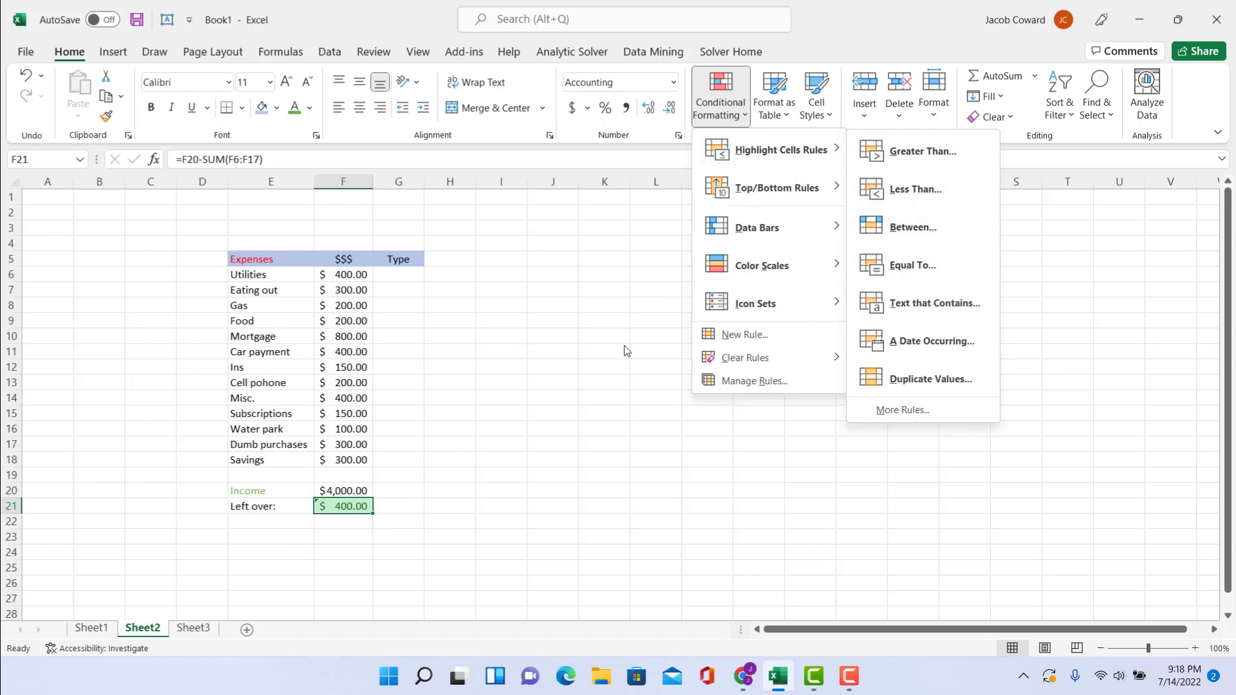
mouse_move(396, 519)
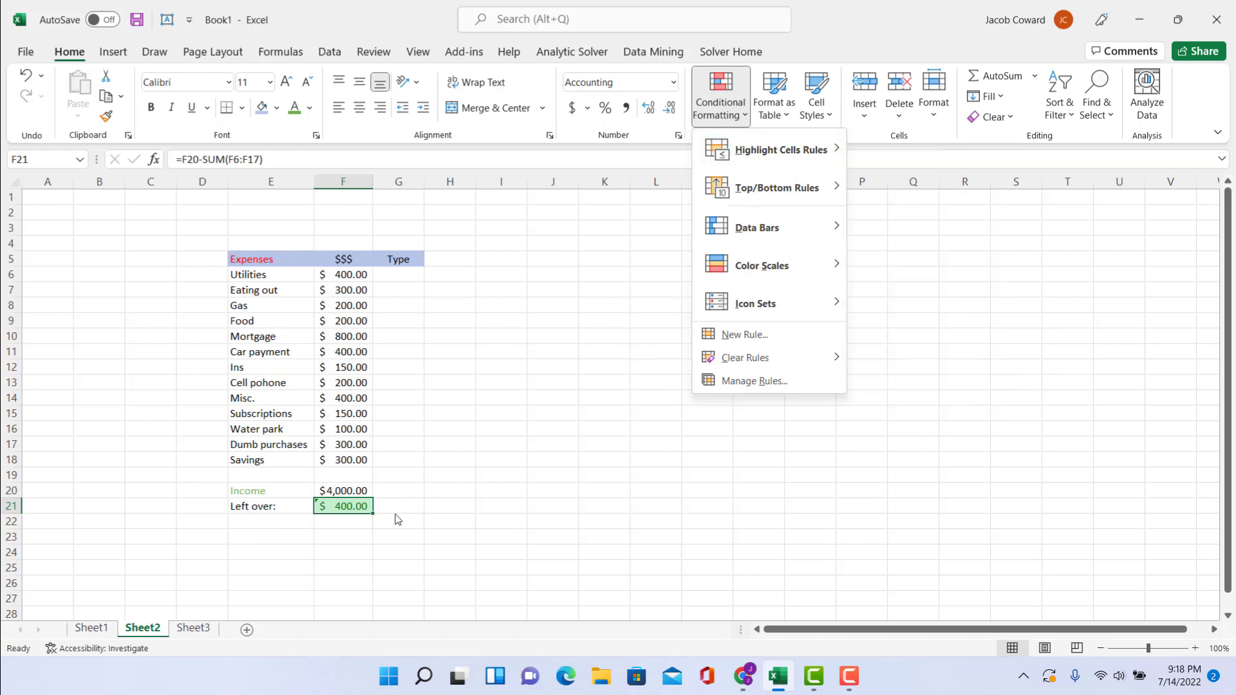
mouse_move(437, 498)
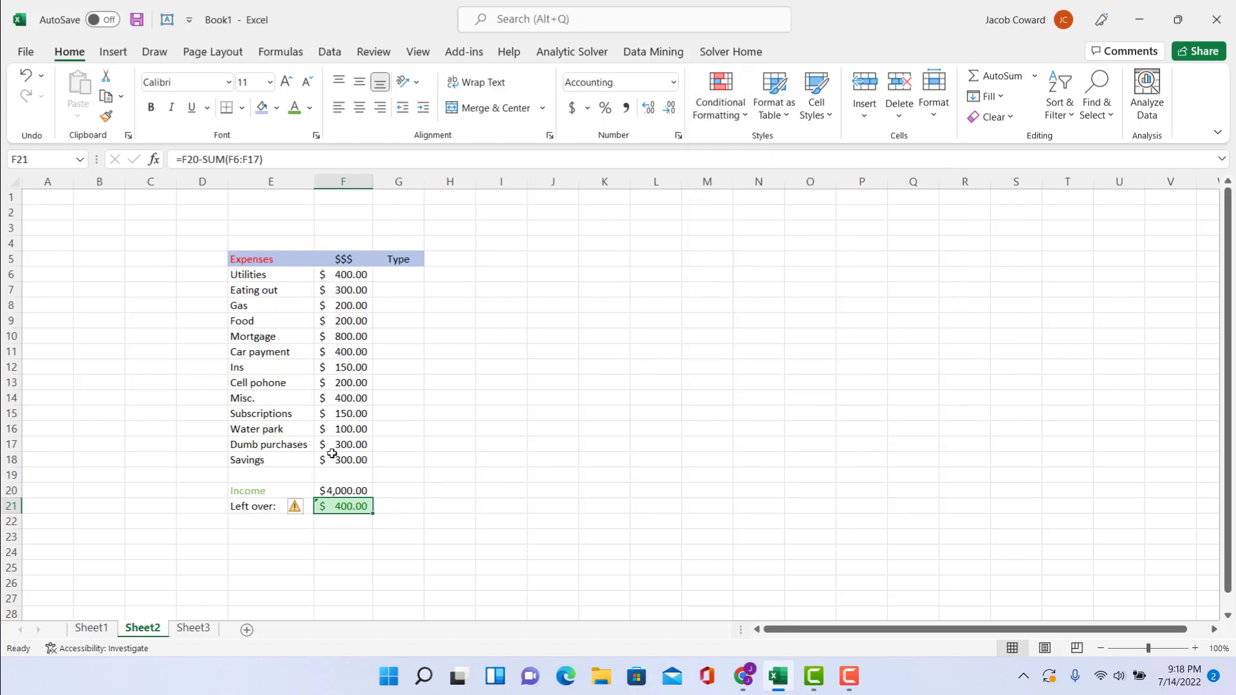
mouse_move(358, 251)
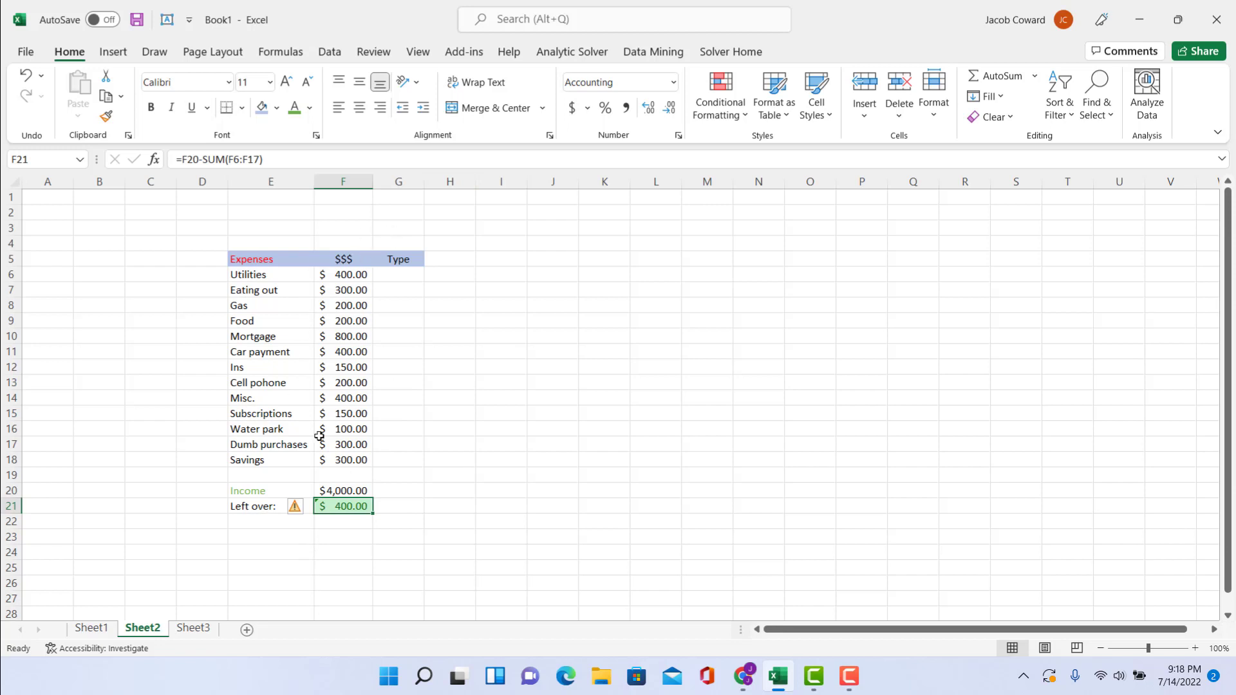
mouse_move(322, 286)
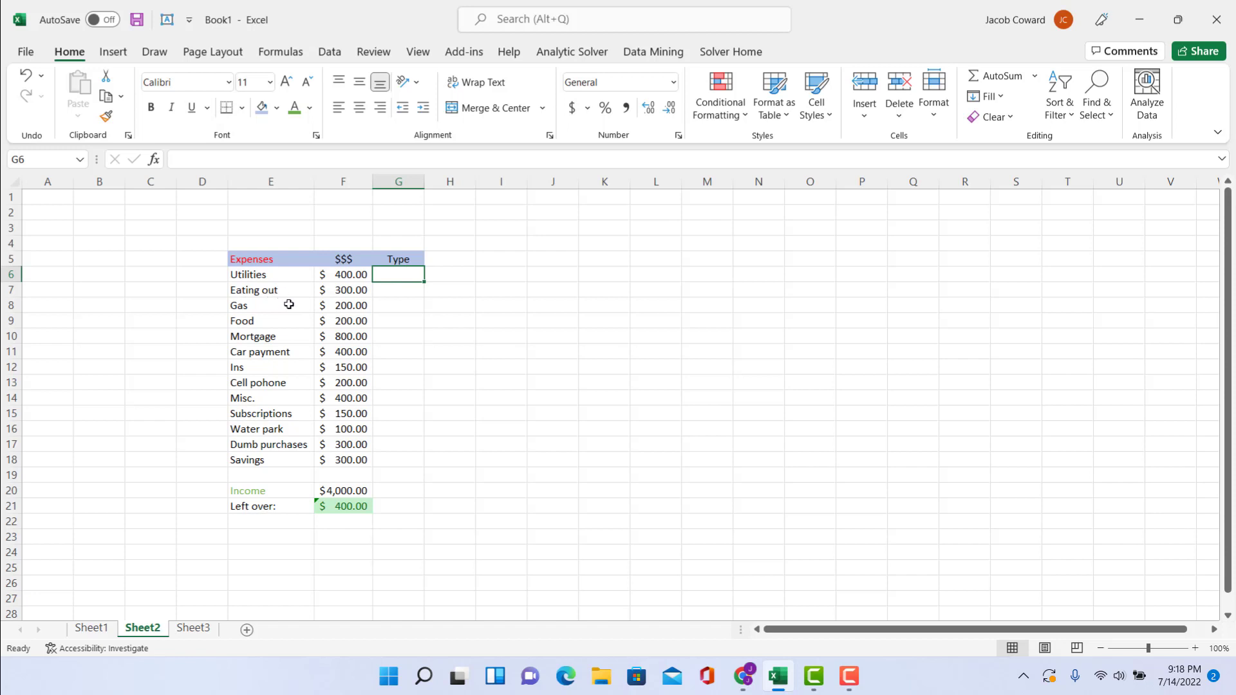
click(270, 306)
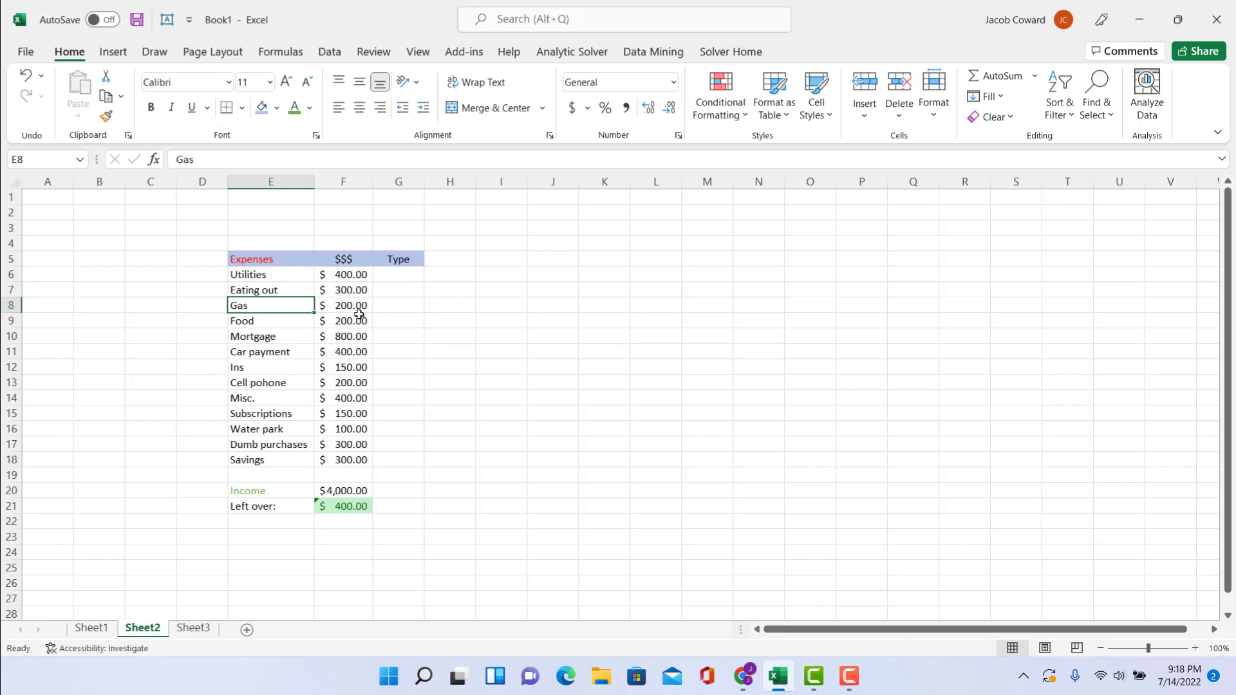
mouse_move(358, 326)
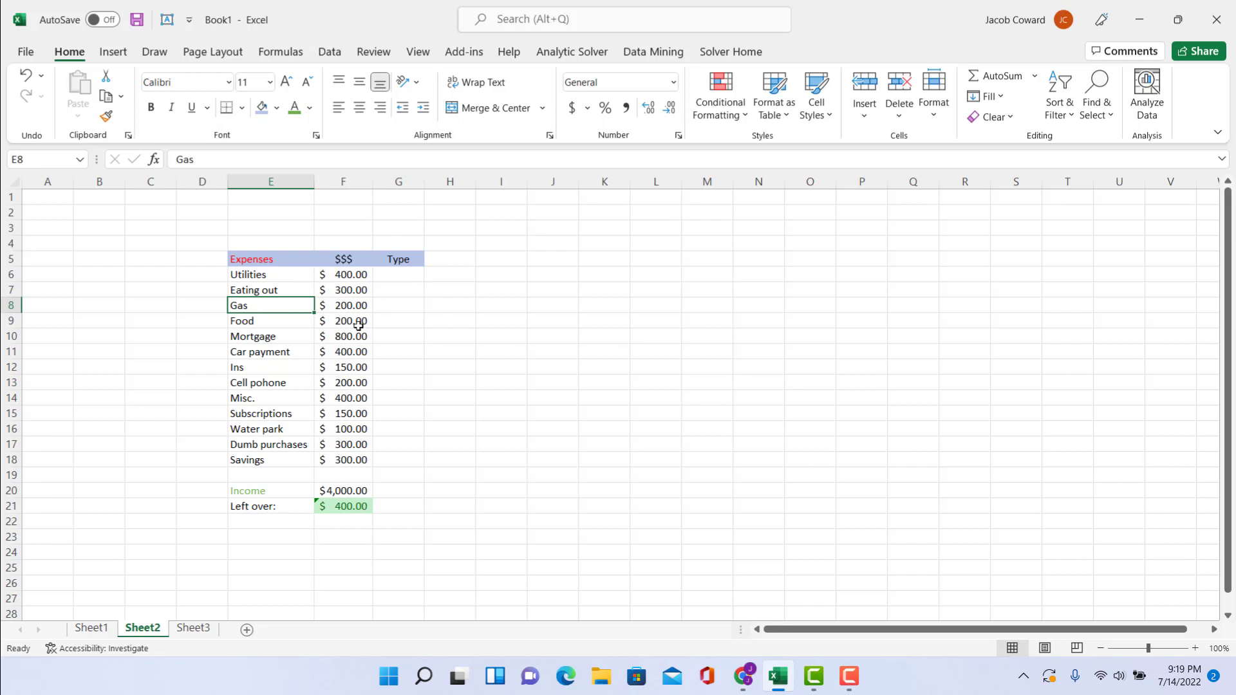
mouse_move(368, 336)
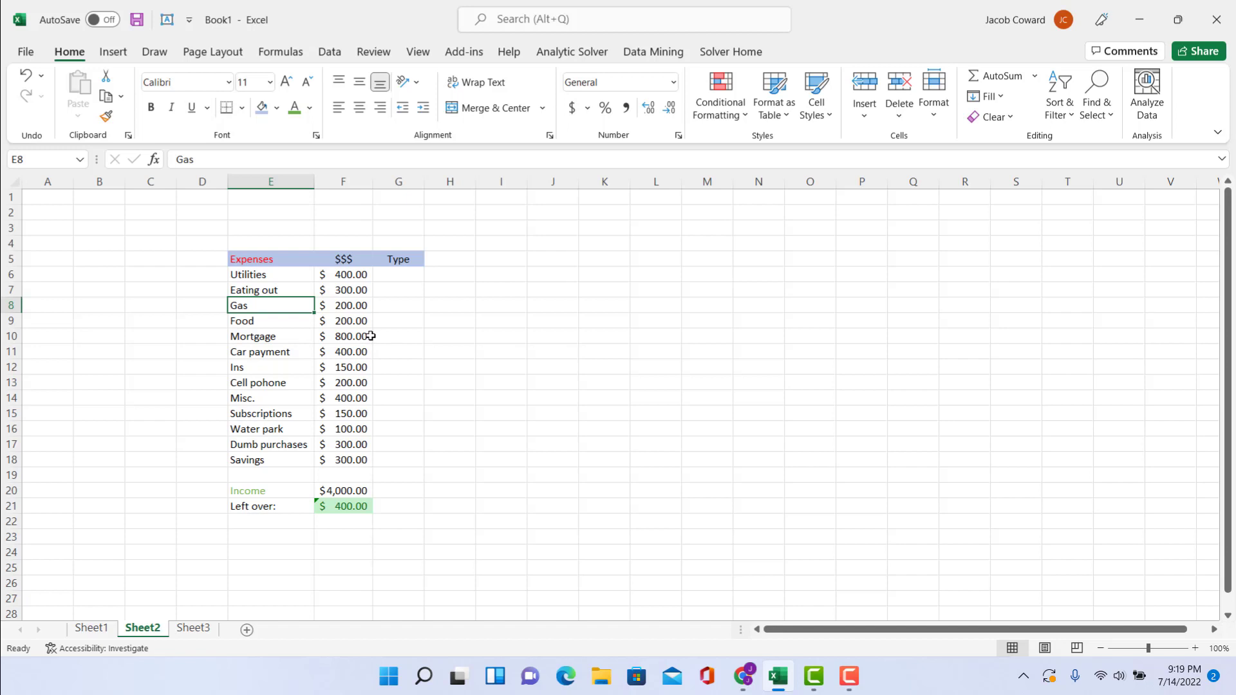
mouse_move(366, 329)
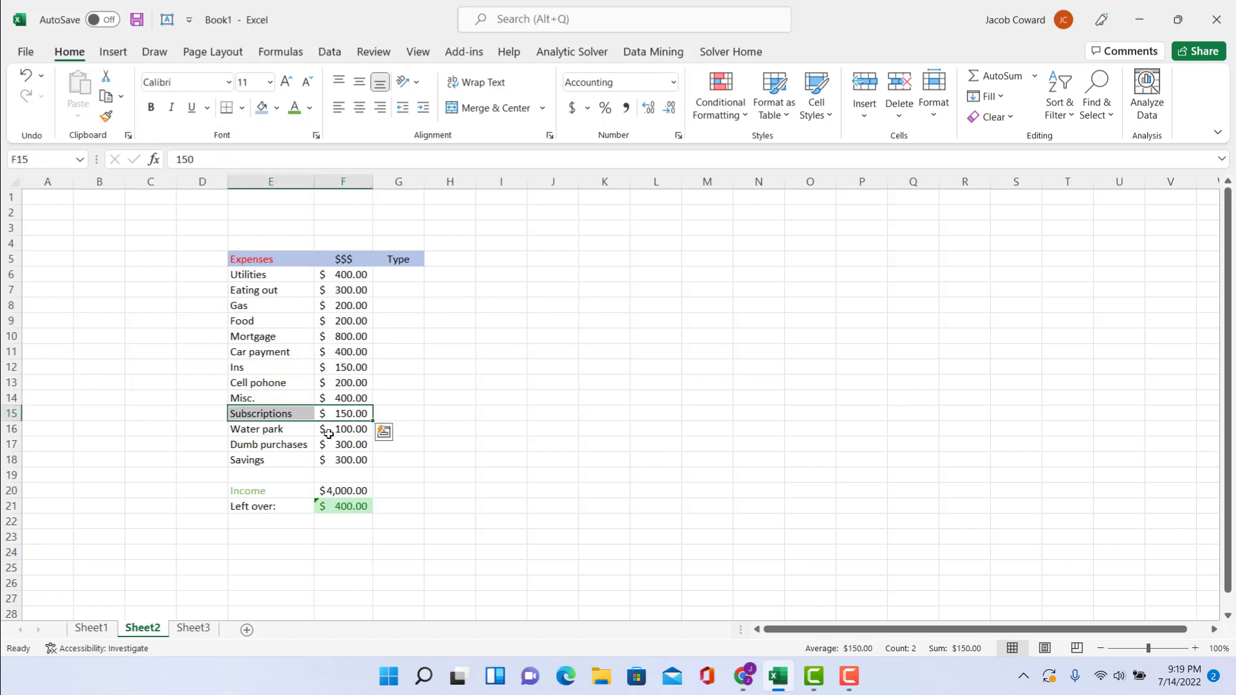
mouse_move(341, 464)
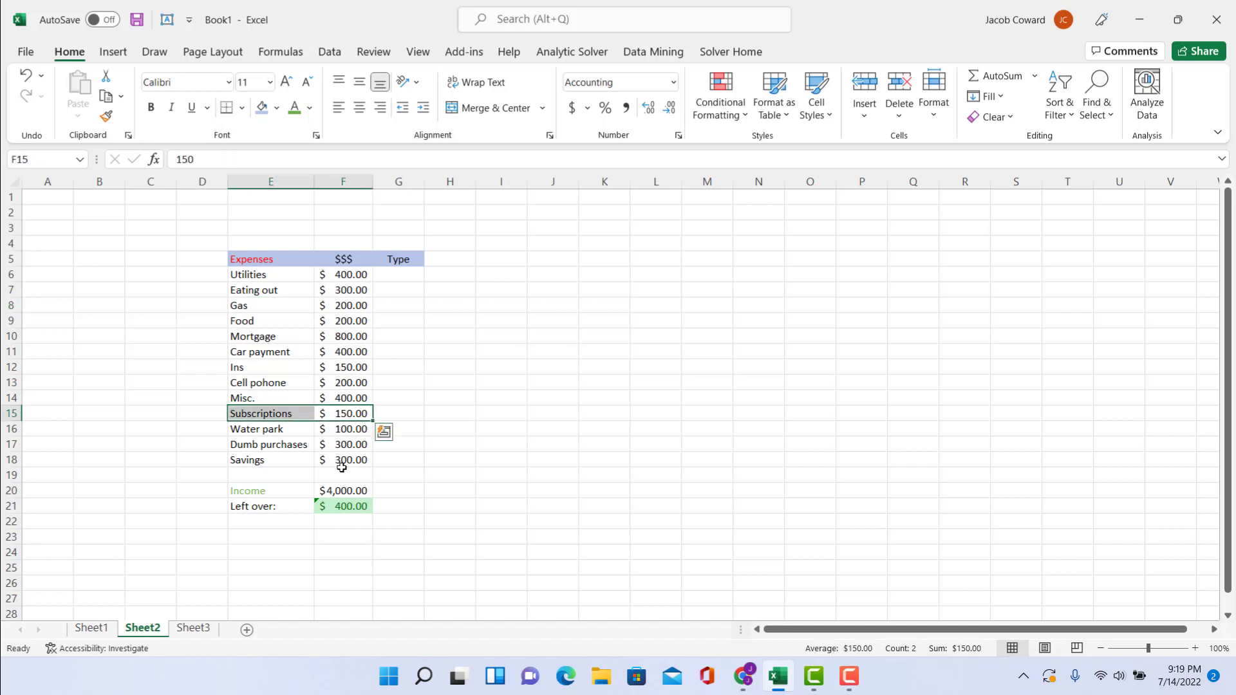
mouse_move(374, 441)
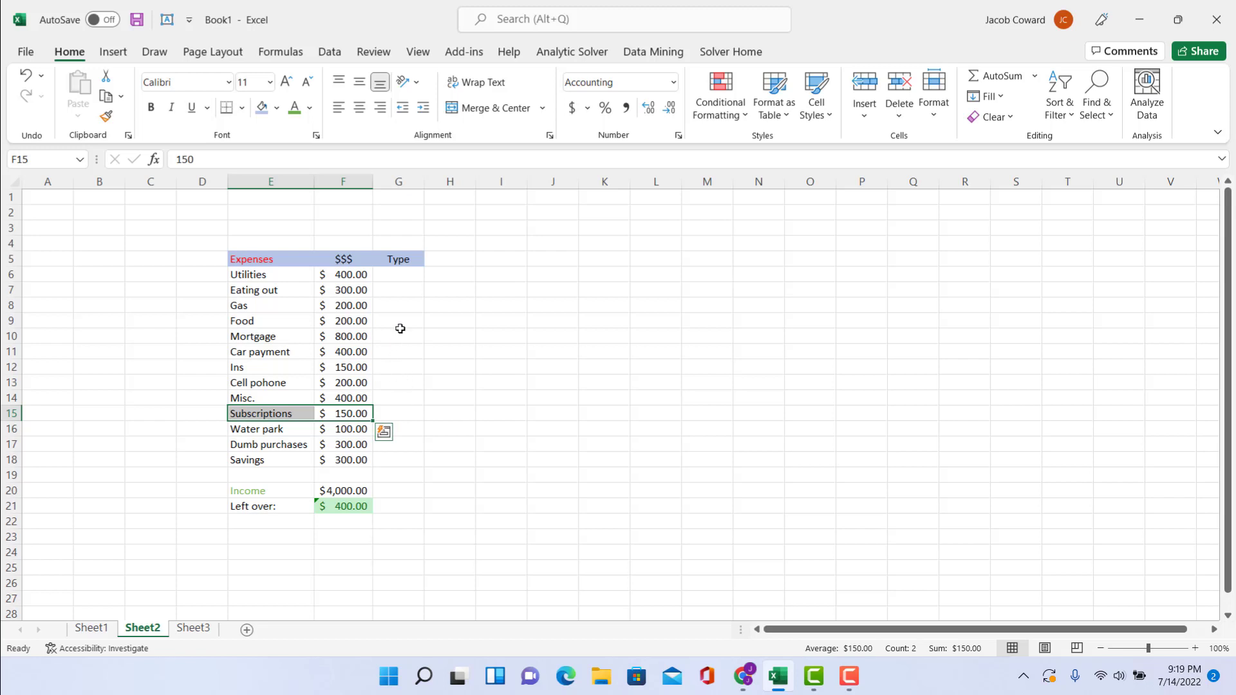
click(397, 273)
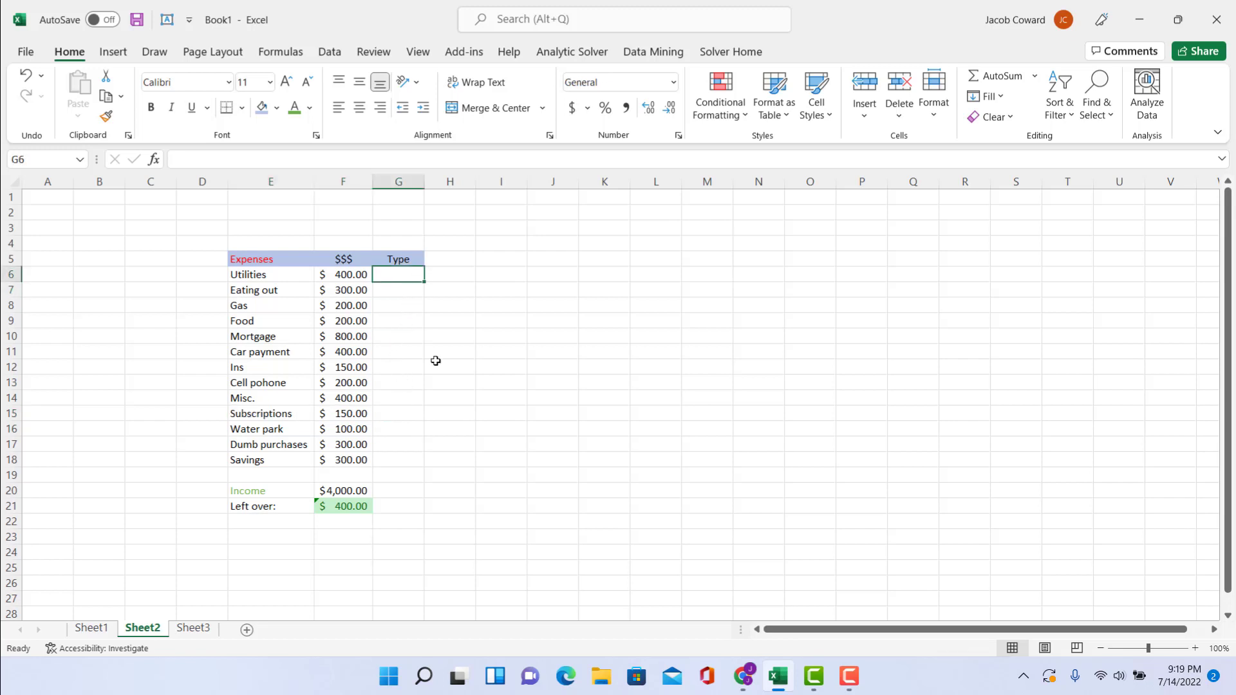
Validate the Type cell G6 as a list allowing only Needs, Wants, Savings.
click(330, 52)
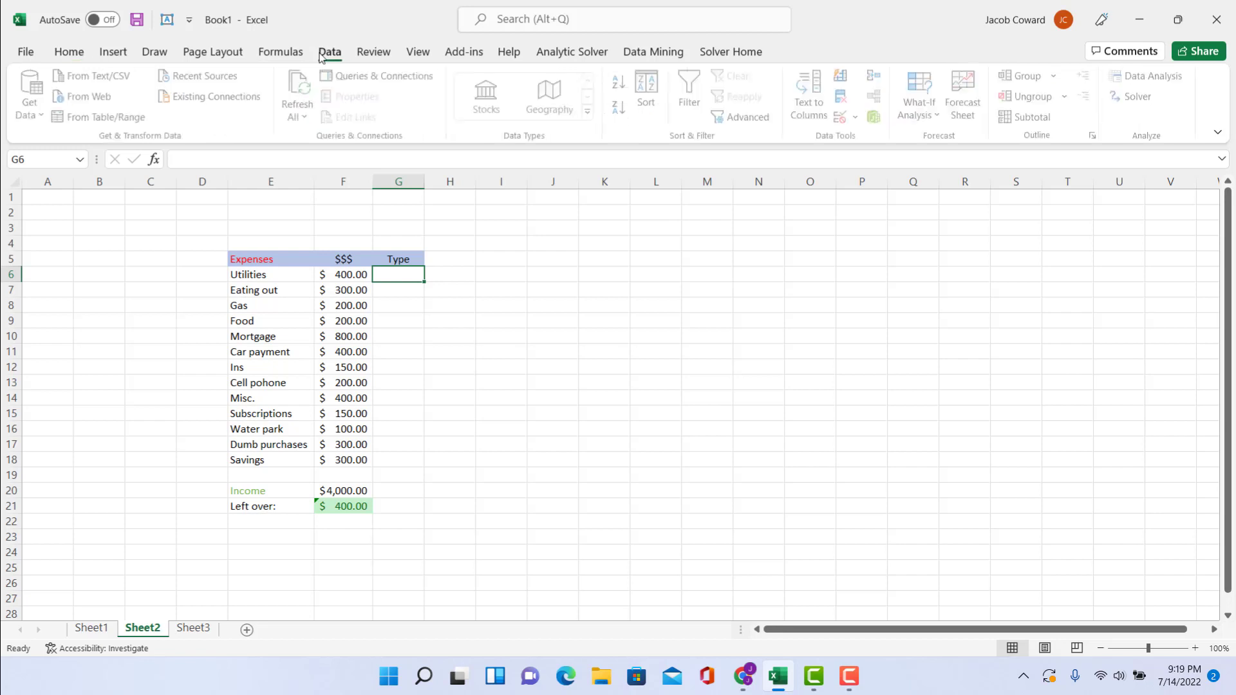
click(840, 94)
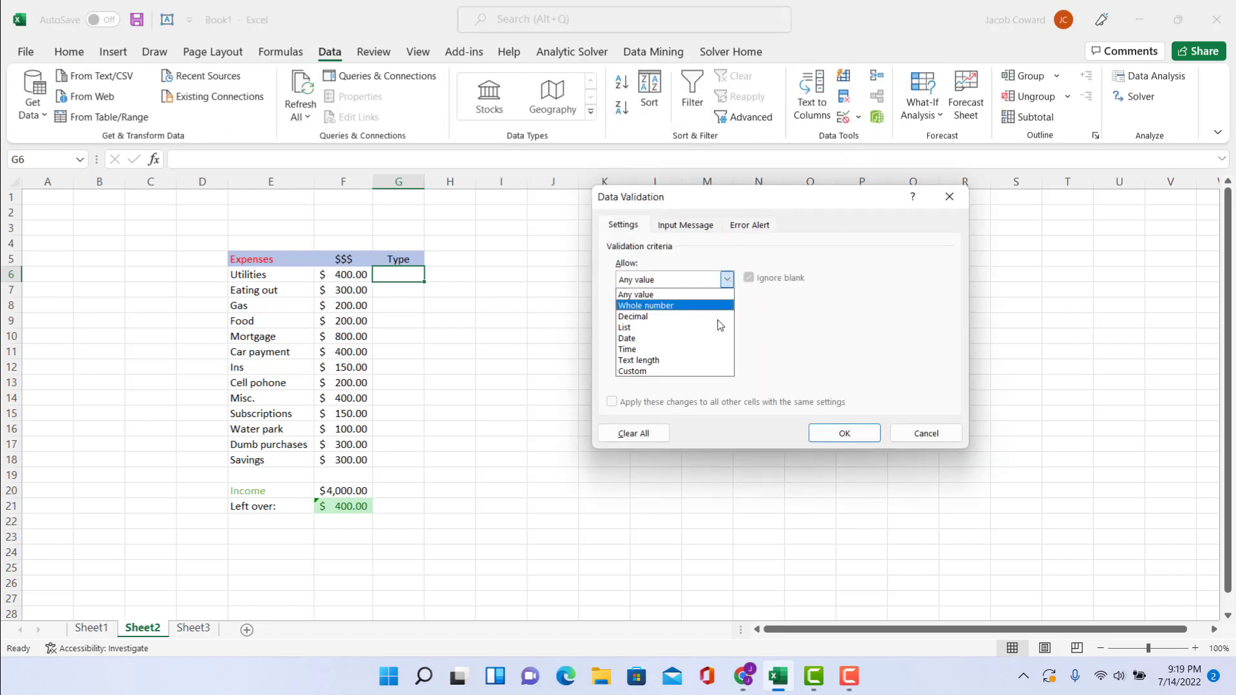
click(624, 326)
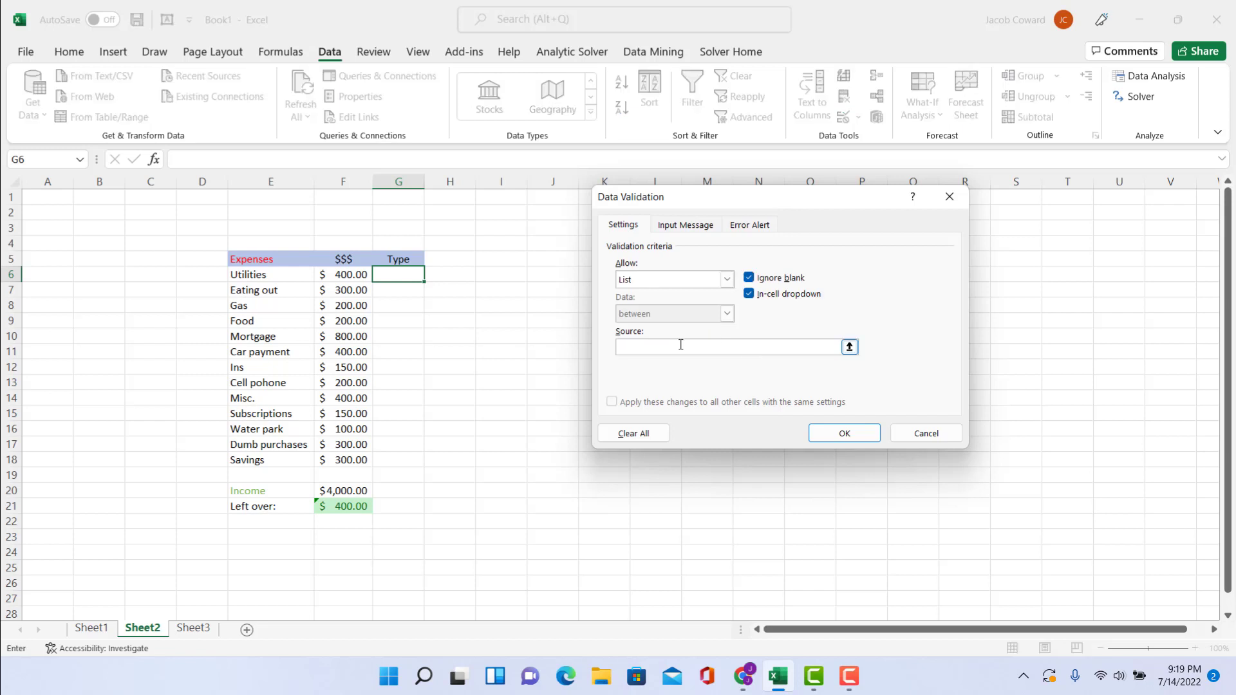
text(Needs,Wants)
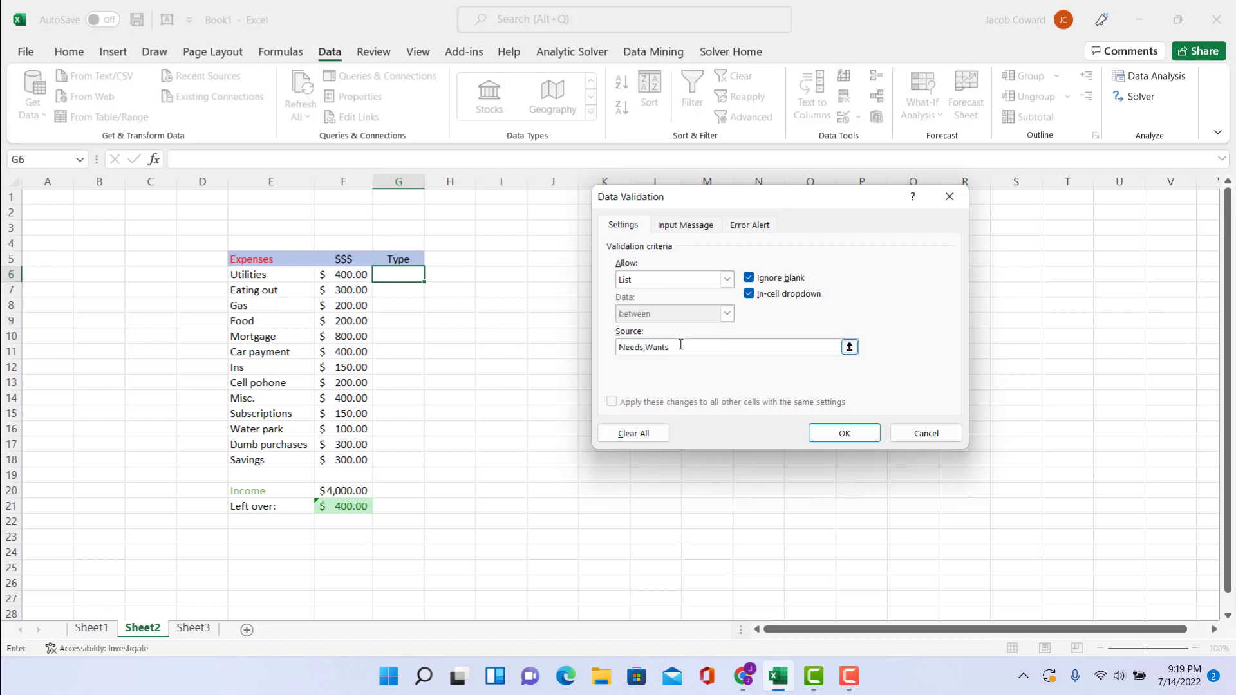
text(,Savings)
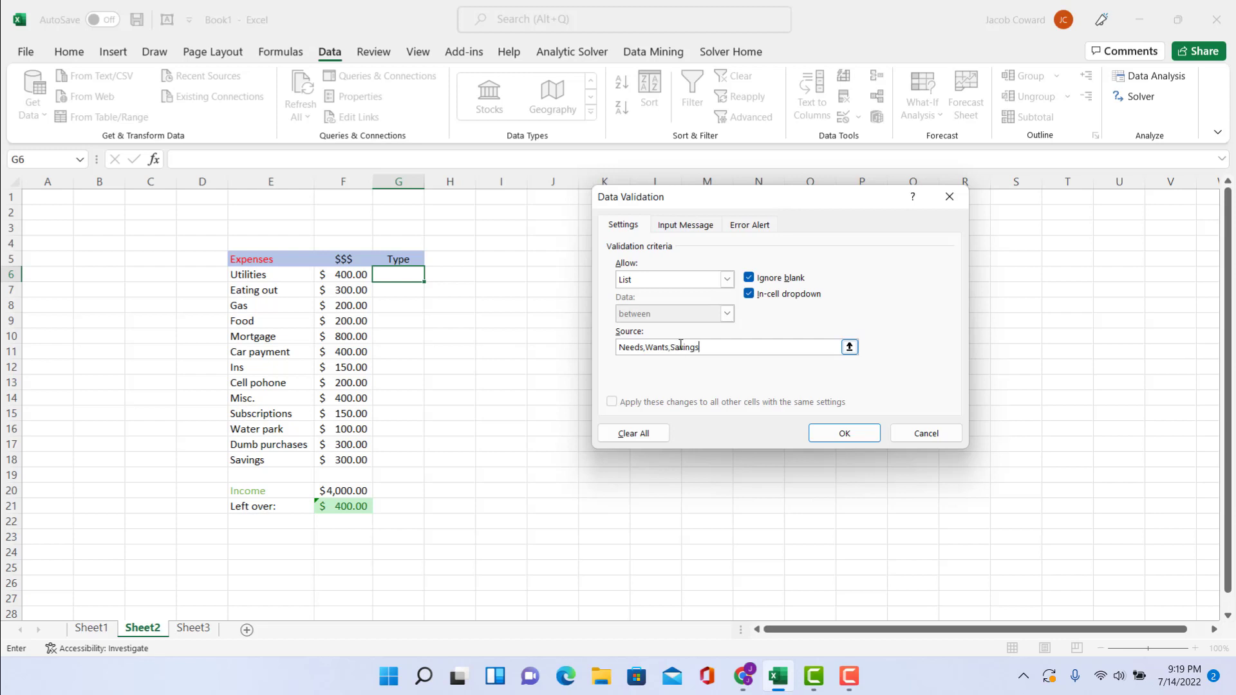
click(843, 433)
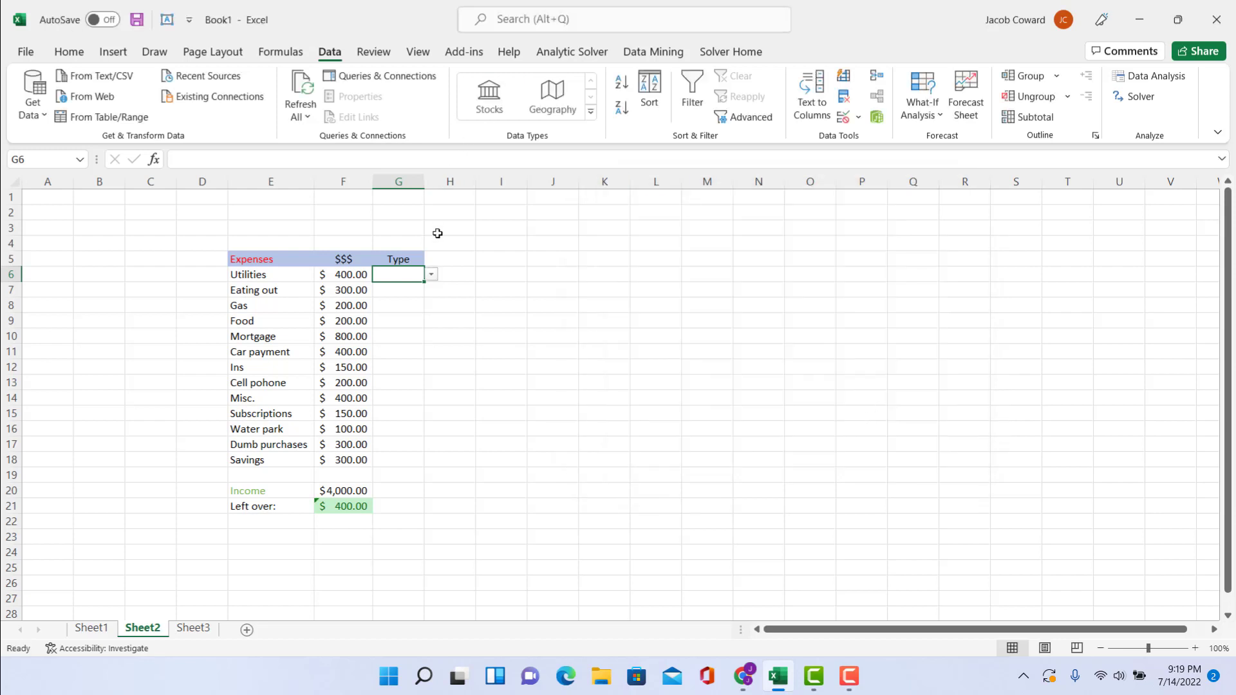
Fill the dropdown down to G18 and label expenses, marking Utilities as Needs and Eating out next.
drag(398, 274, 397, 459)
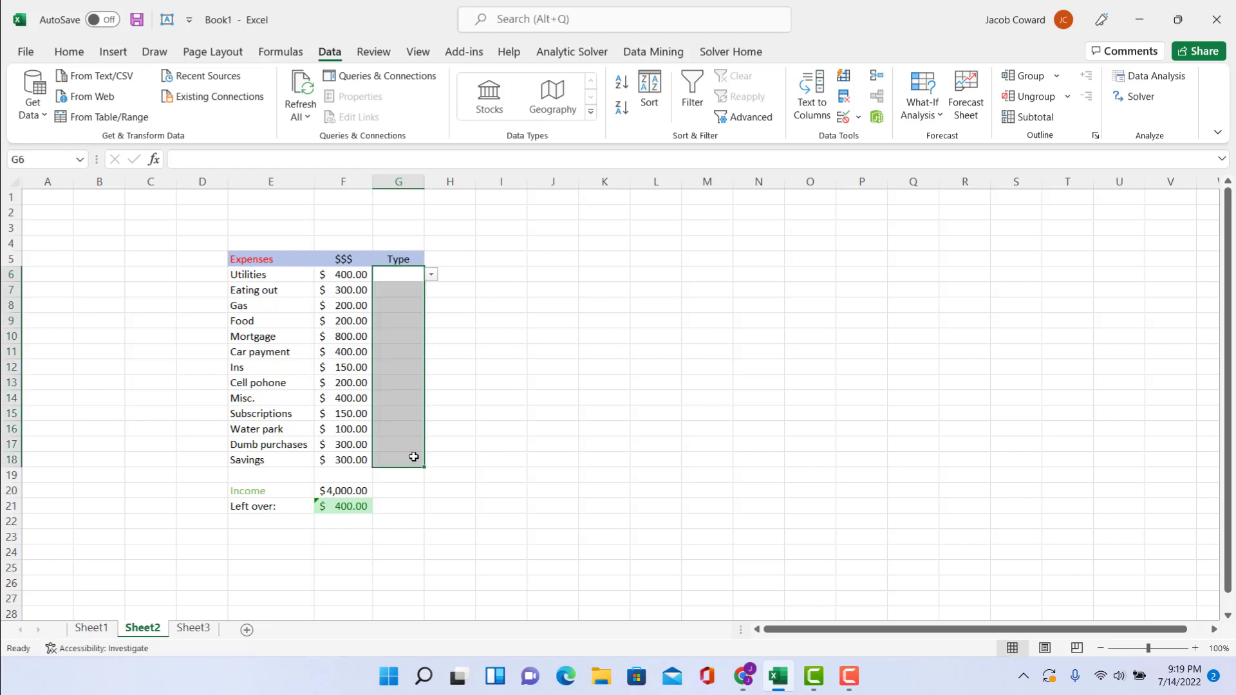
click(430, 273)
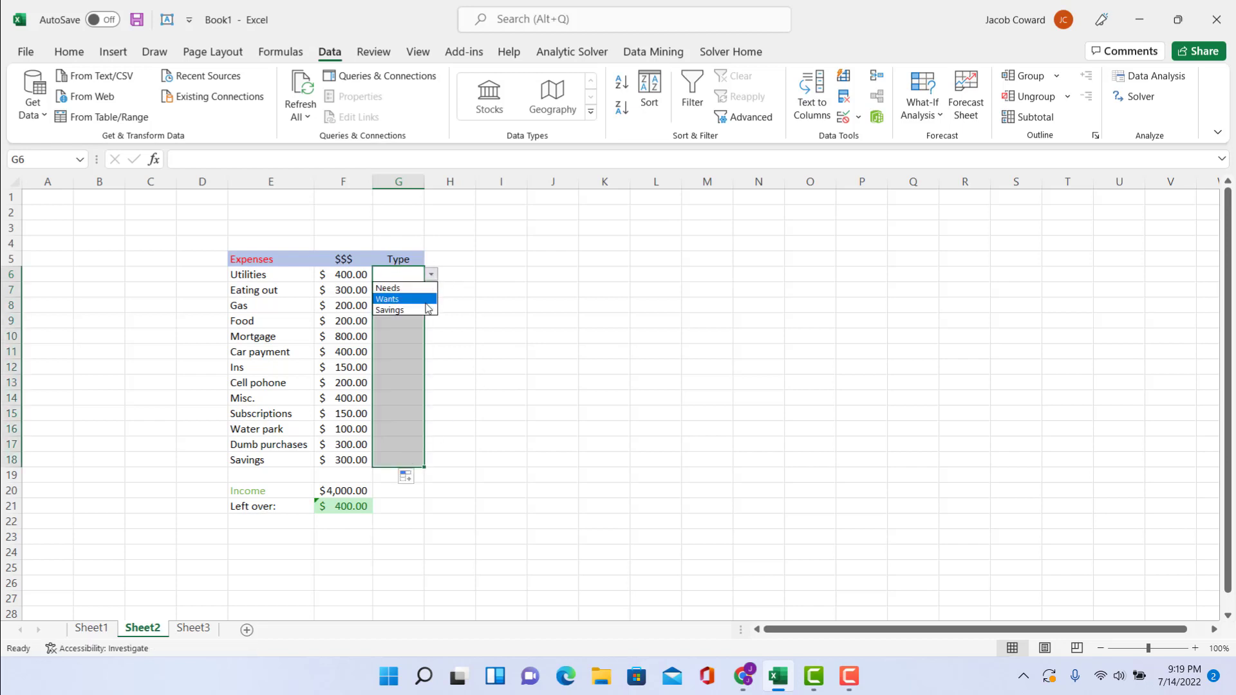
click(387, 287)
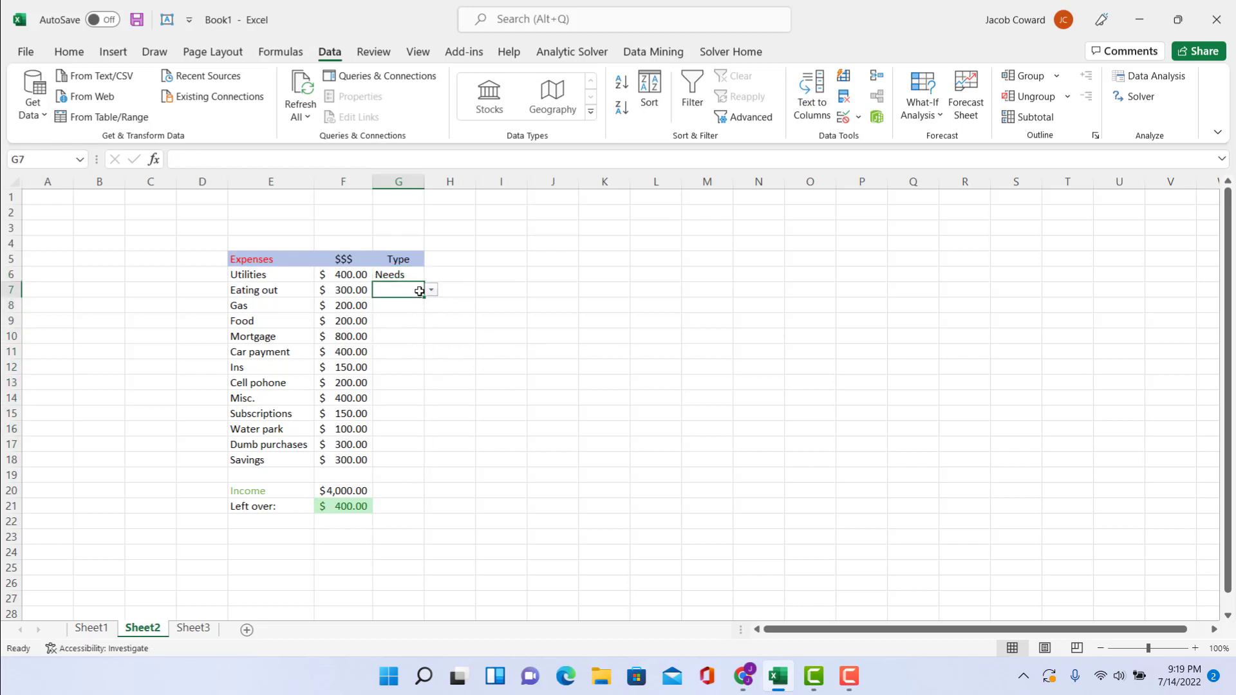
click(430, 290)
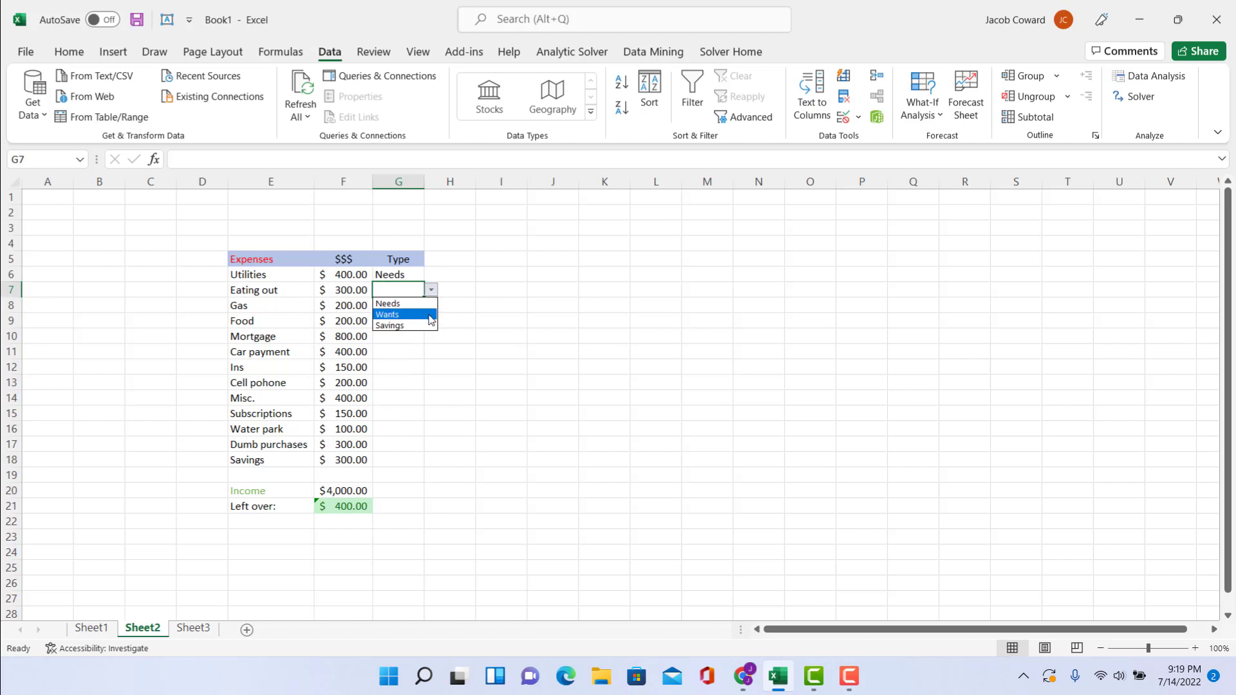
mouse_move(433, 322)
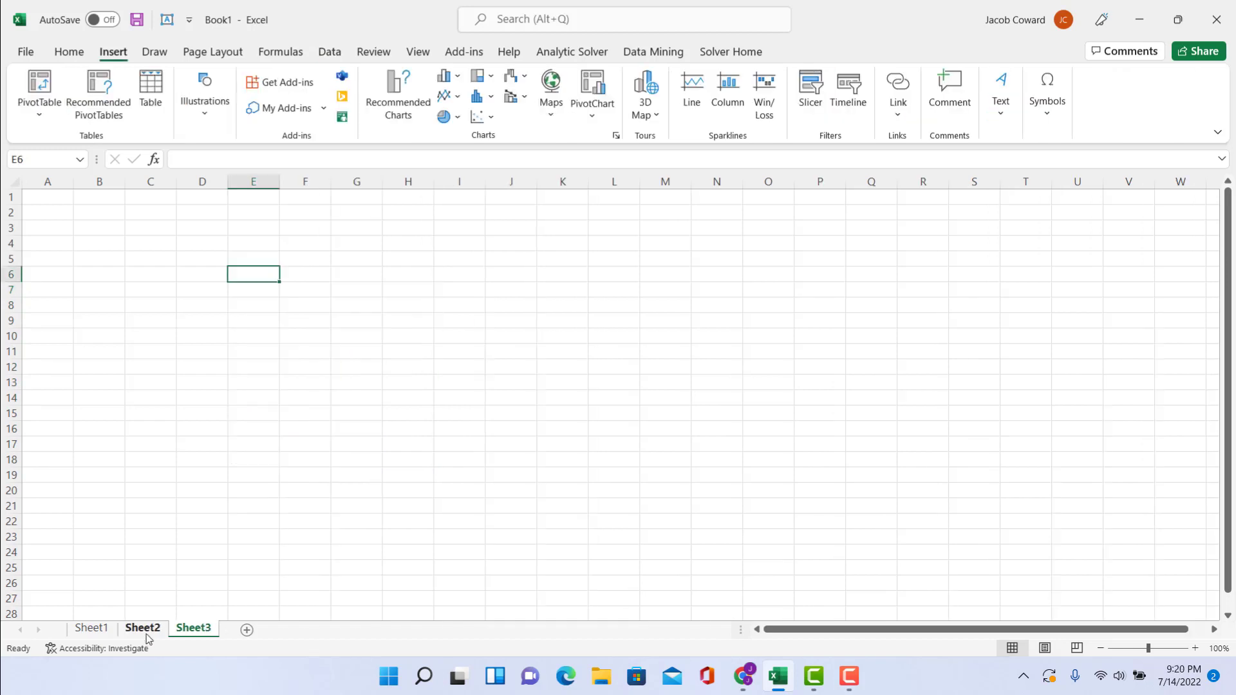
click(141, 627)
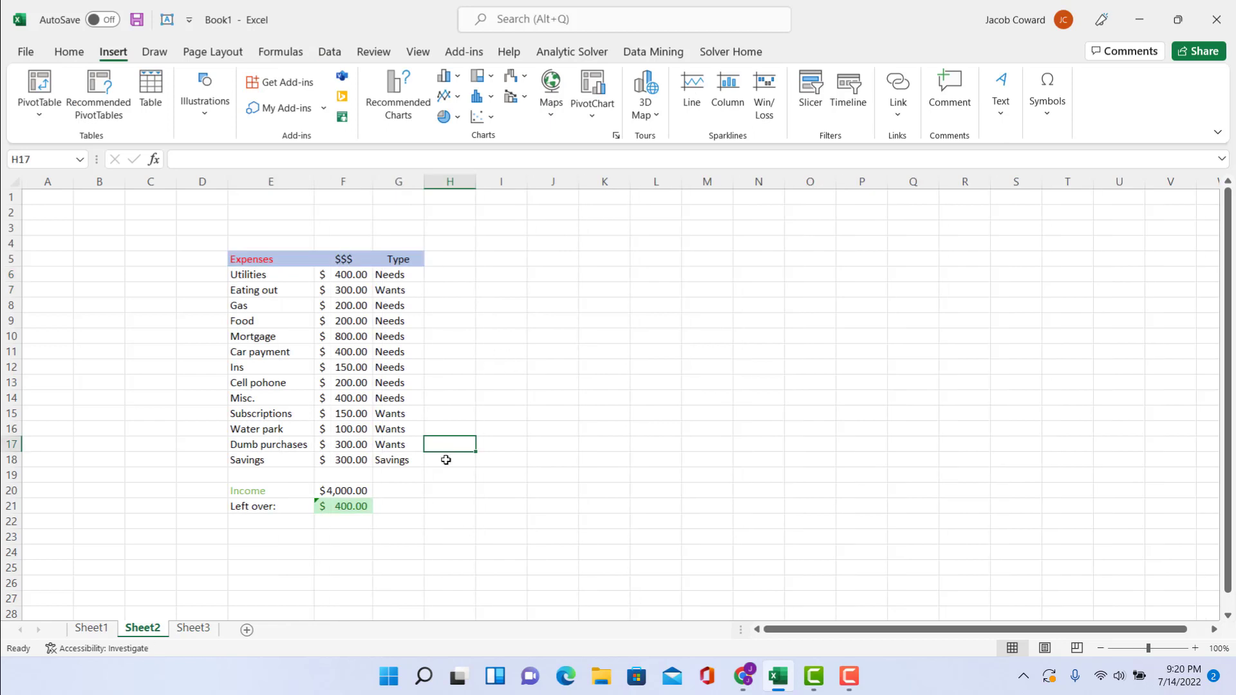
mouse_move(253, 493)
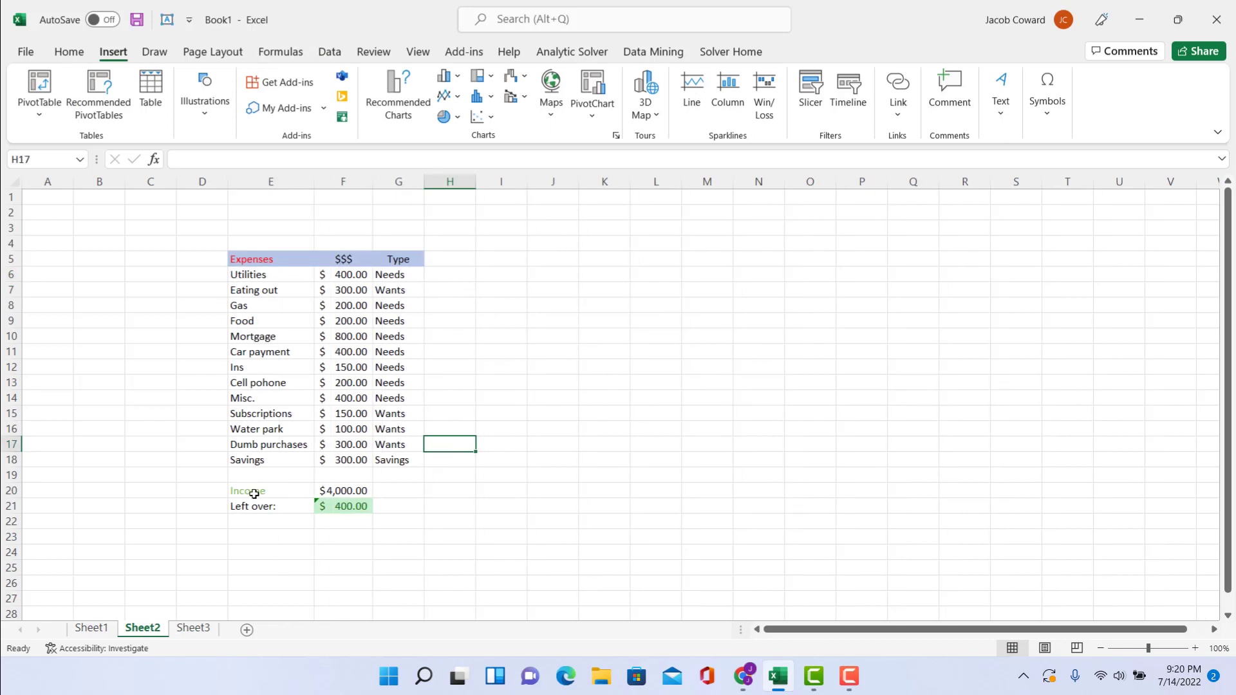
Insert a PivotTable on Sheet3 at E6 from the expense range Sheet2!E5:G18.
click(193, 628)
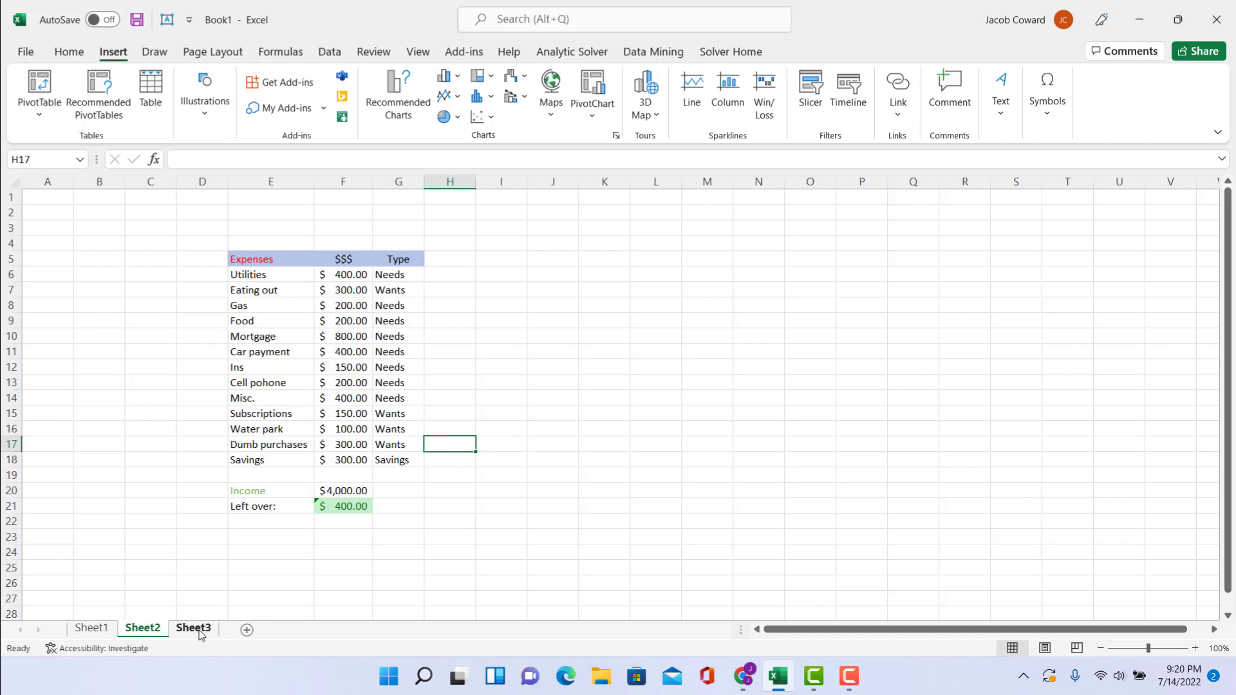
click(194, 628)
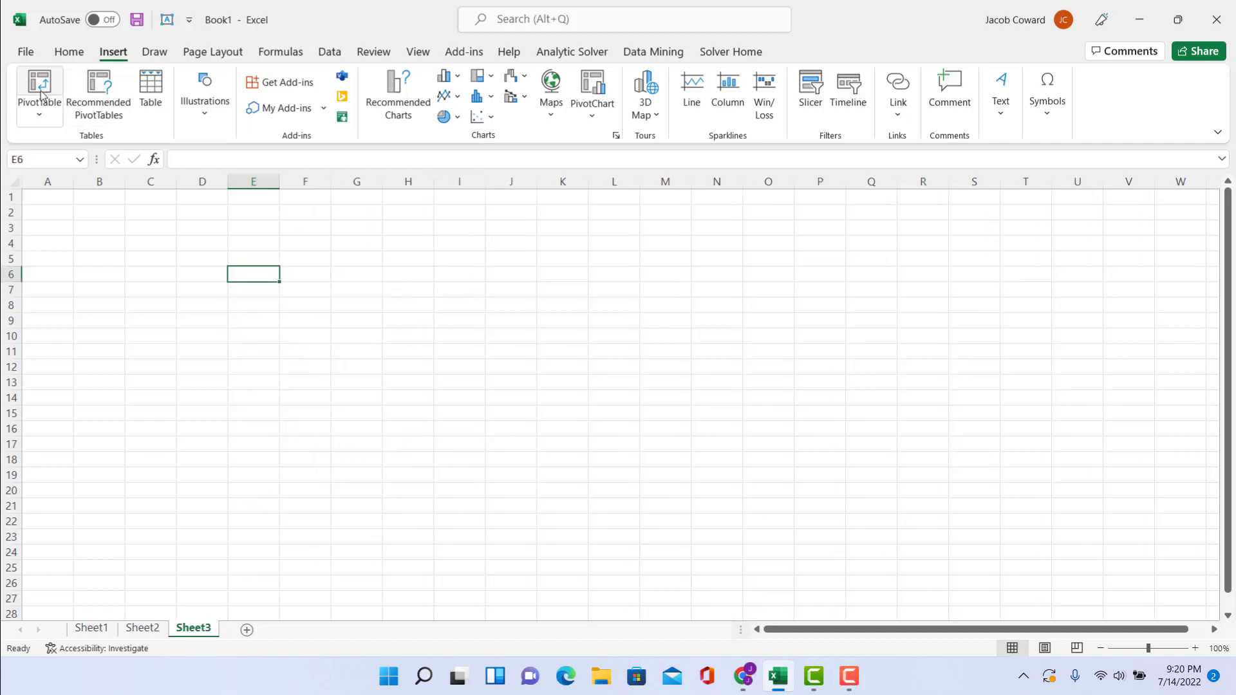
click(38, 86)
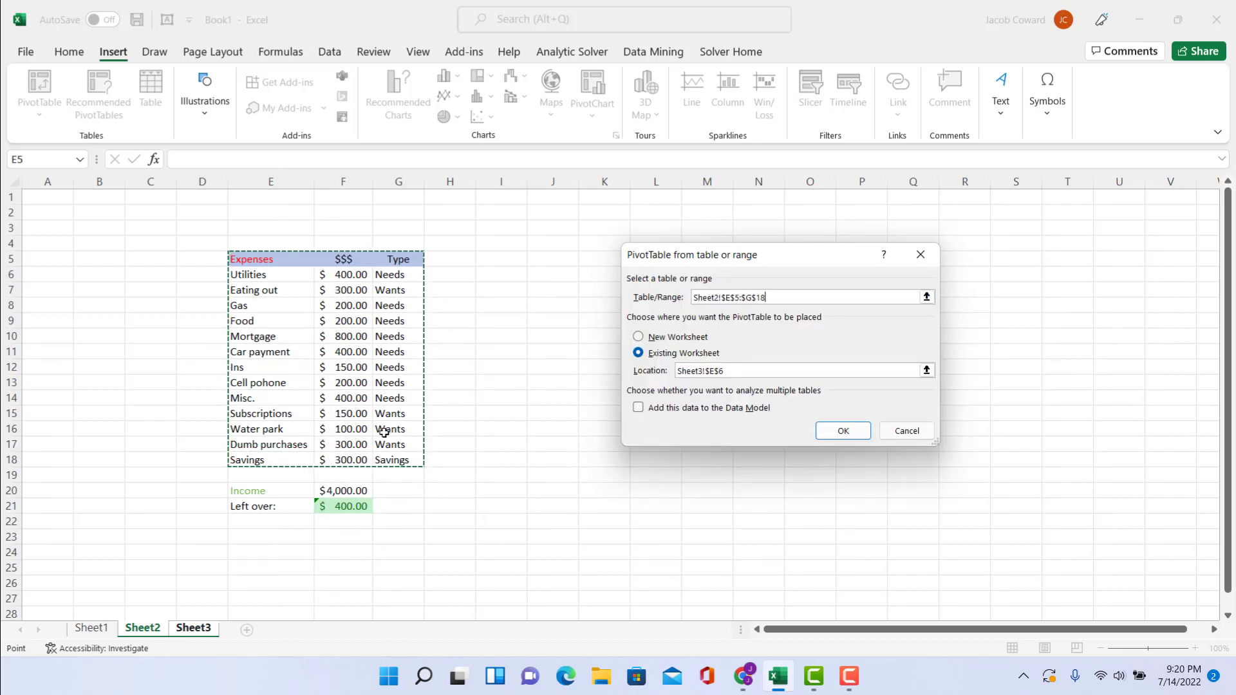
click(842, 430)
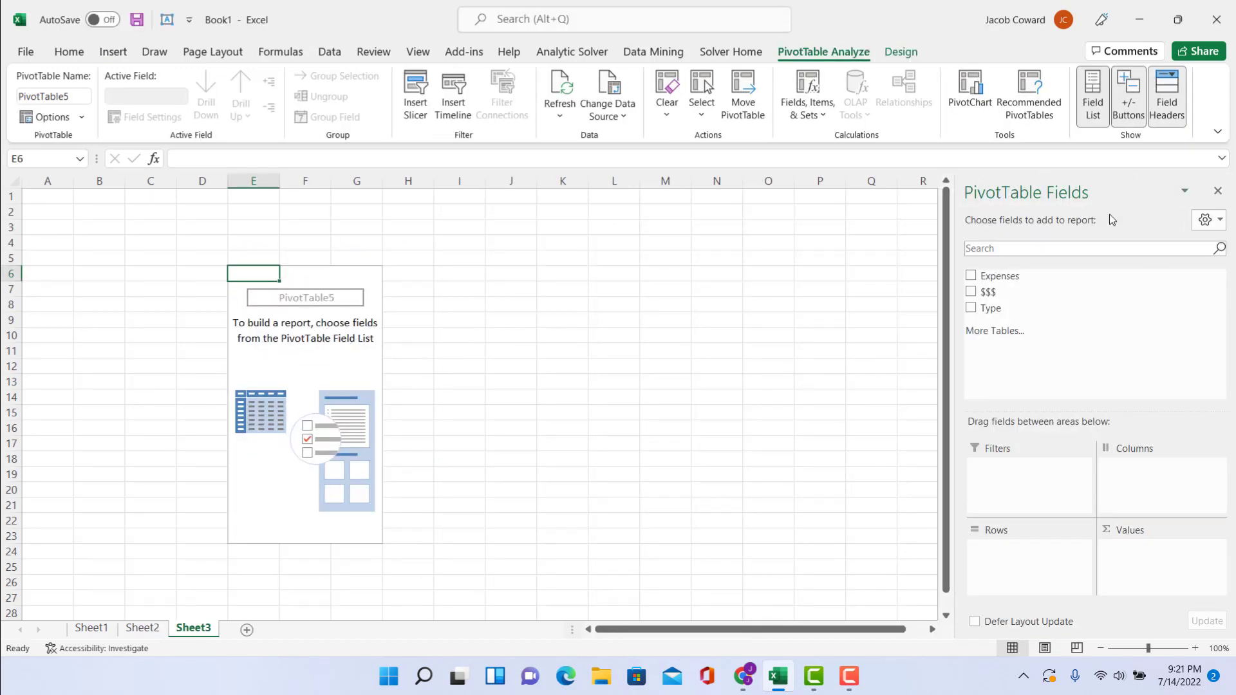
mouse_move(1024, 308)
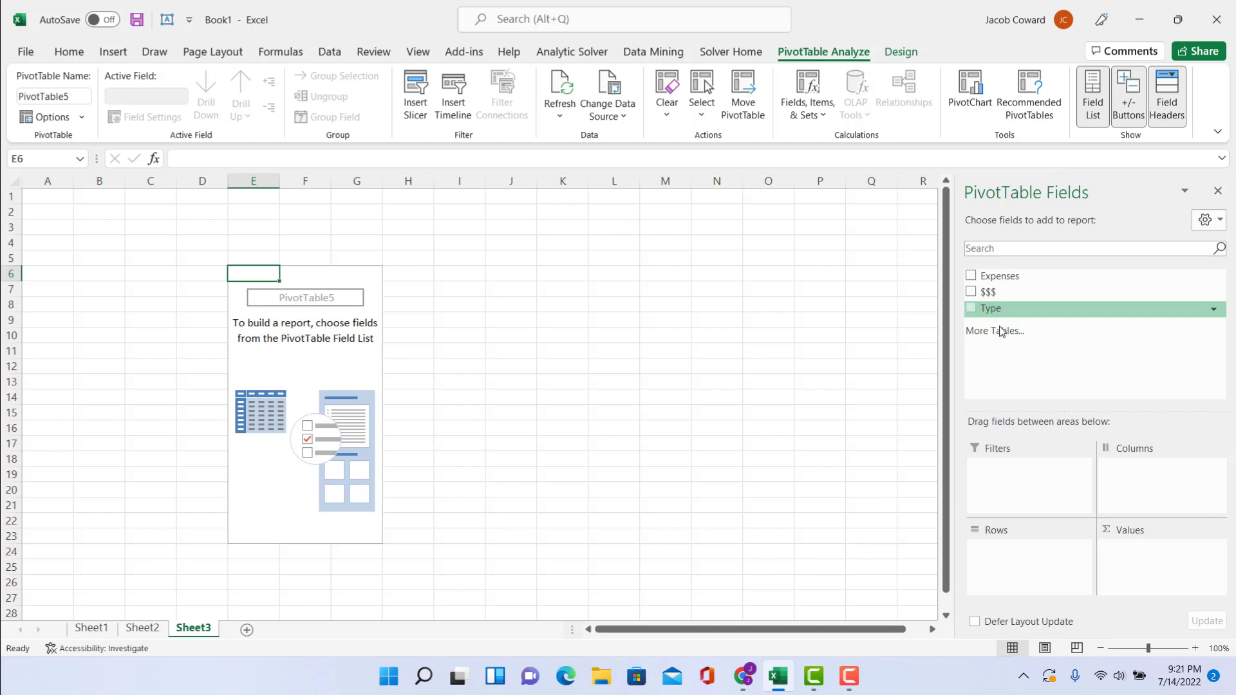
mouse_move(994, 331)
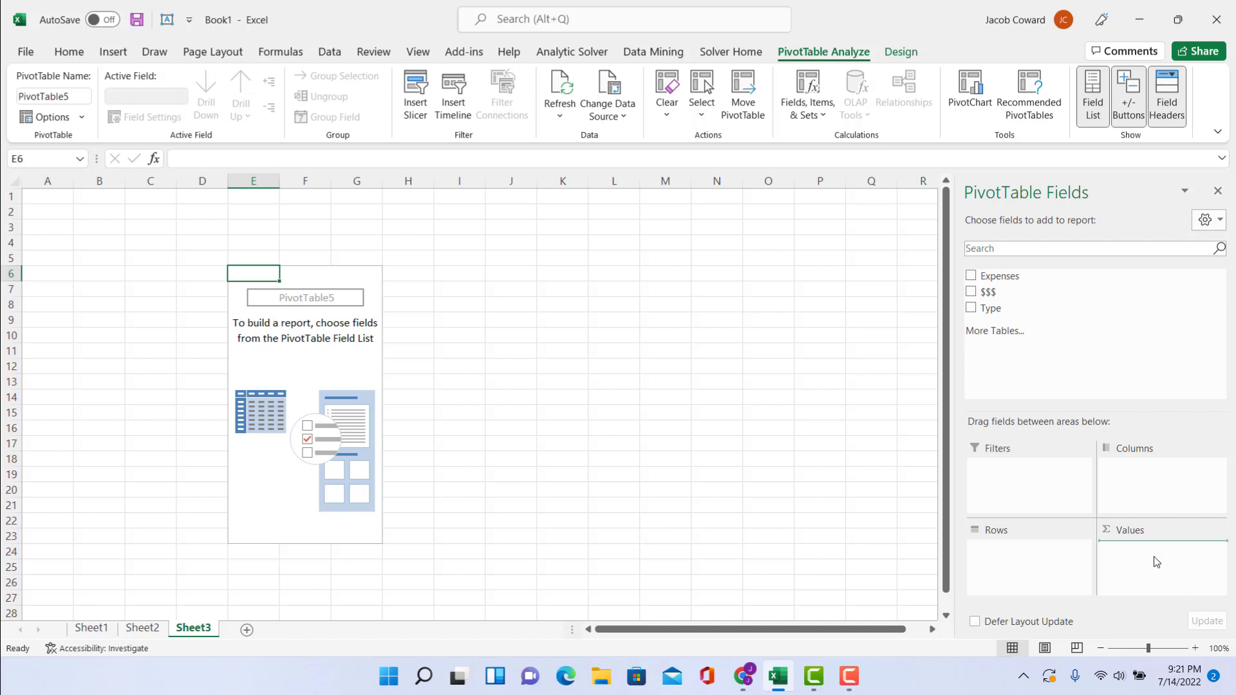
Add $$$ as summed Values and Type as Rows, totalling Needs, Savings and Wants.
click(970, 292)
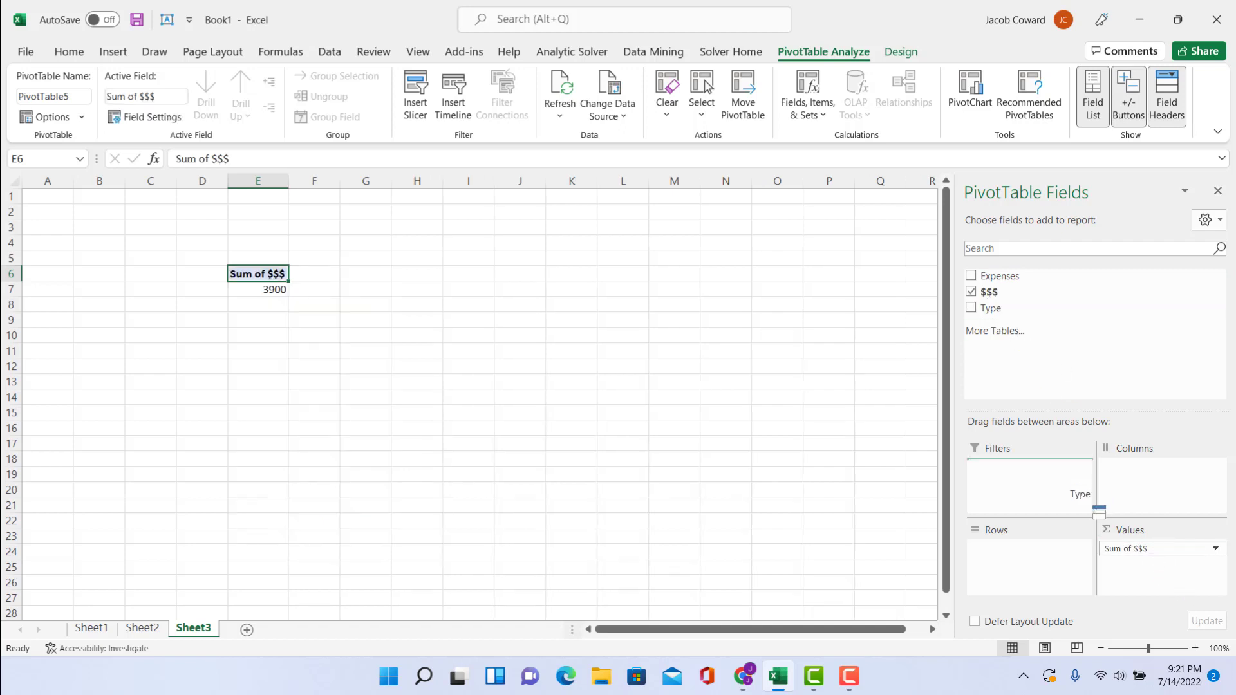
click(971, 308)
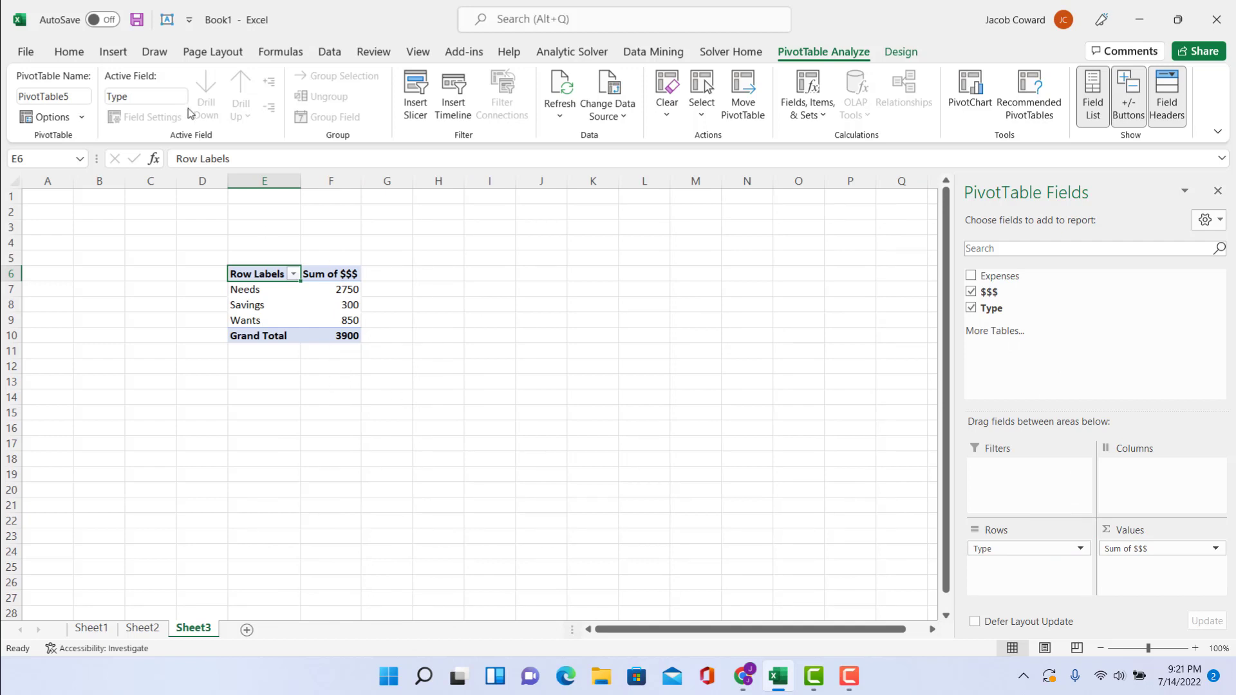
click(68, 51)
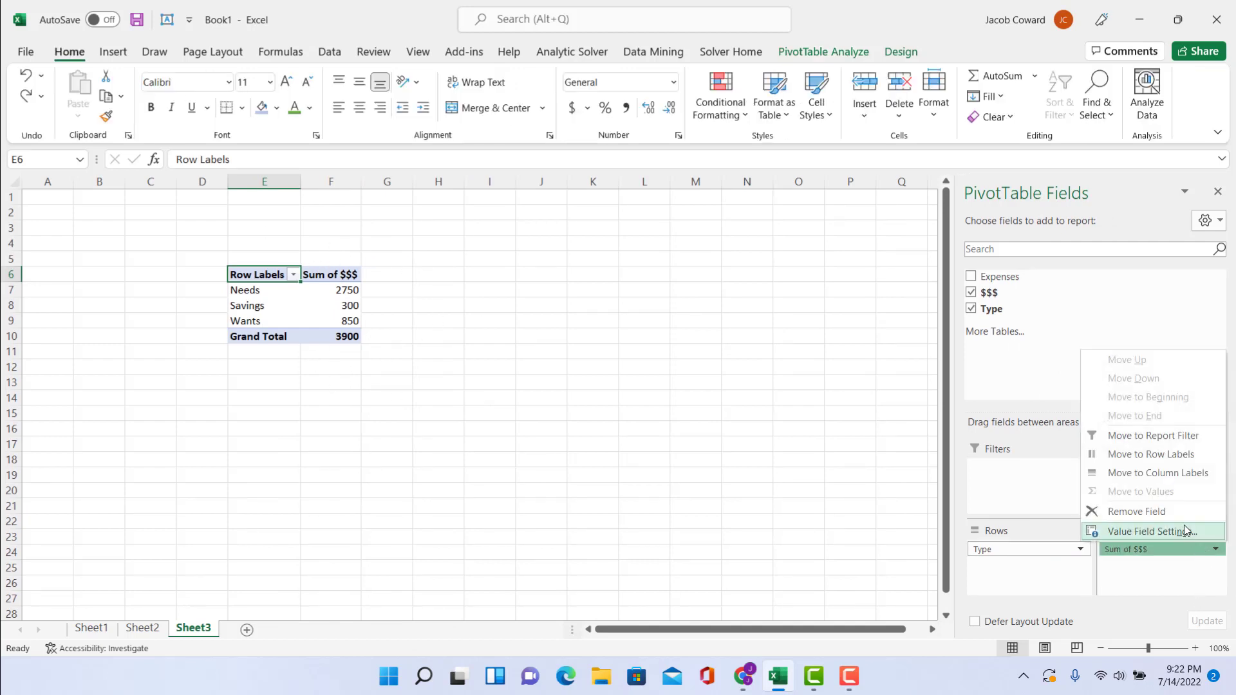
Set Sum of $$$ to show values as % of Grand Total via Value Field Settings.
click(1153, 531)
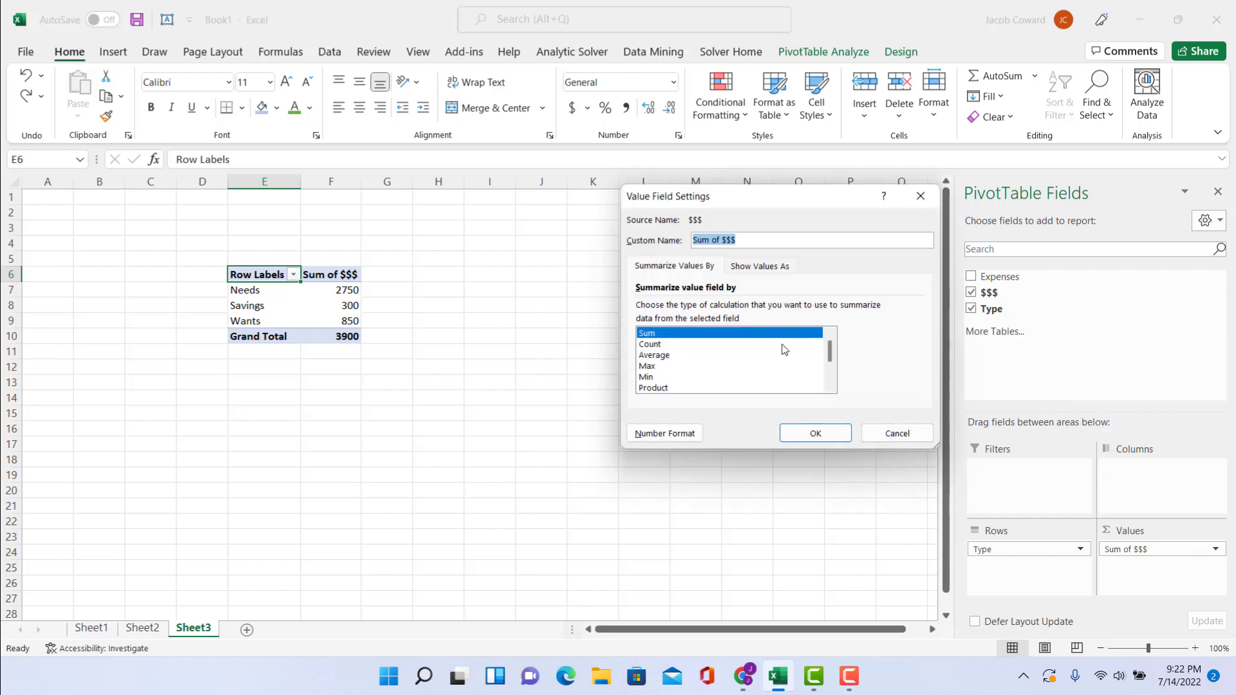
click(757, 265)
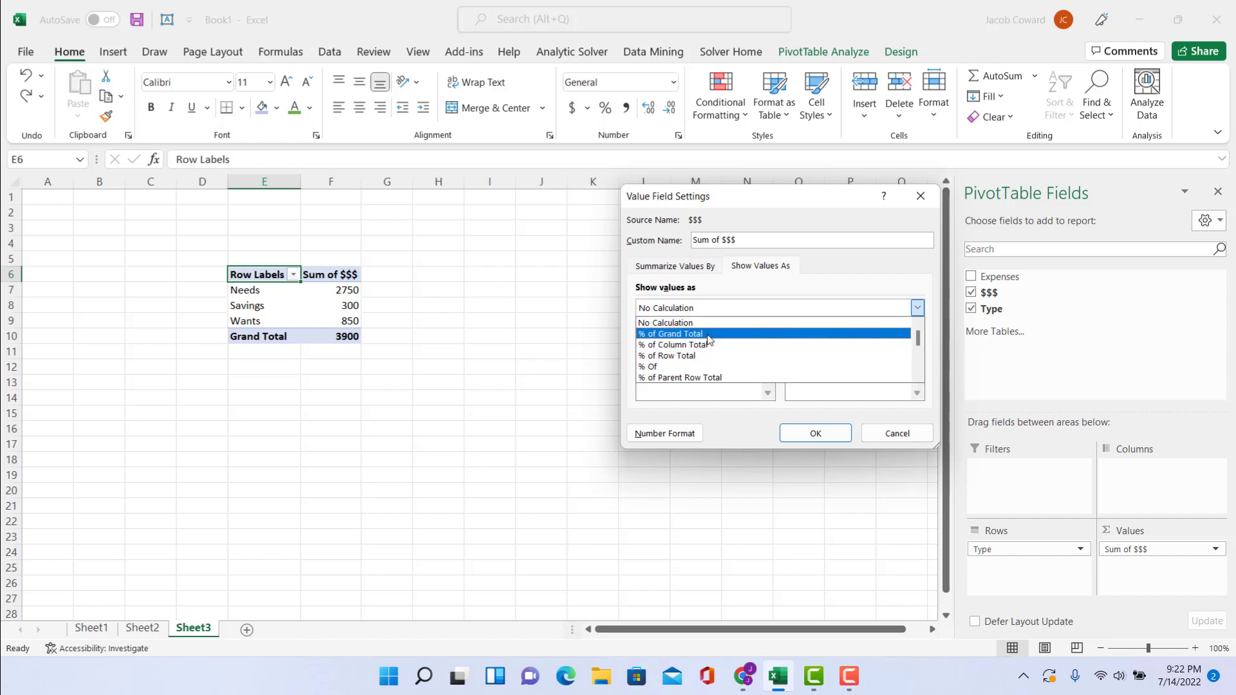
click(813, 433)
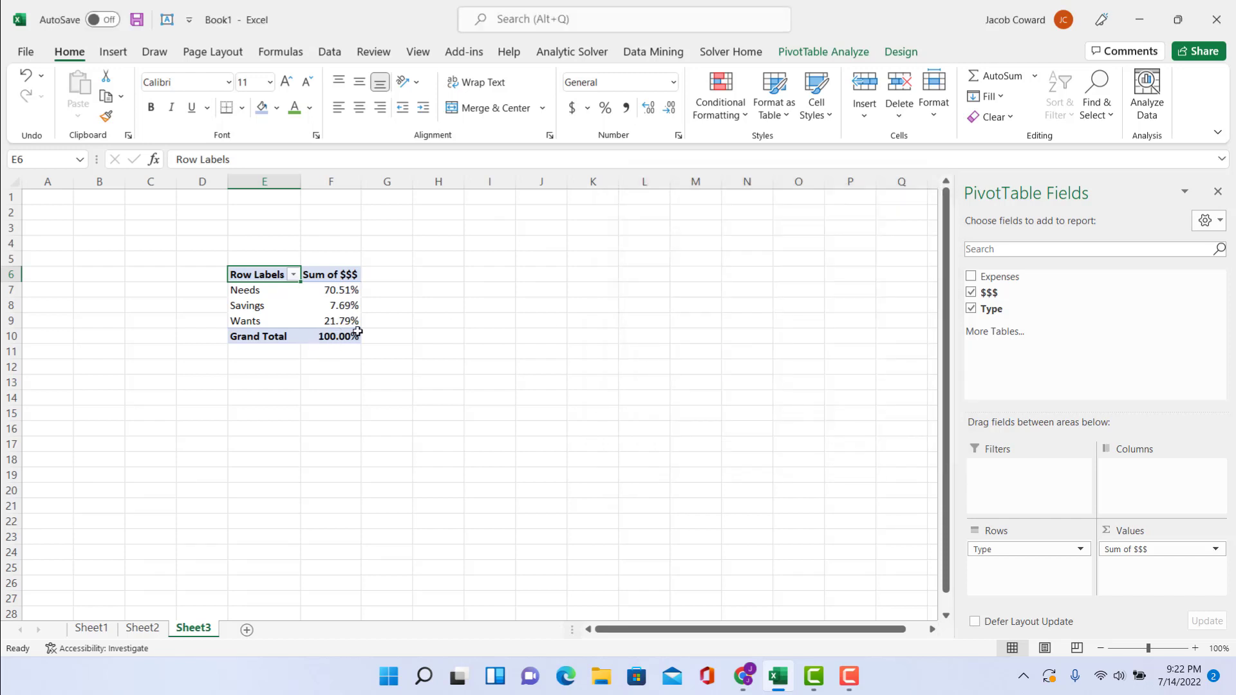
mouse_move(362, 271)
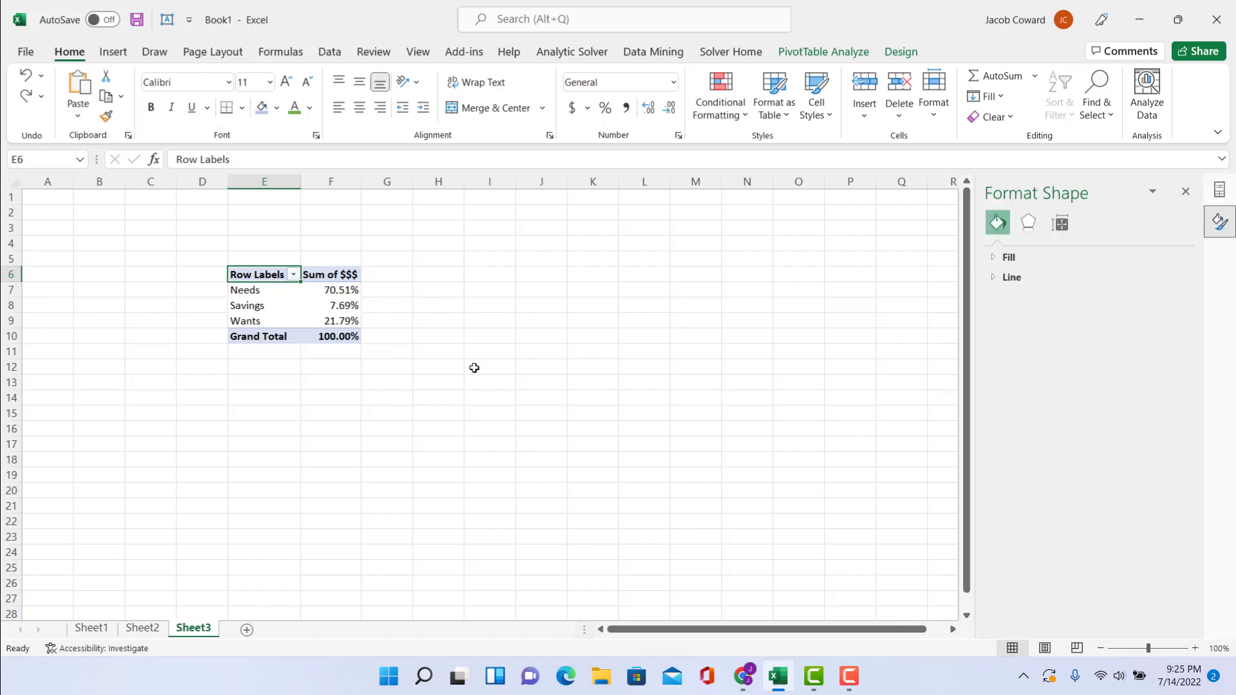
mouse_move(371, 399)
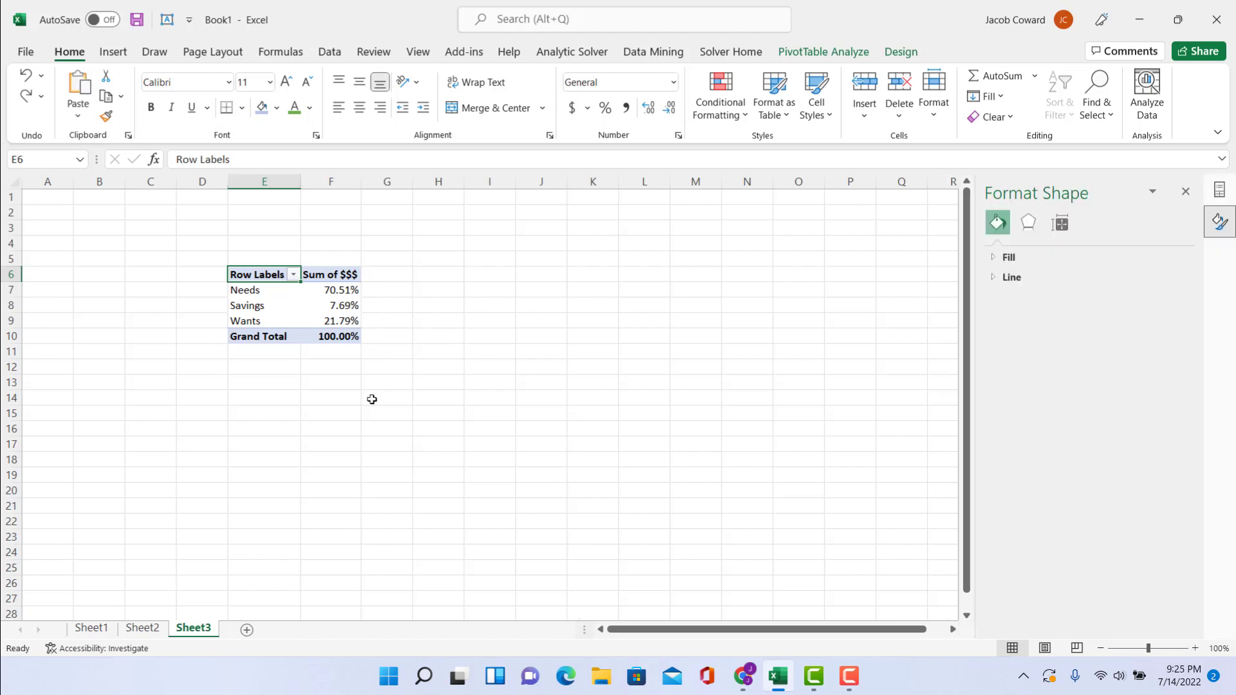
Insert a pie PivotChart of the Type shares and title it 'Expenses by Percentages'.
click(113, 52)
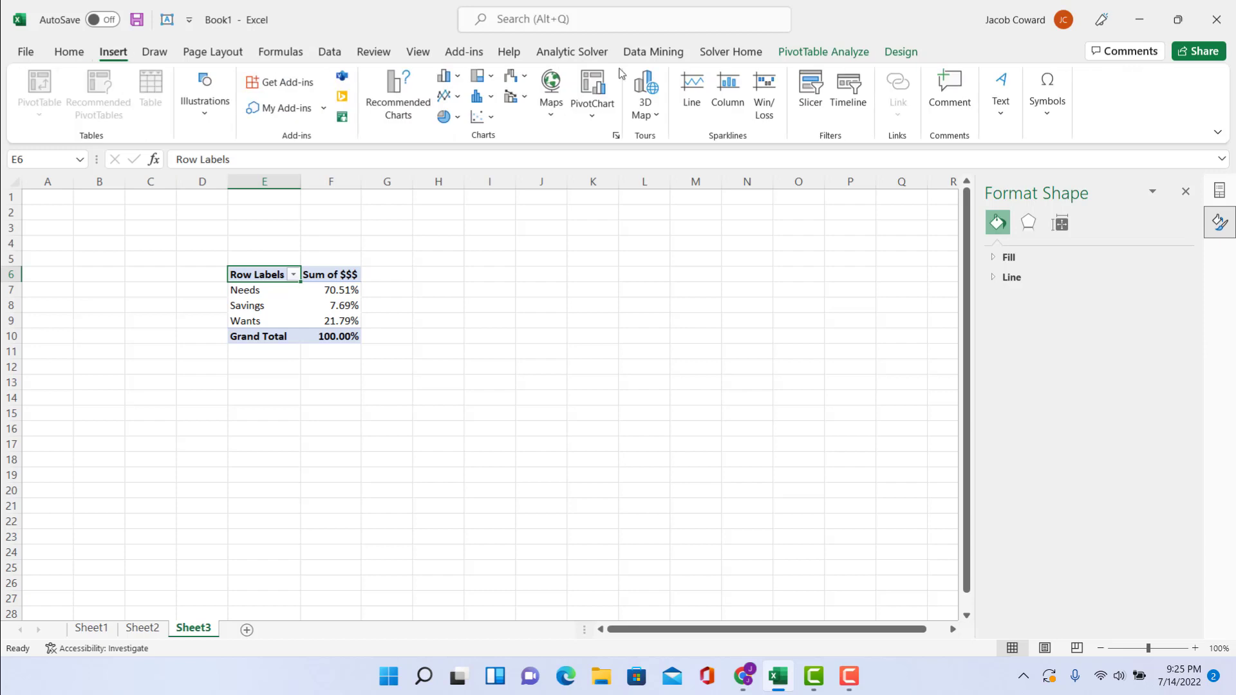
mouse_move(592, 87)
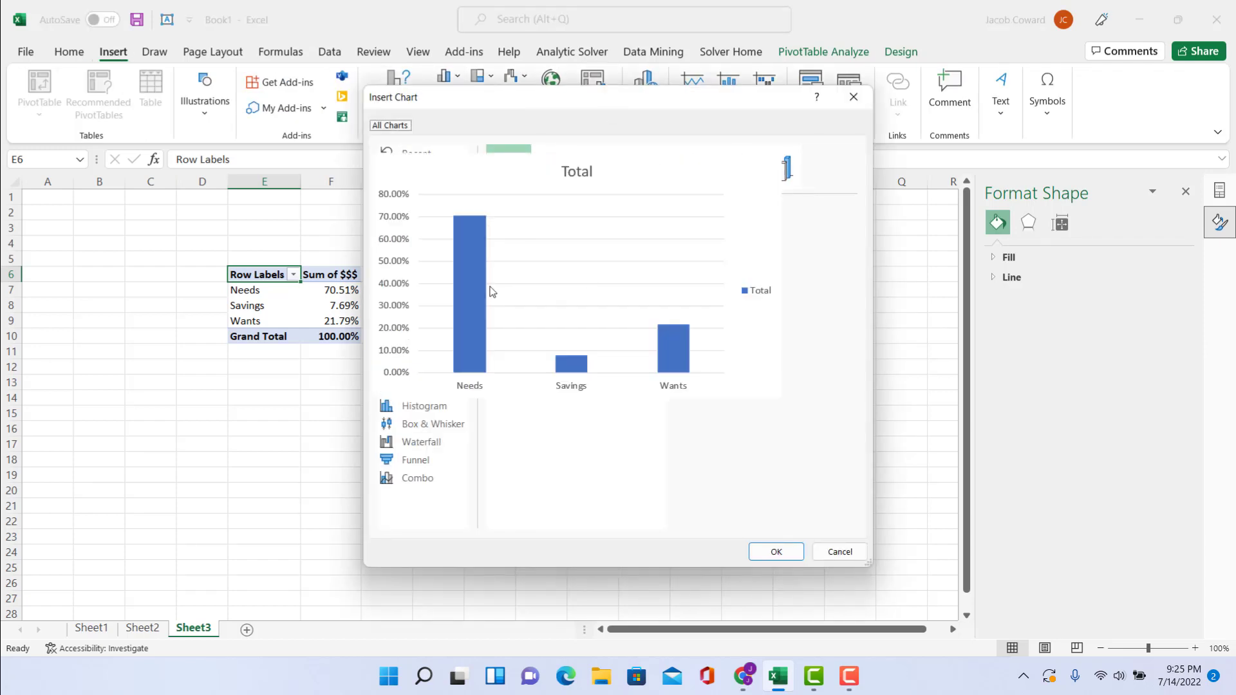
click(388, 125)
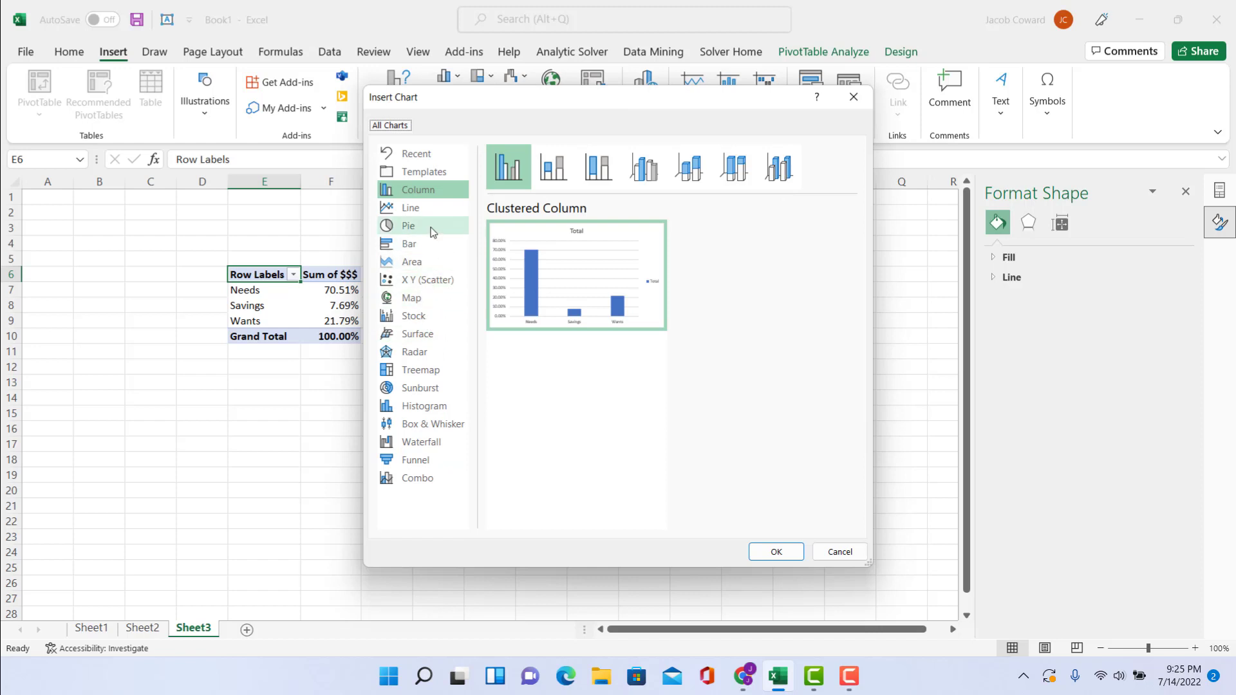
click(775, 551)
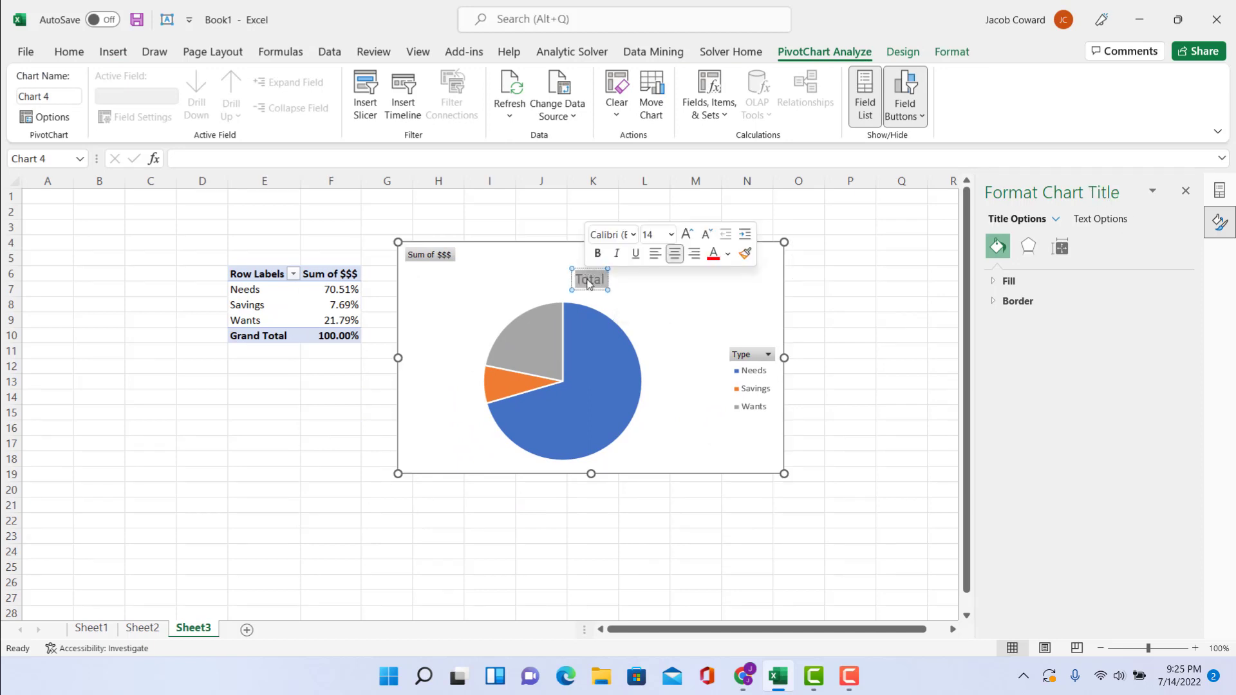
text(Expenses by Percentages)
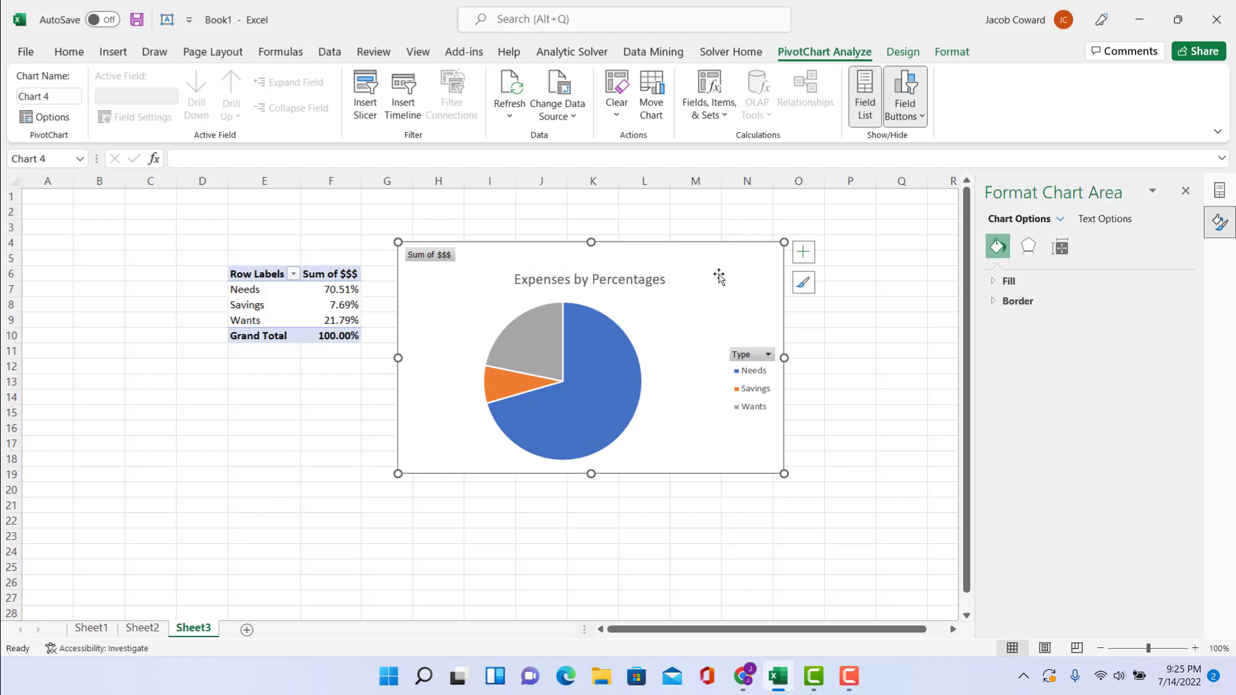
mouse_move(428, 328)
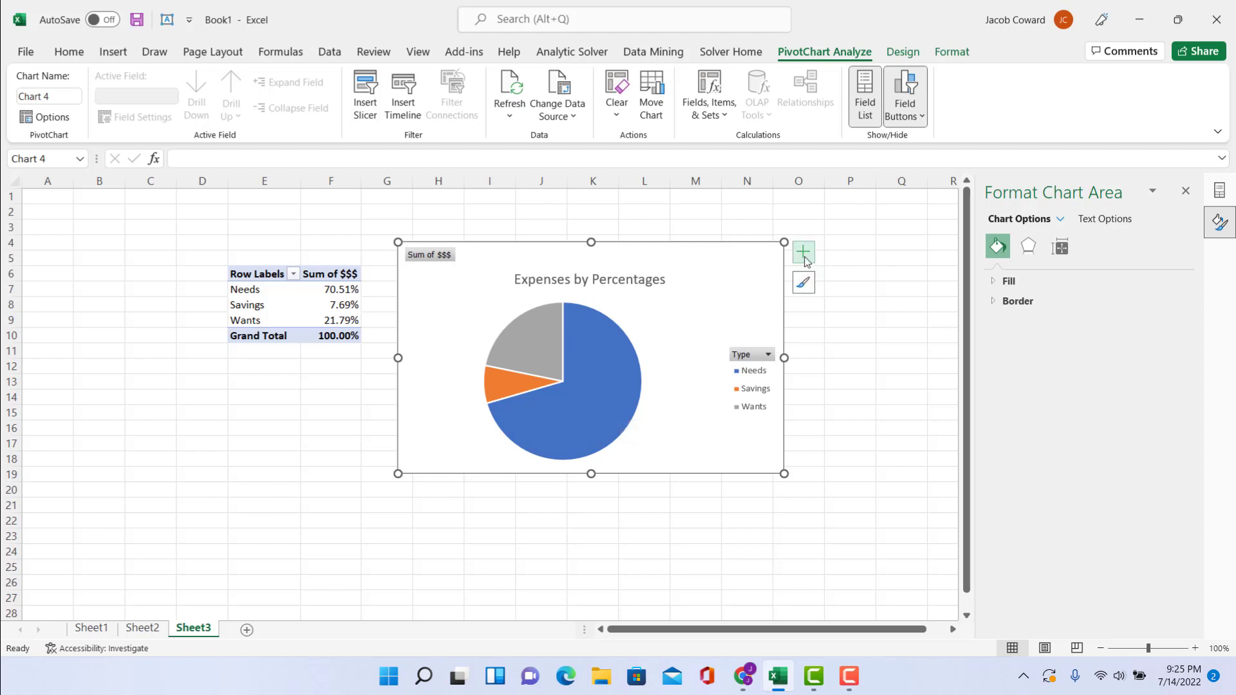
Add data labels showing each slice's percentage on the pie chart.
click(802, 252)
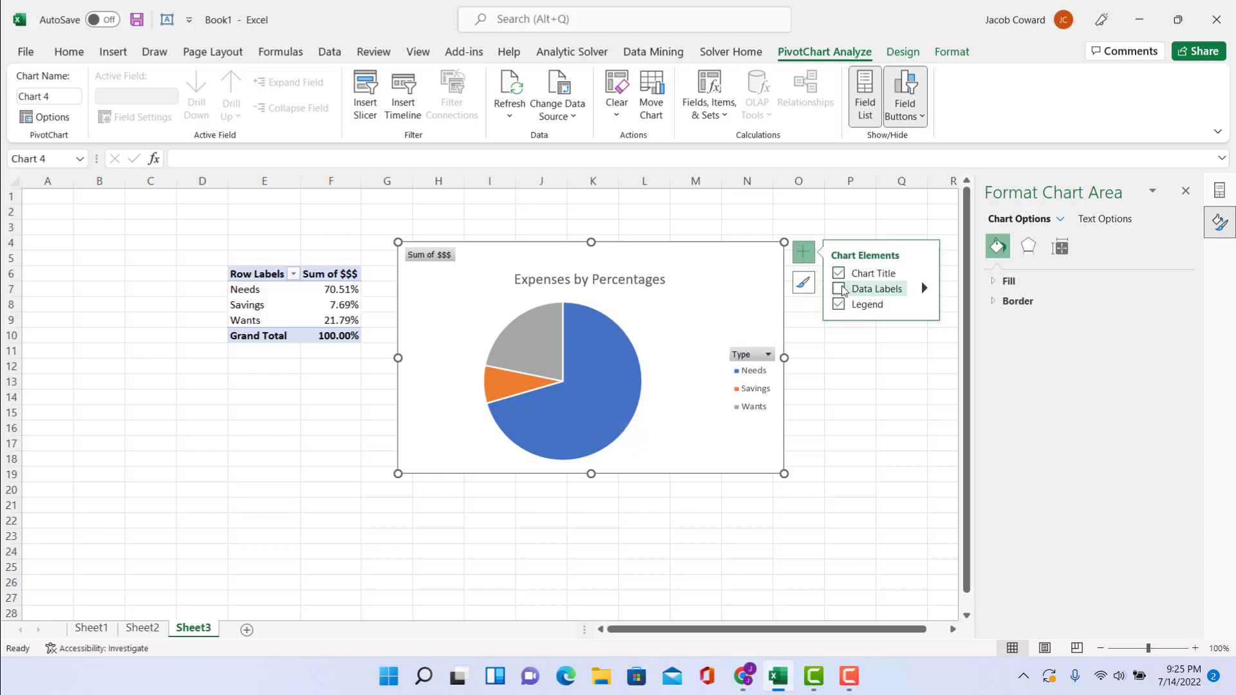
click(838, 288)
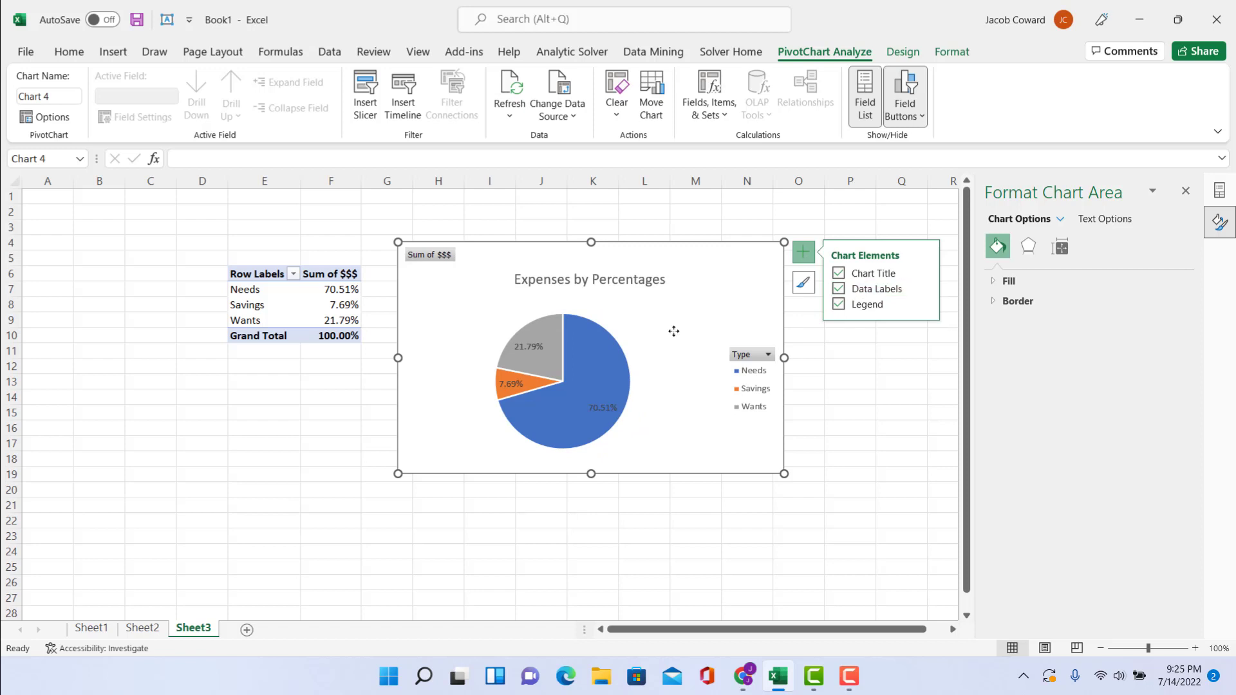
mouse_move(548, 383)
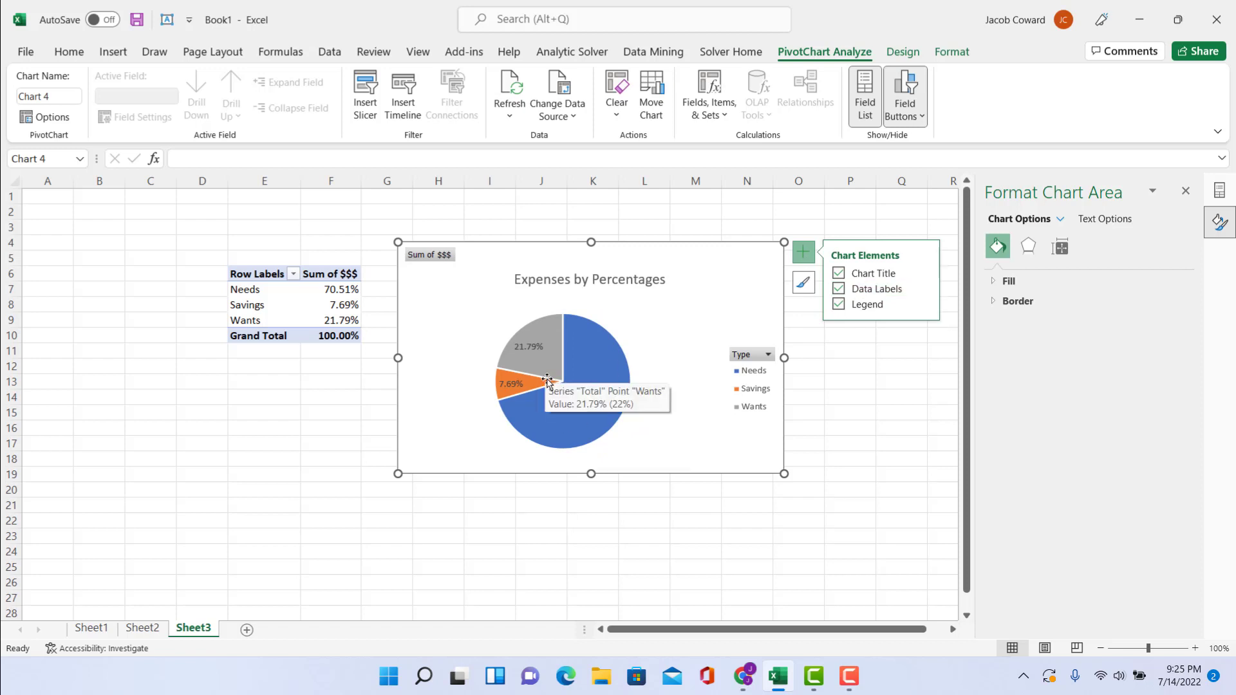
mouse_move(659, 322)
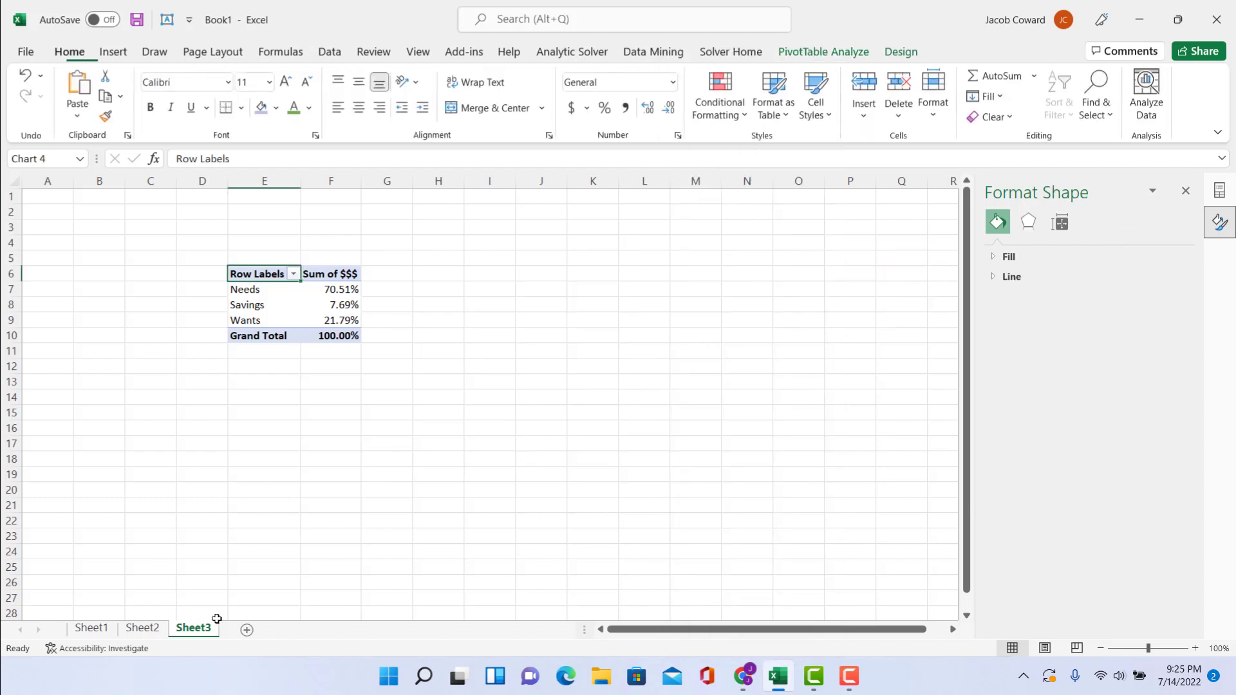
Paste the cut chart onto Sheet2 beside the expense table using the destination theme.
click(143, 627)
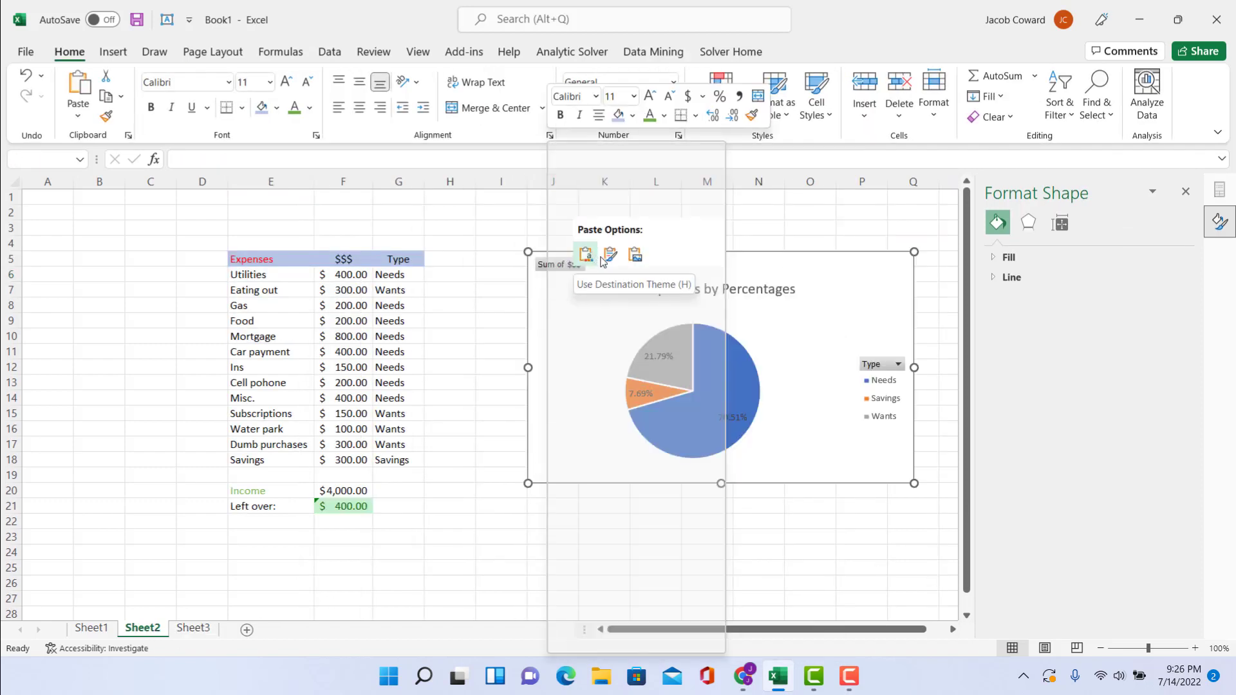
click(584, 254)
text(5)
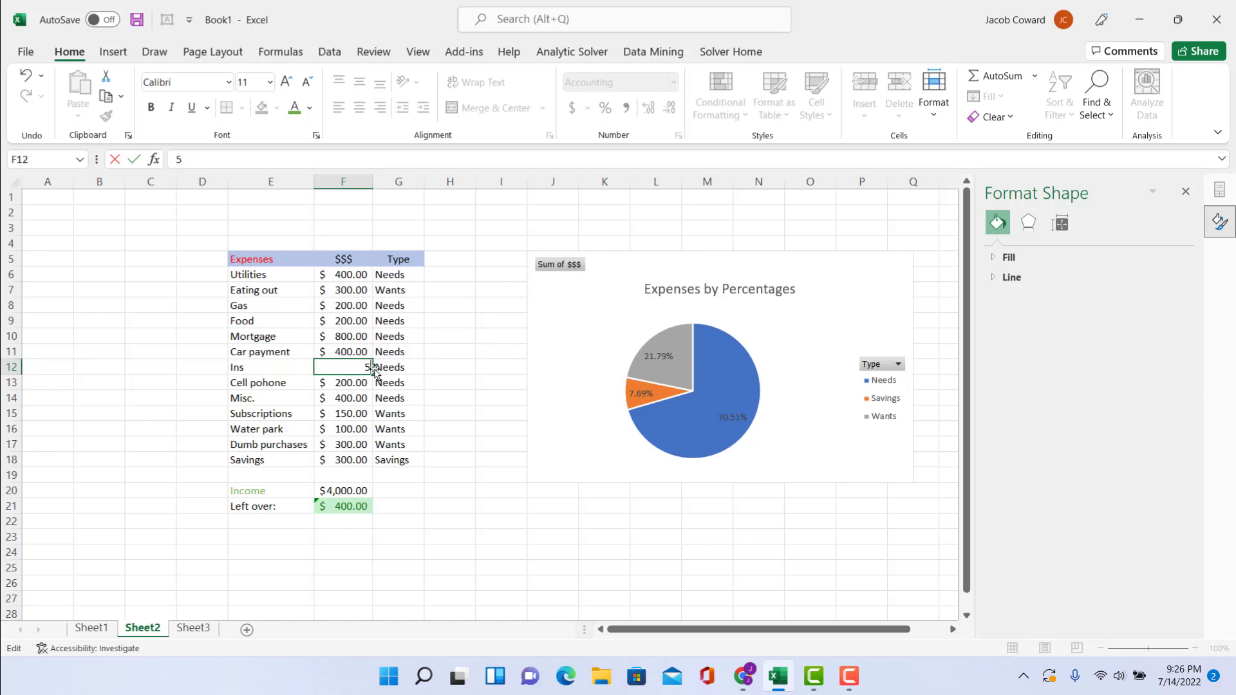
Raise the Ins amount to 500 and check the chart's updated percentages.
text(00.00)
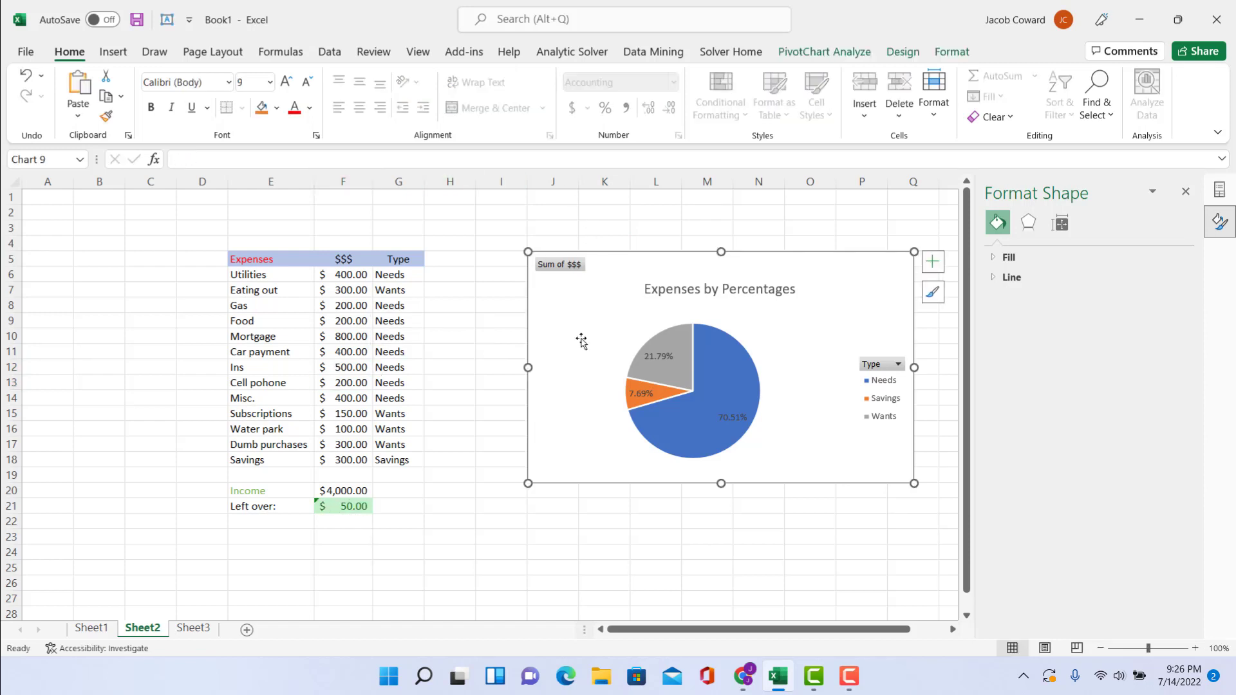
click(713, 438)
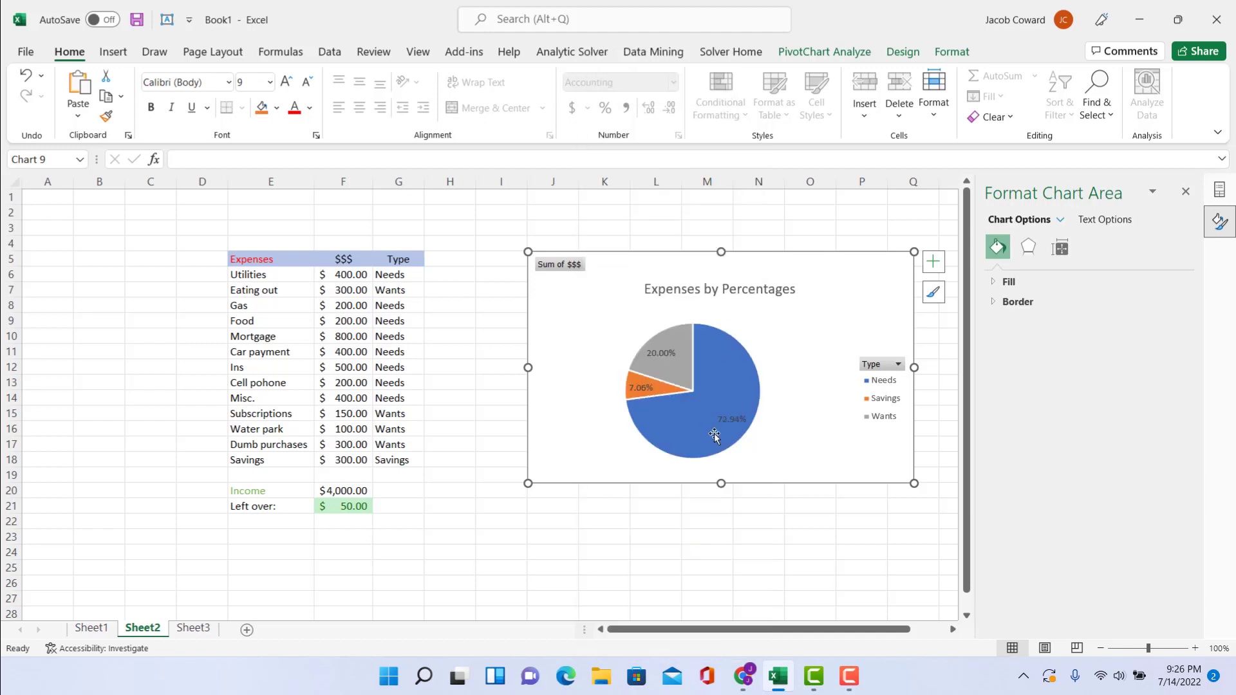
mouse_move(750, 417)
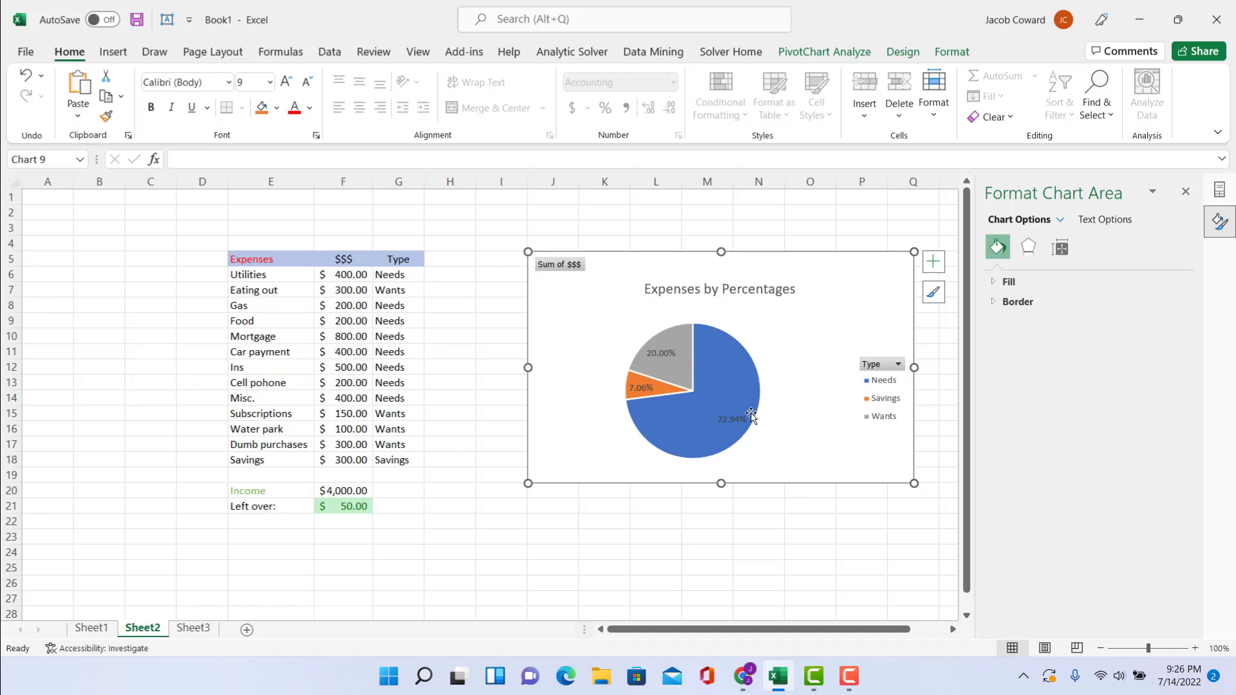
mouse_move(475, 554)
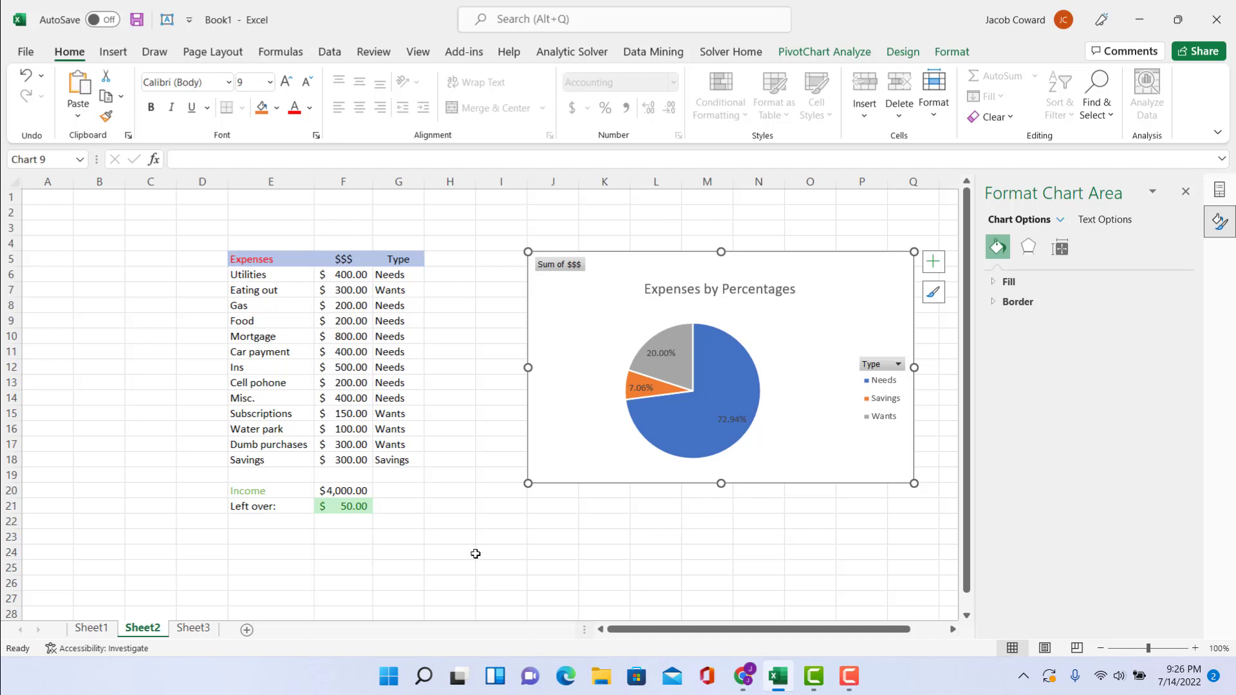
Fill the expense table E5:G21 and the pie chart area with a gray background.
click(213, 51)
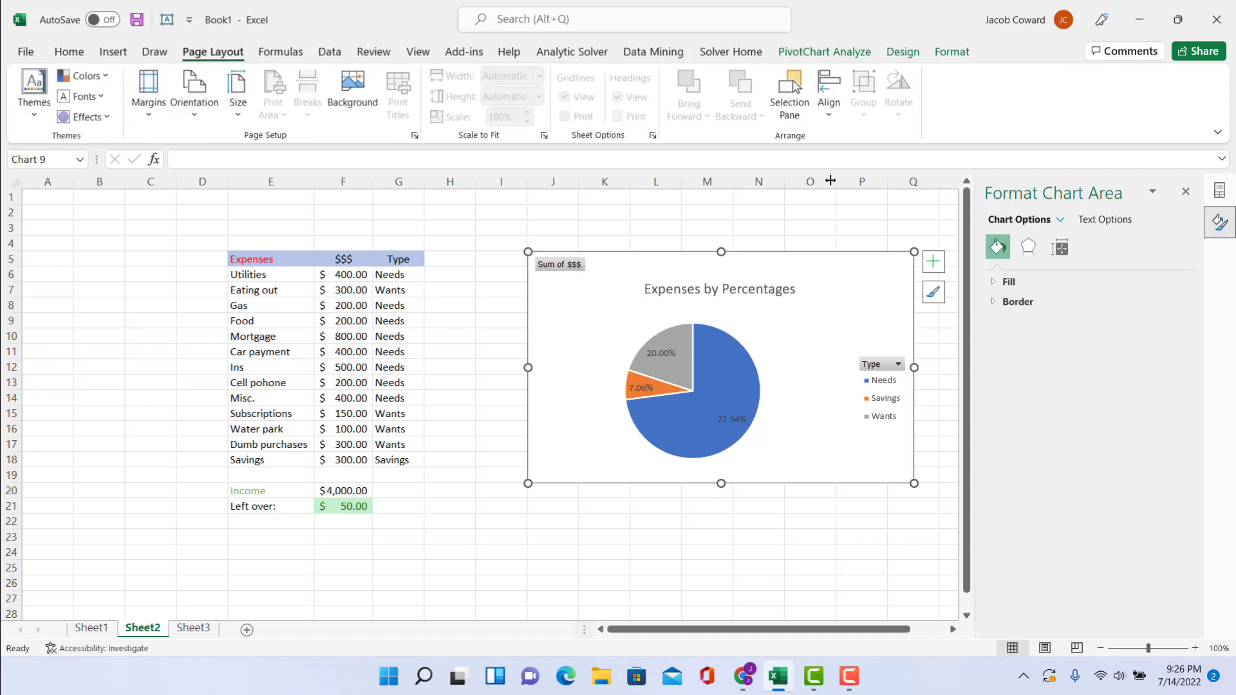
mouse_move(237, 89)
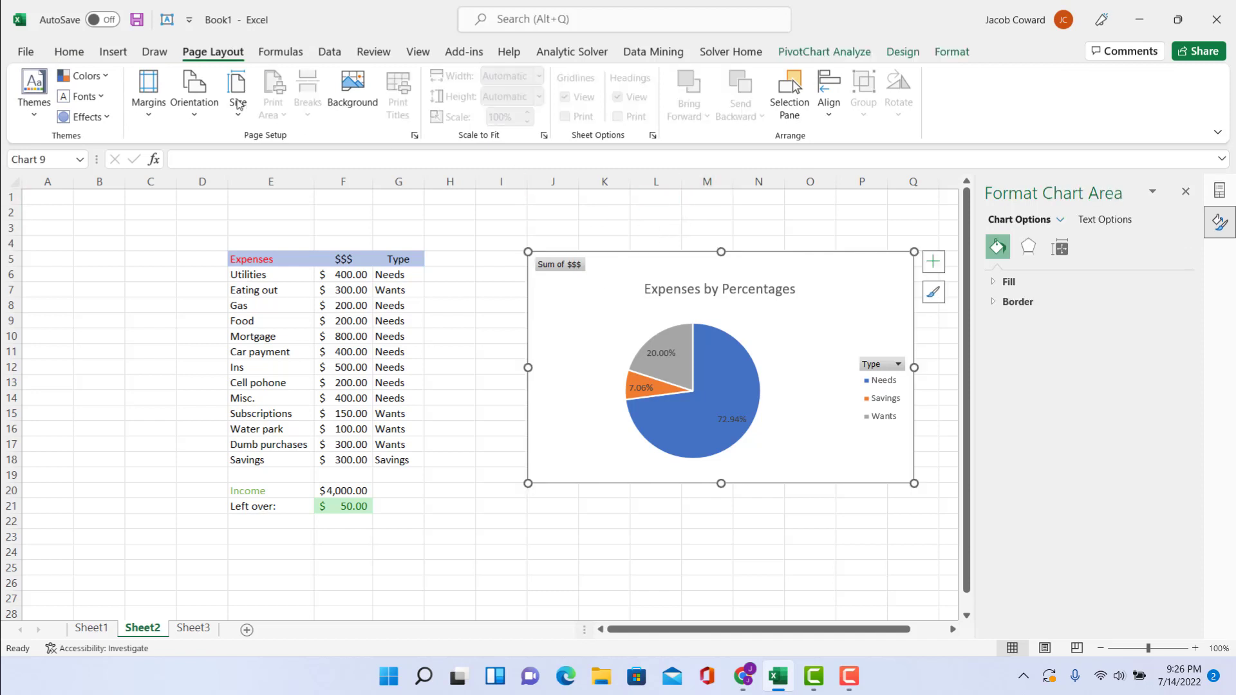
click(68, 52)
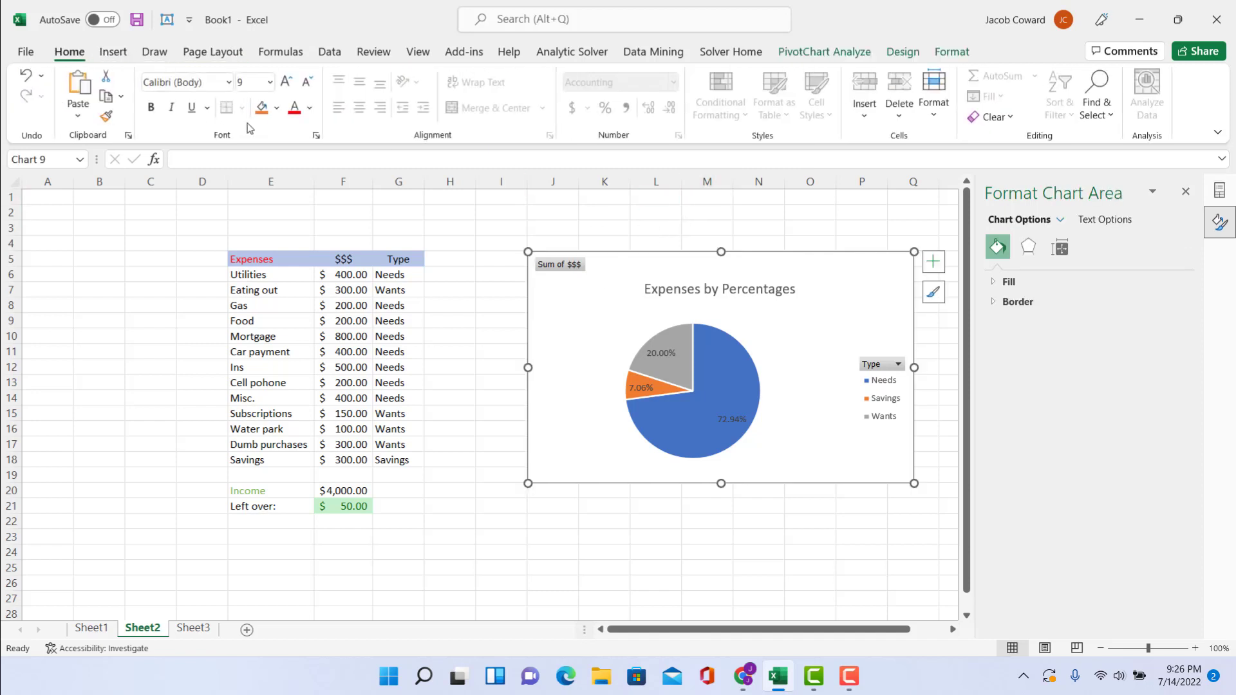
click(279, 108)
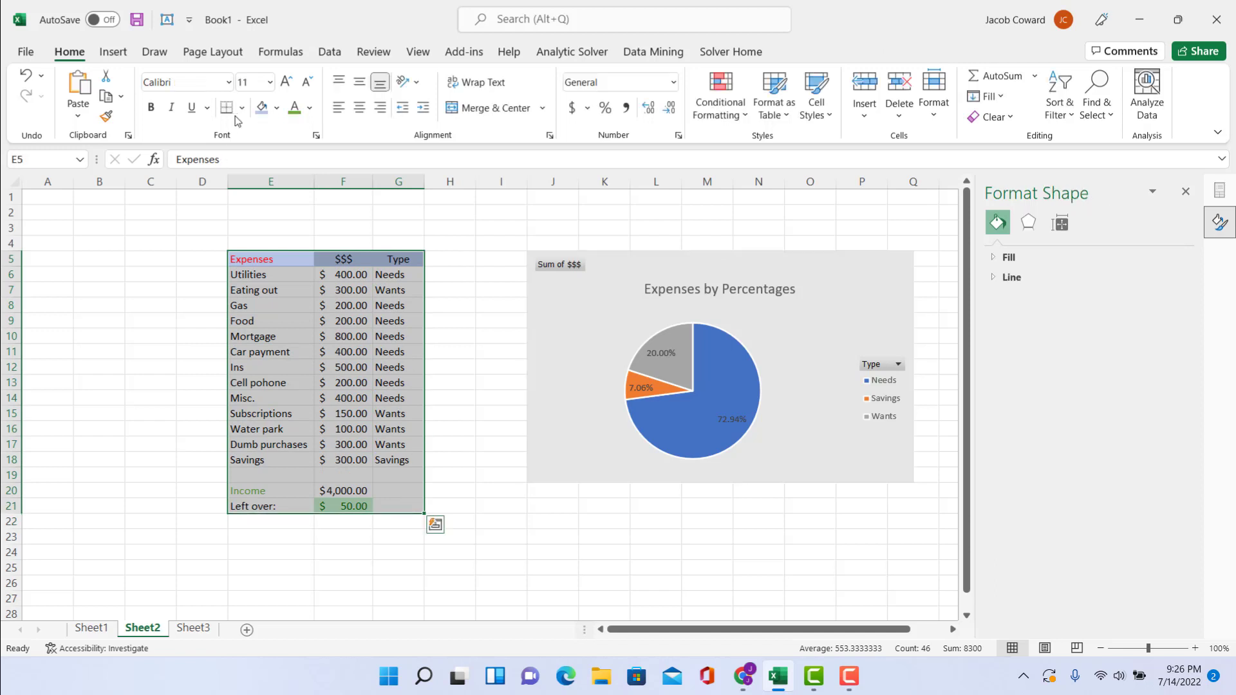
click(278, 108)
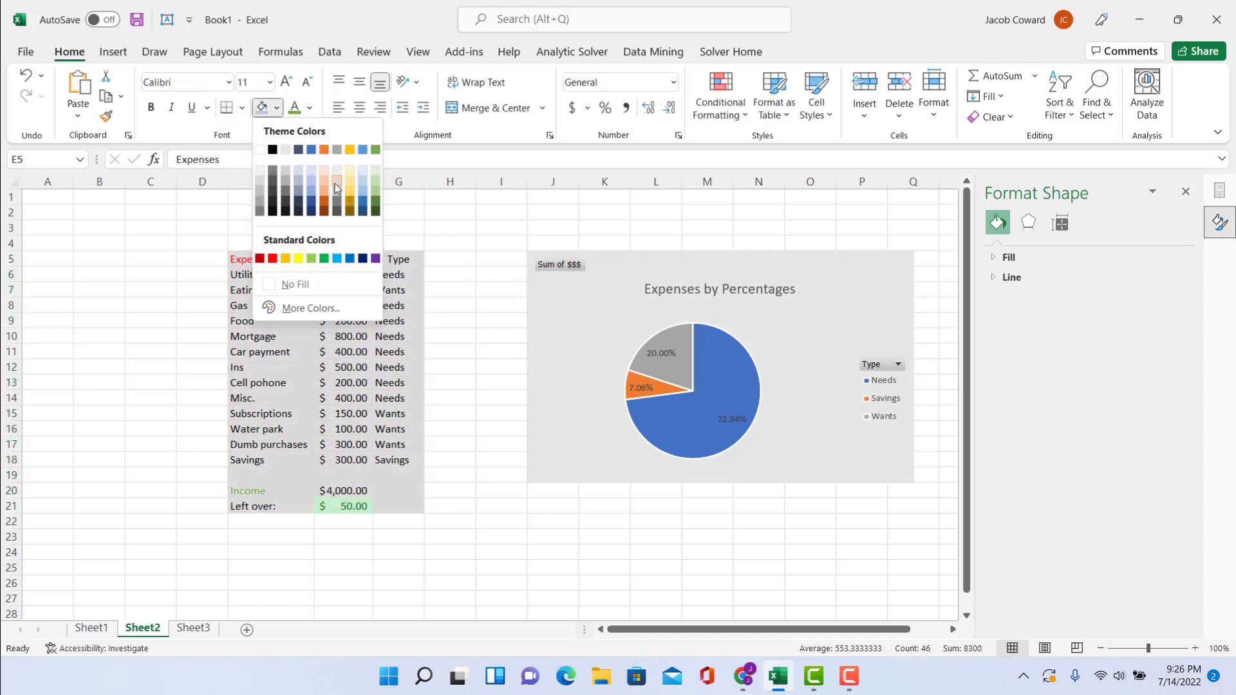
mouse_move(336, 180)
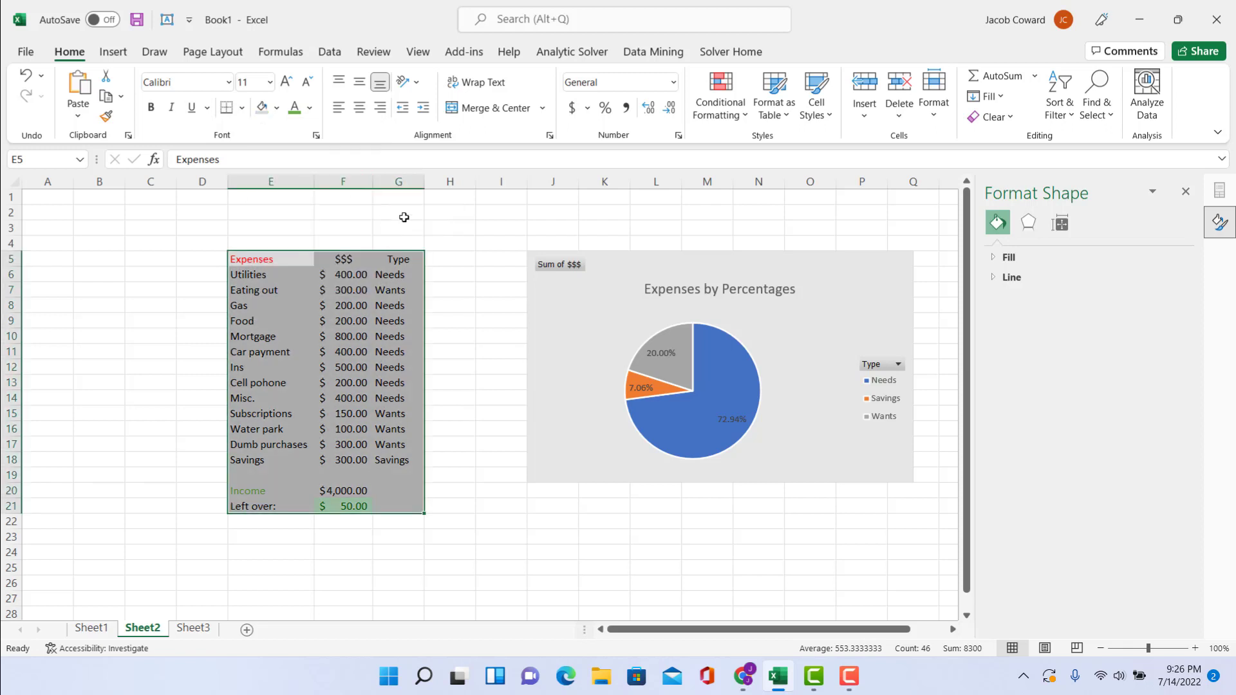
click(398, 211)
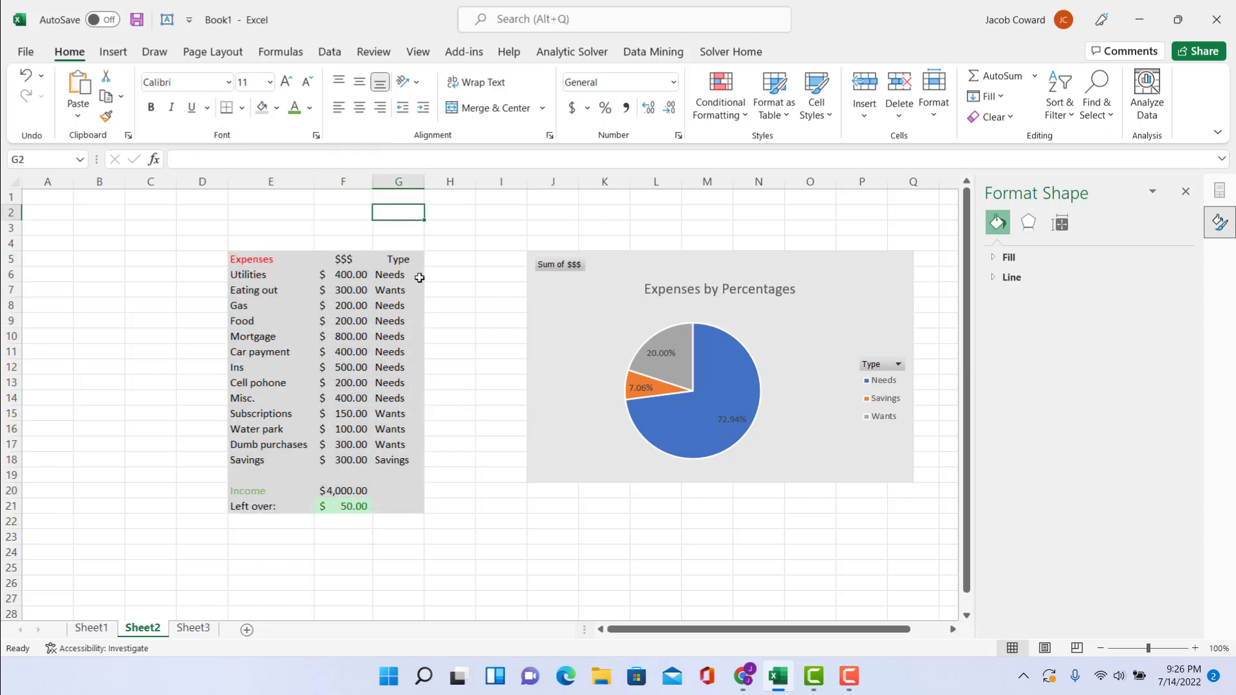
click(113, 52)
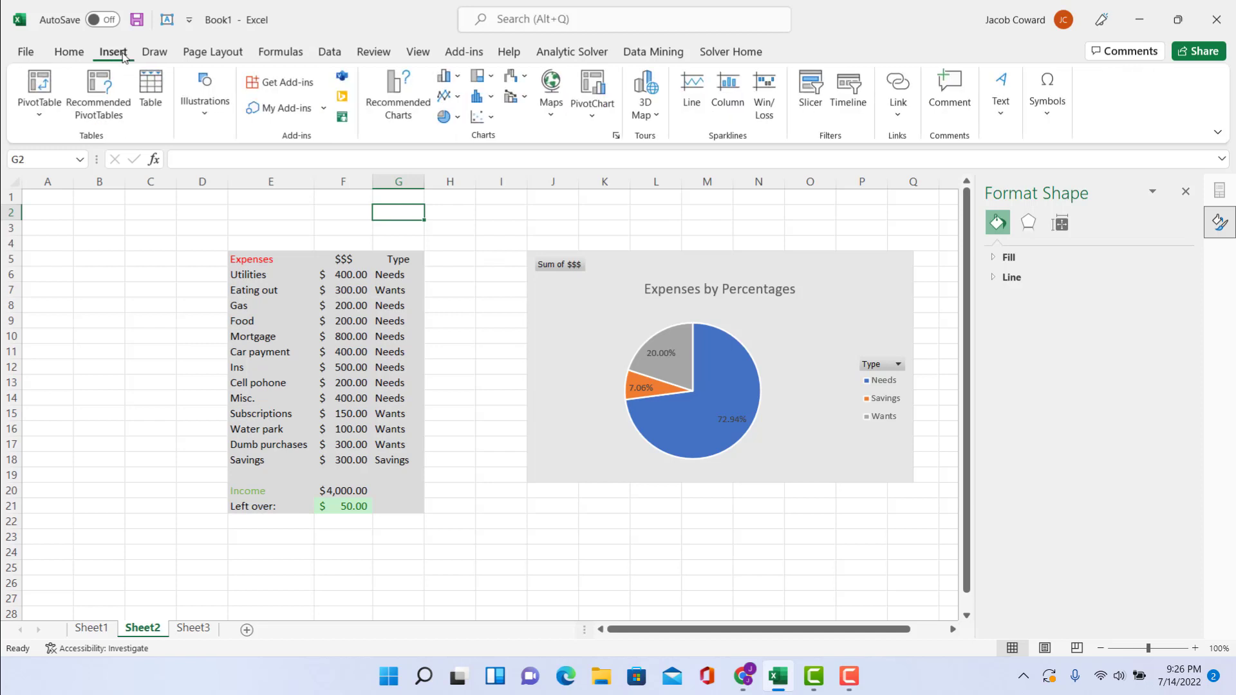
Insert a text box above the table and chart reading 'Budget for April 22'.
click(1000, 91)
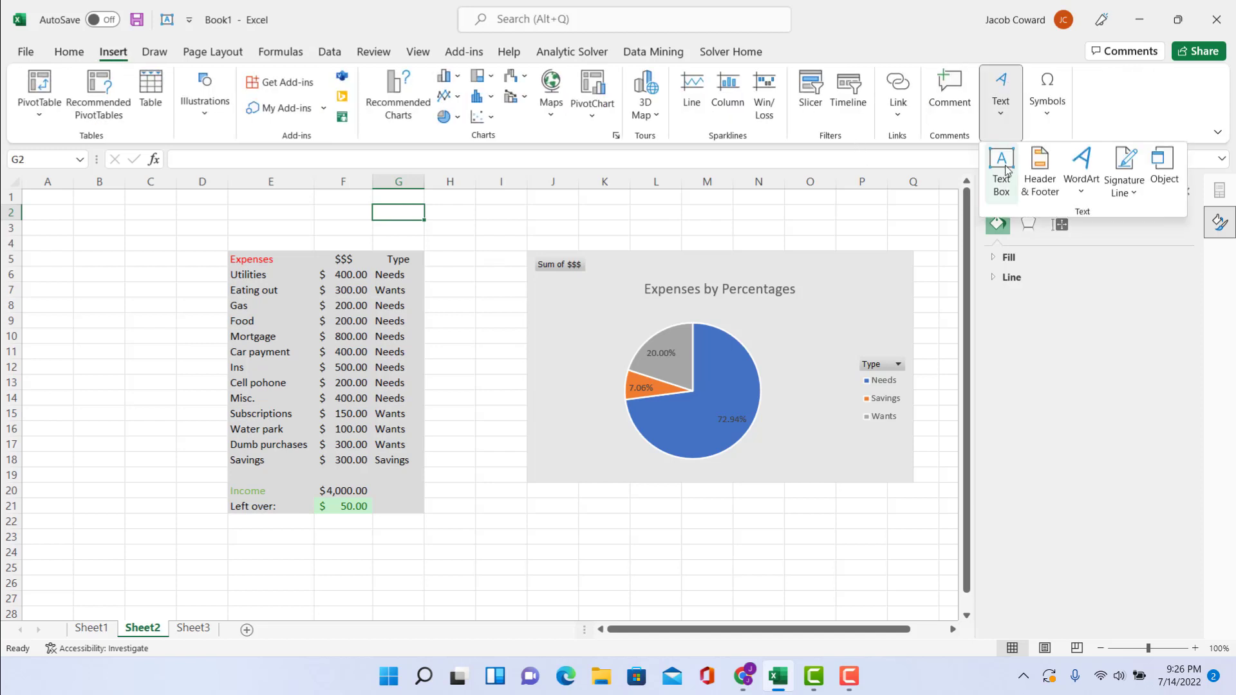
click(1000, 163)
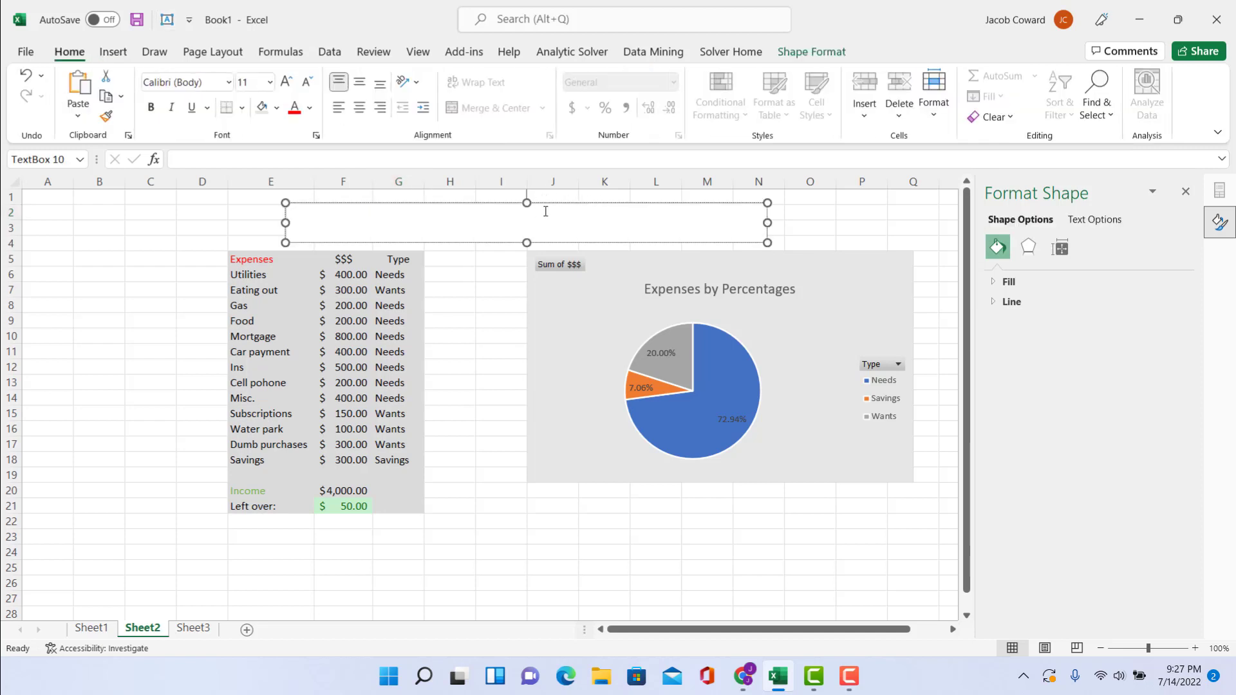
text(Budhe)
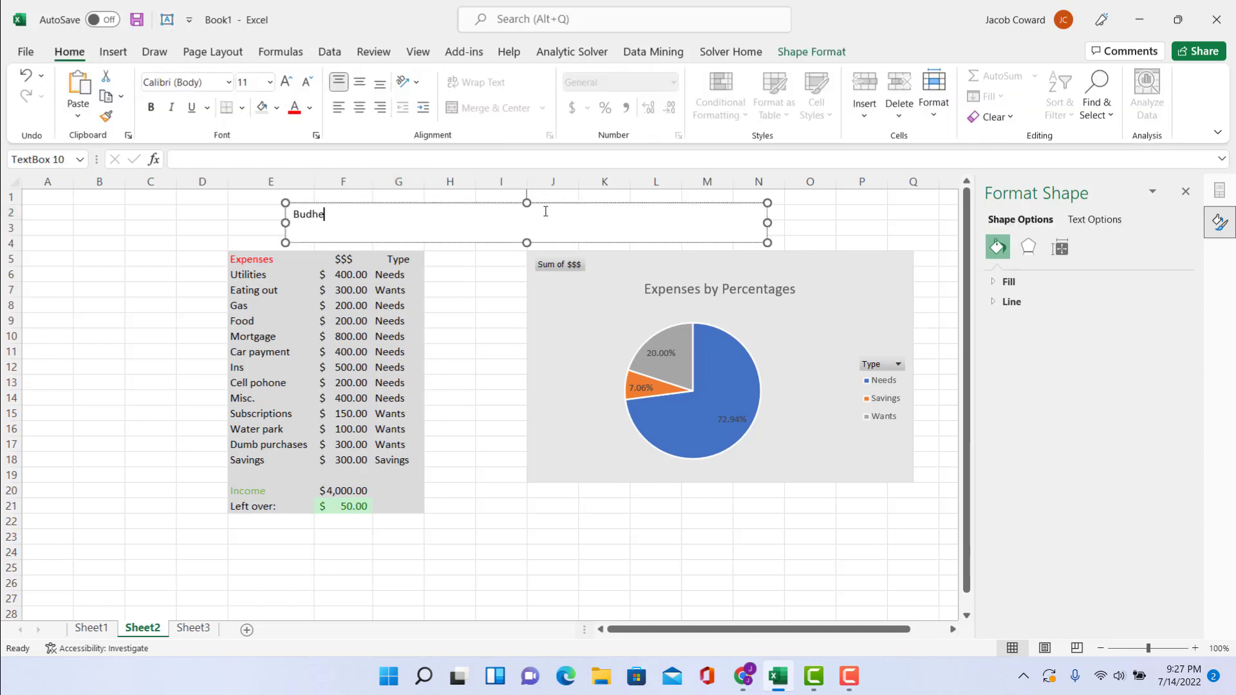
text(Budget)
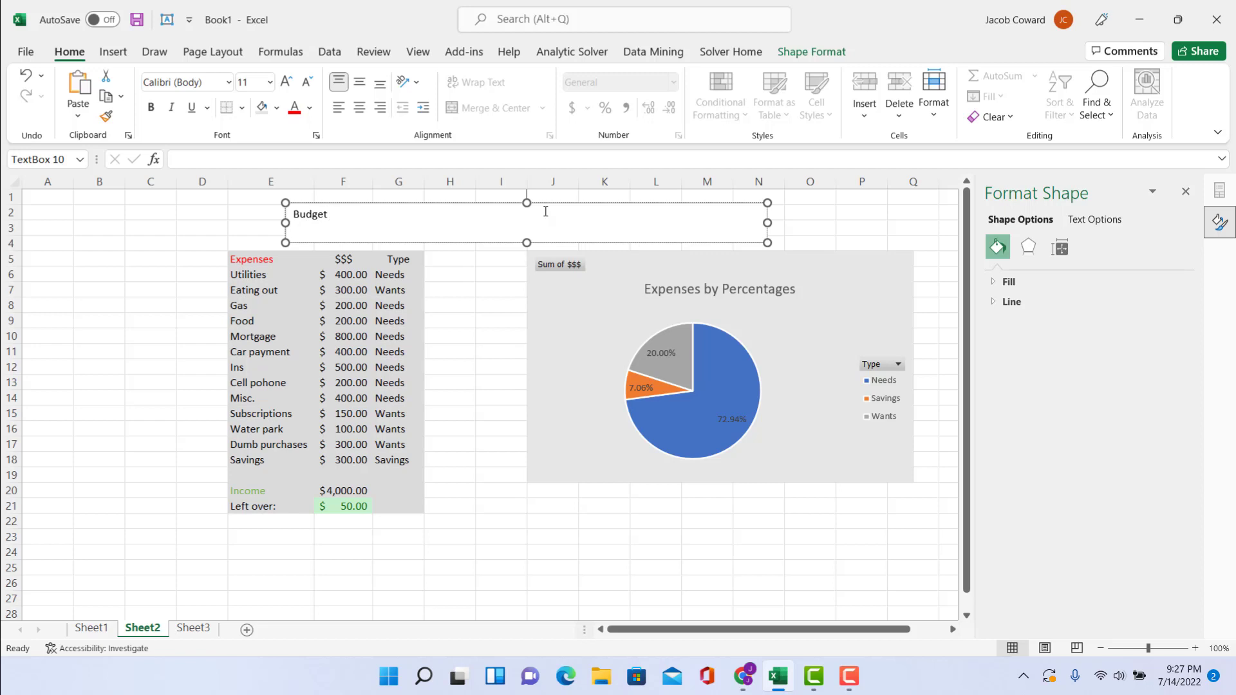
text(fo)
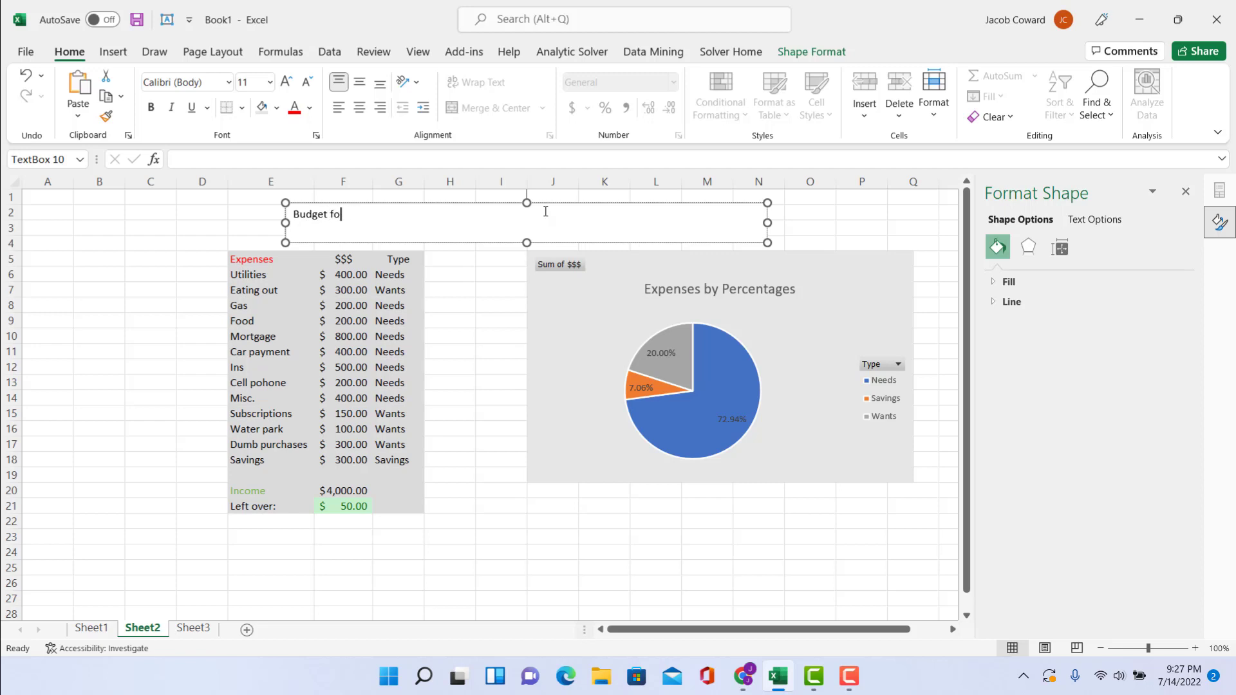
text(r April 22)
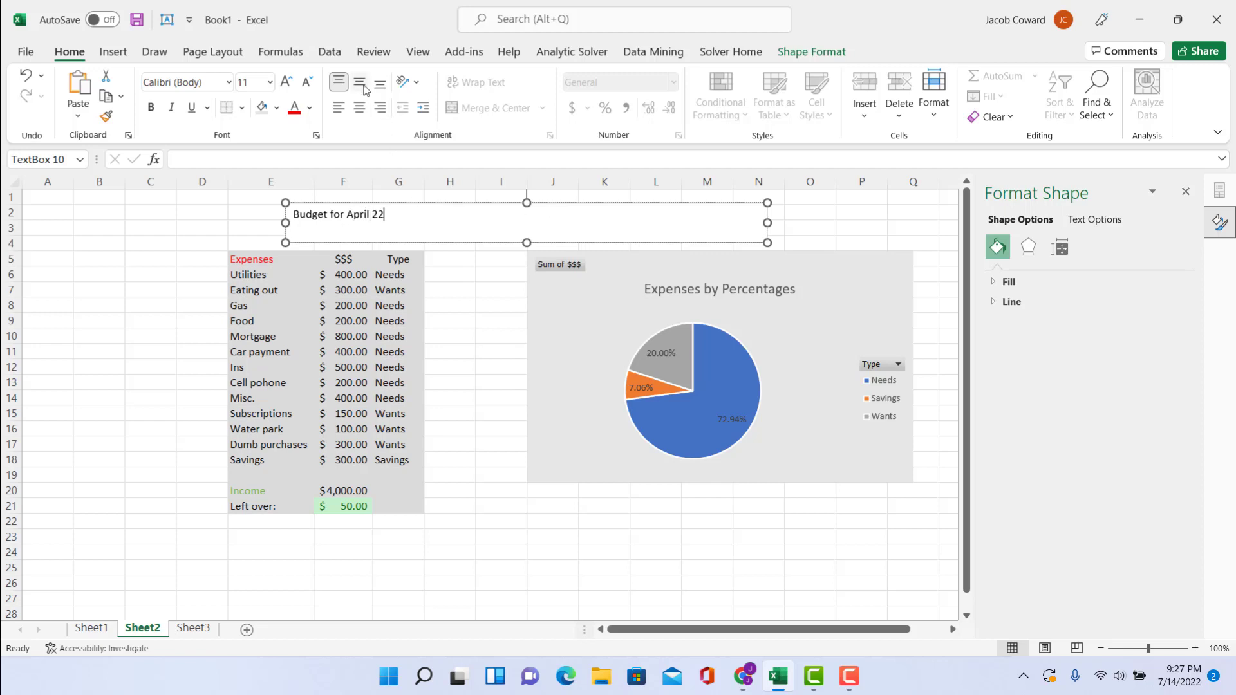
Centre the title text and enlarge it to 24 point.
click(359, 82)
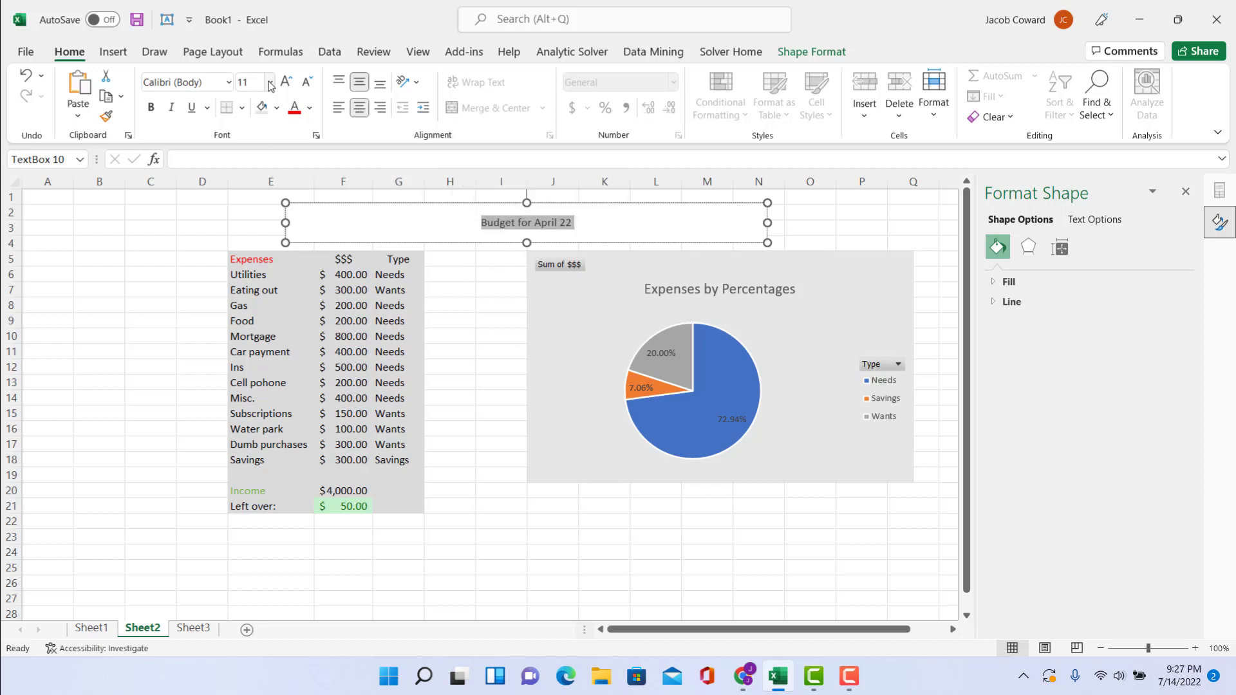
click(271, 83)
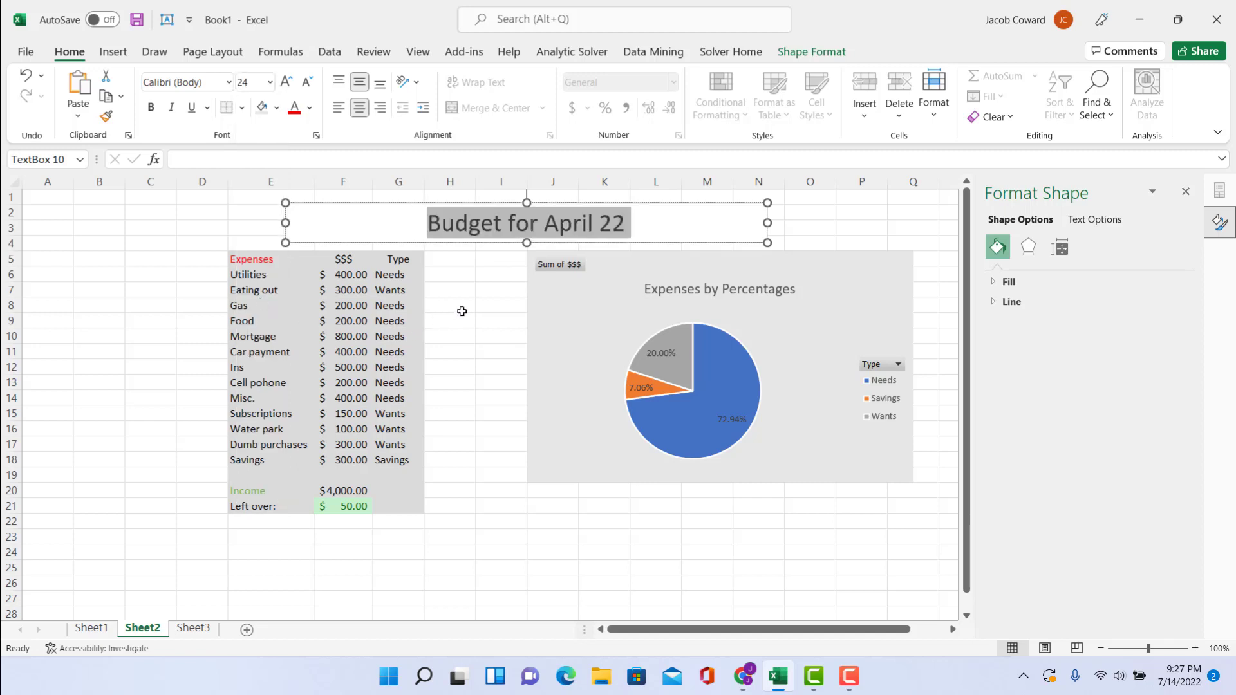
Deselect the title box and turn off the Gridlines View so Sheet2 shows a clean background.
click(451, 305)
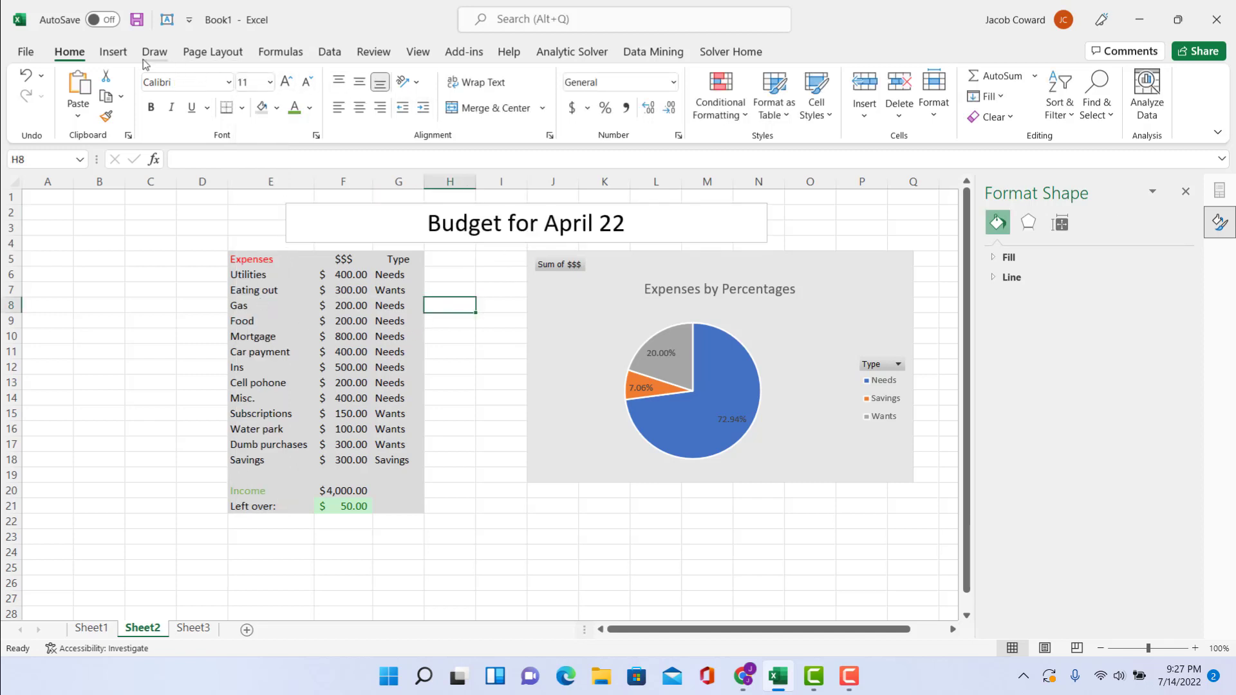
click(113, 51)
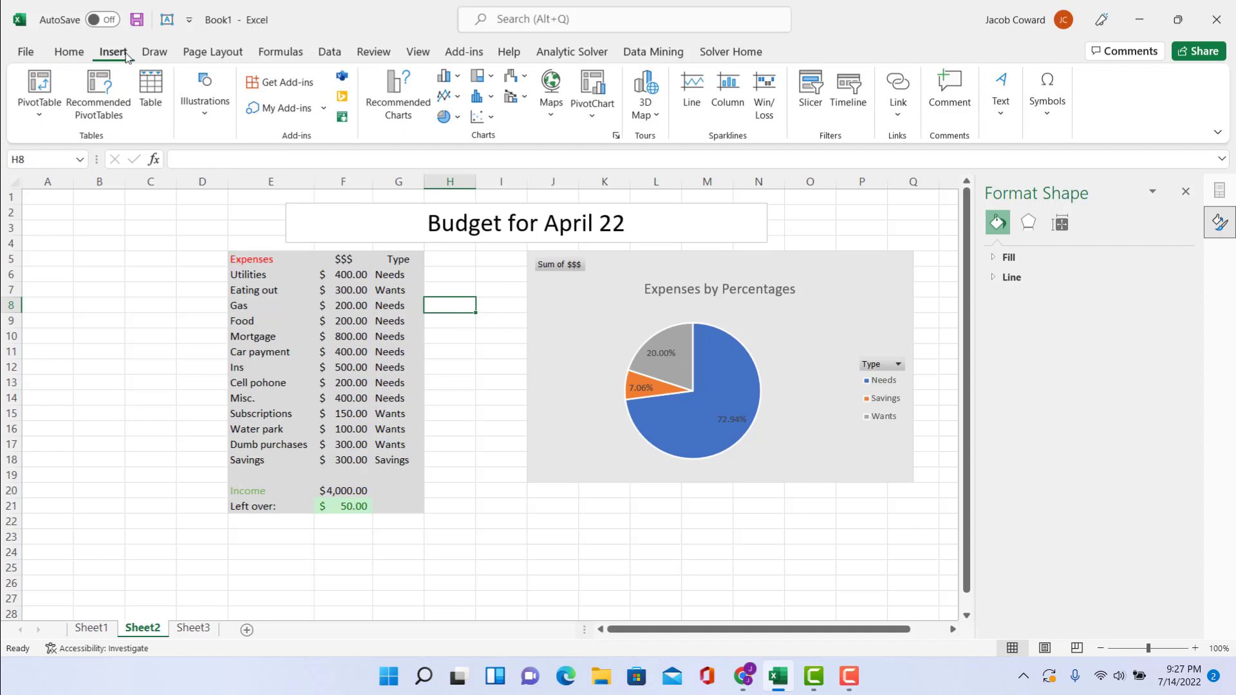
click(212, 51)
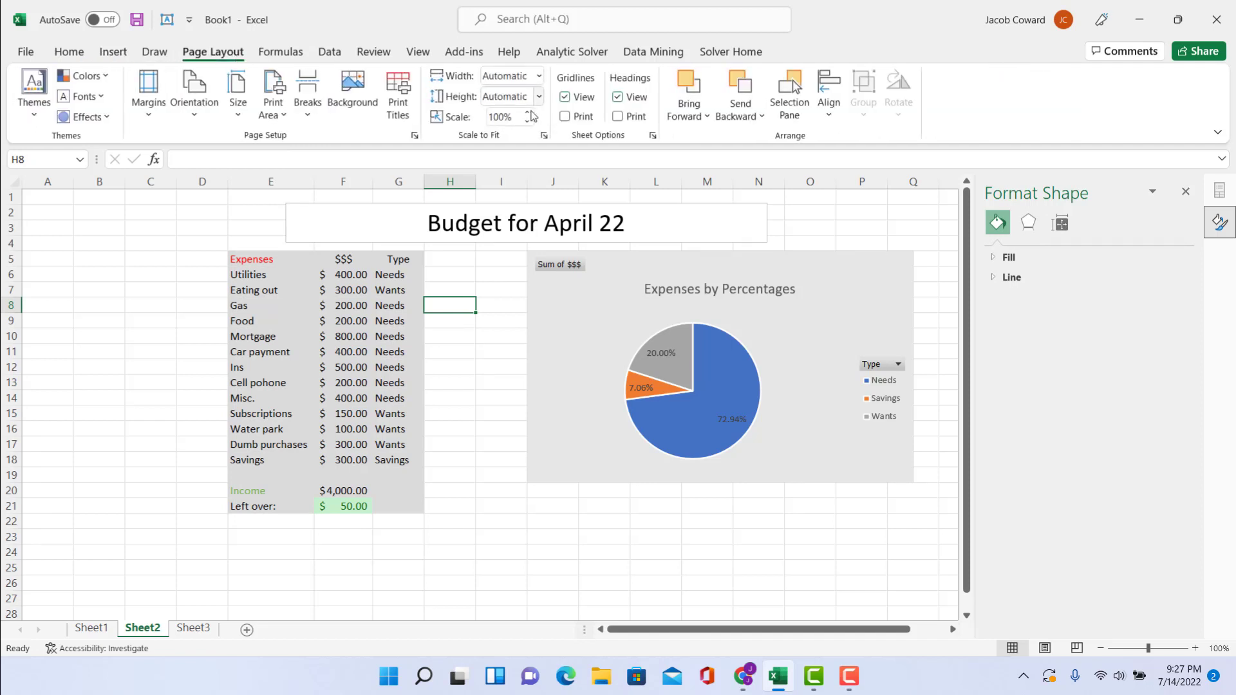
click(564, 97)
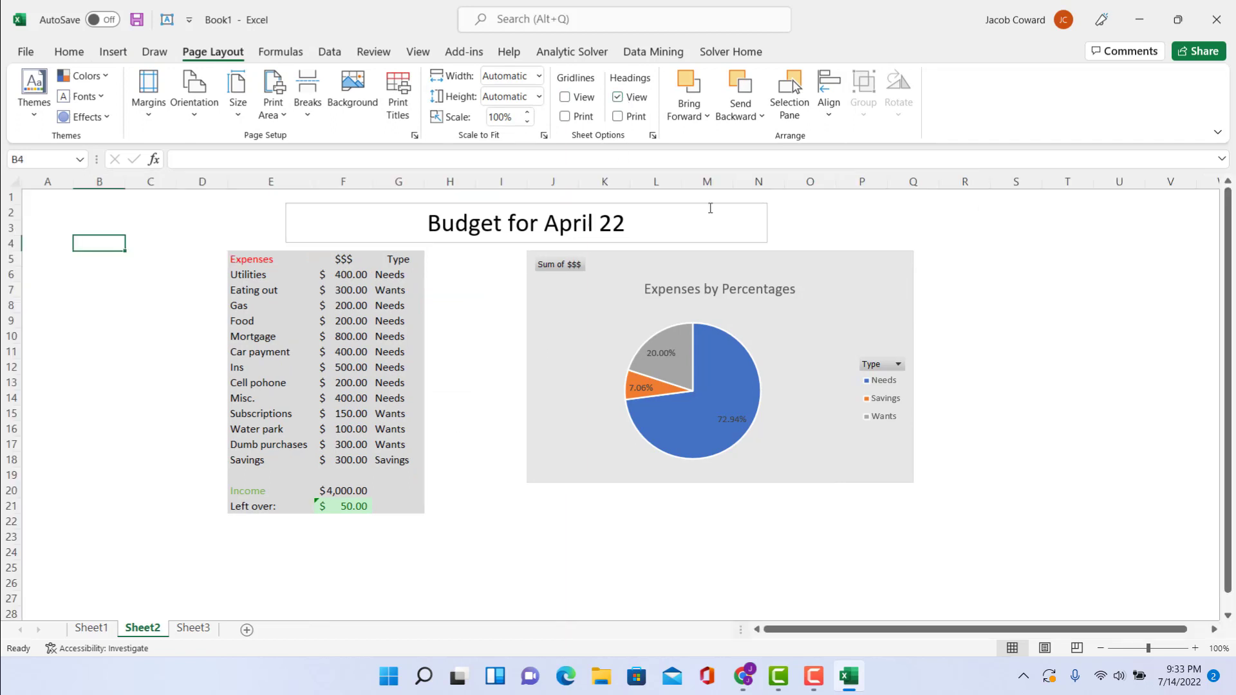
click(114, 52)
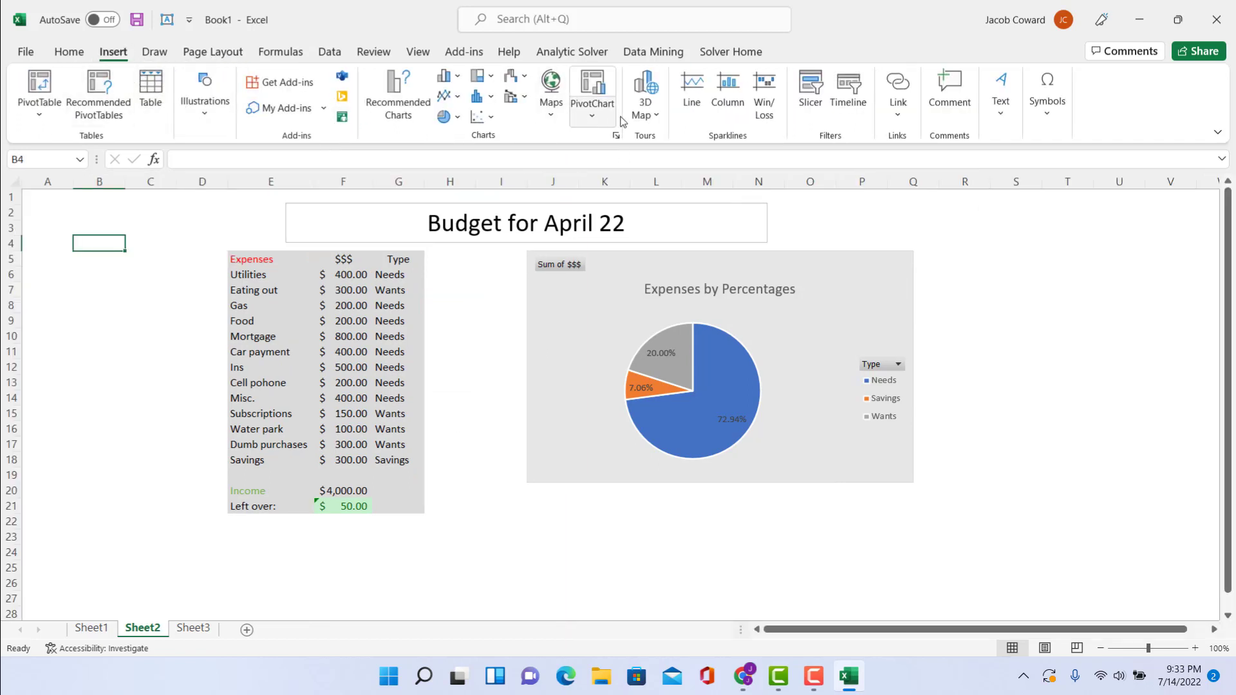
Insert a sheet background image found by searching Bing for 'blue'.
click(68, 52)
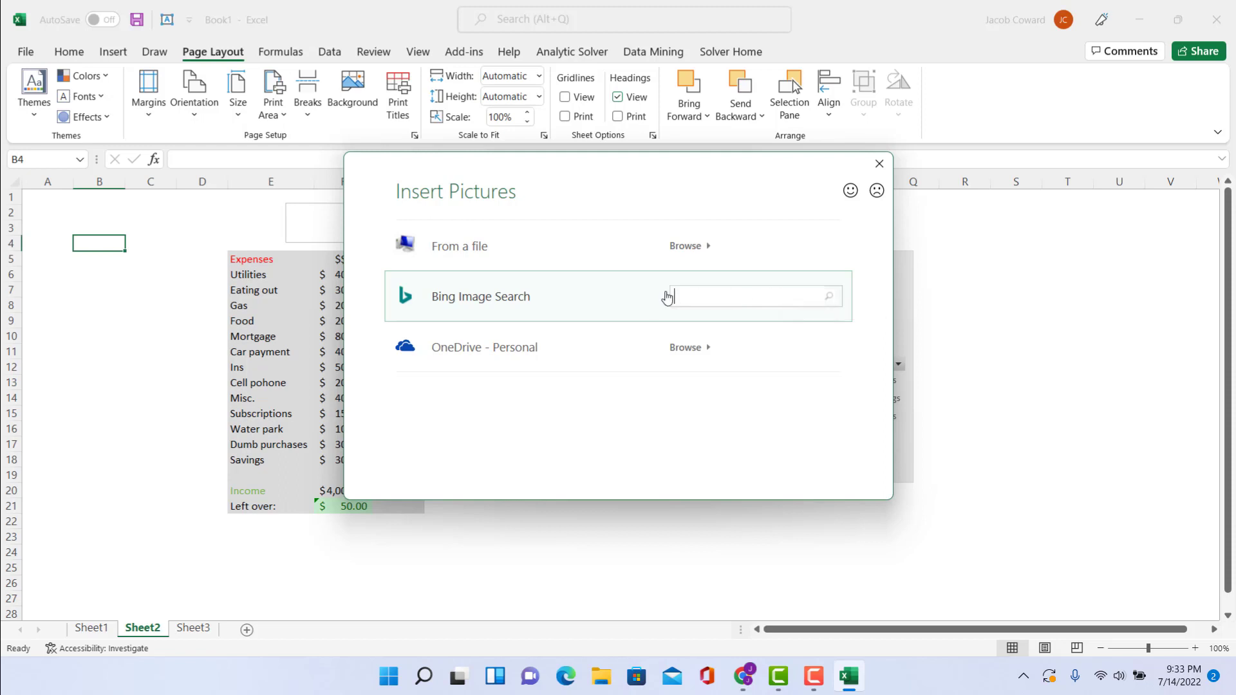
text(blue)
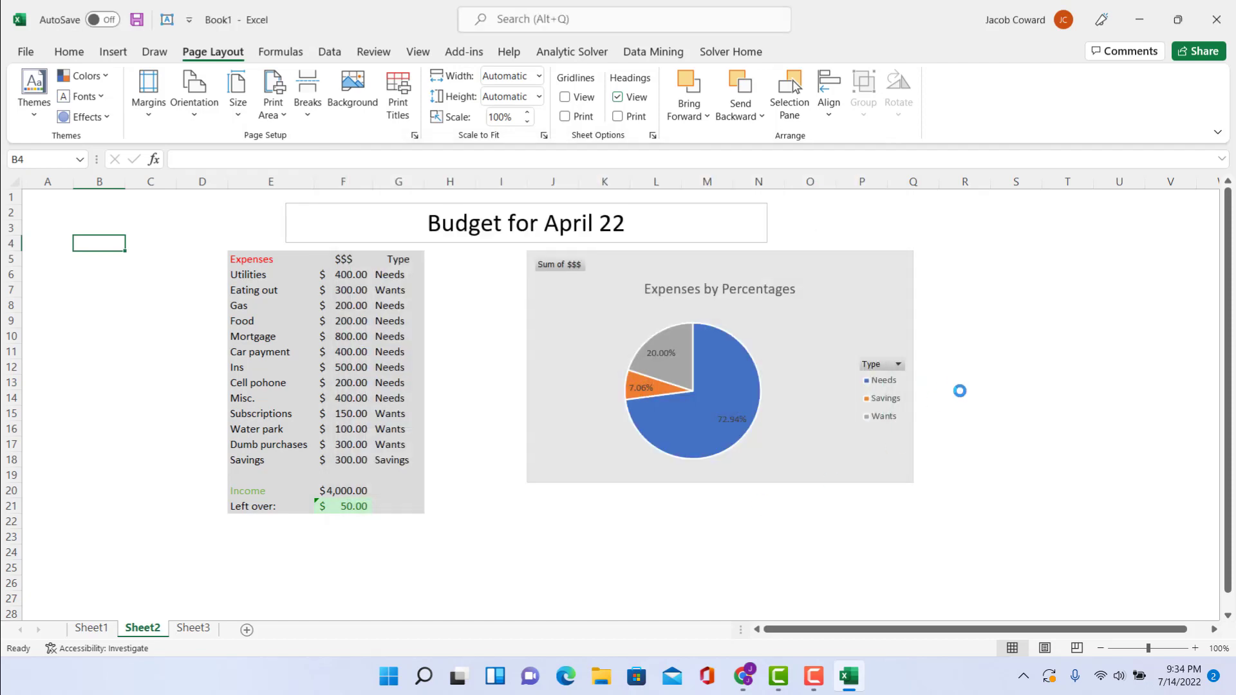
click(352, 93)
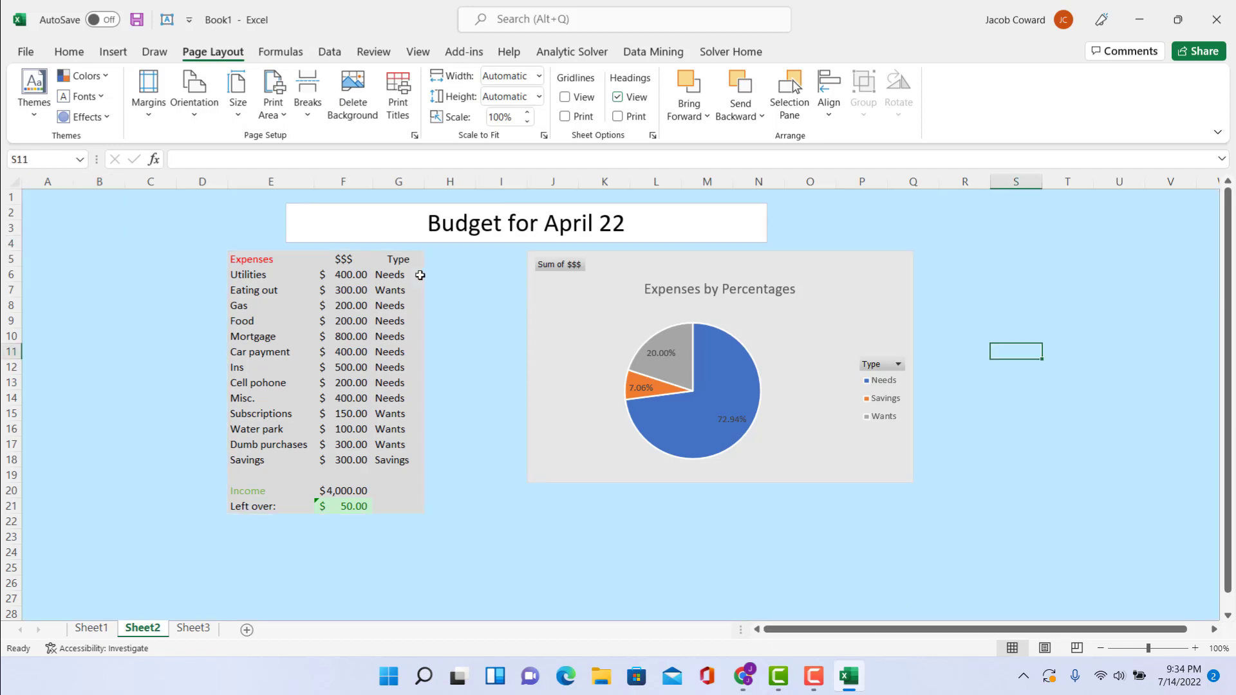
click(524, 223)
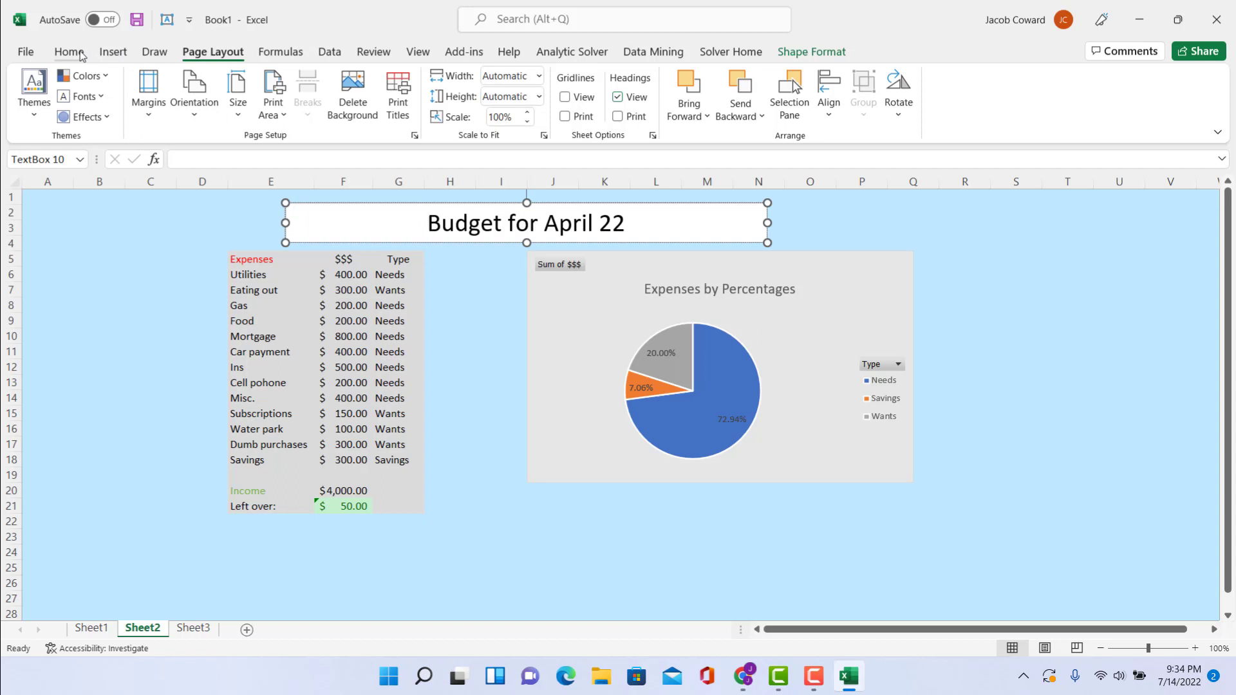
Give the 'Budget for April 22' title box a gray fill matching the table and chart.
click(69, 51)
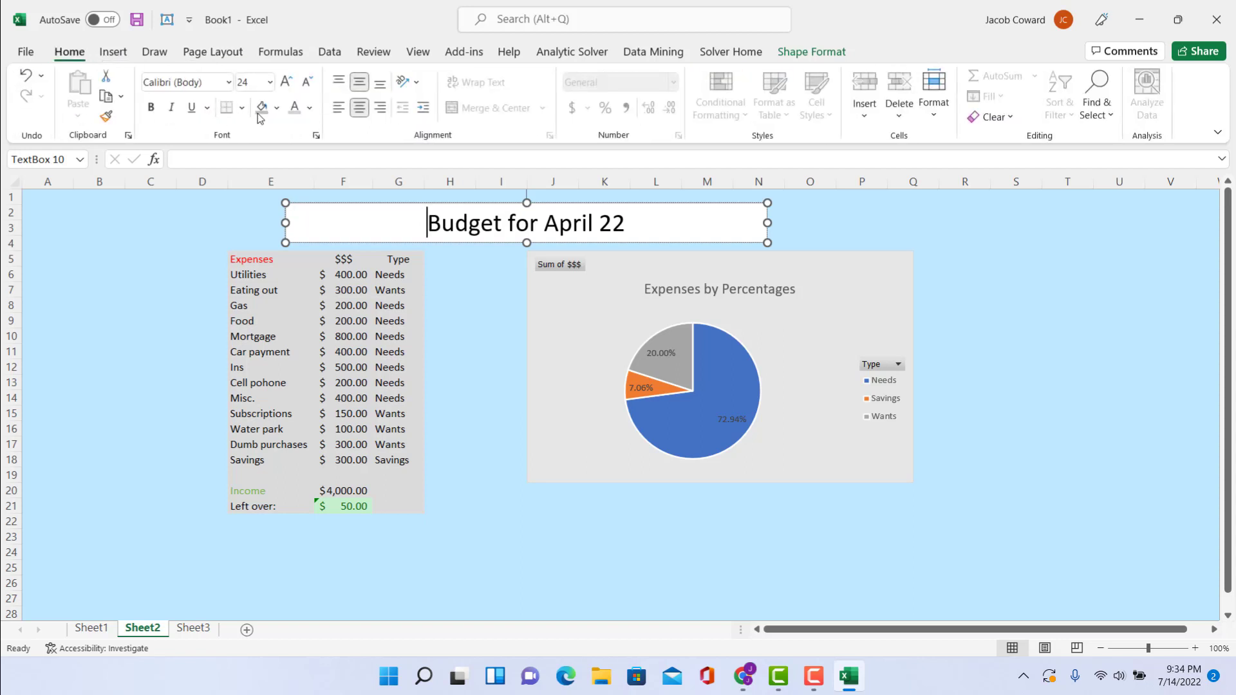
click(449, 305)
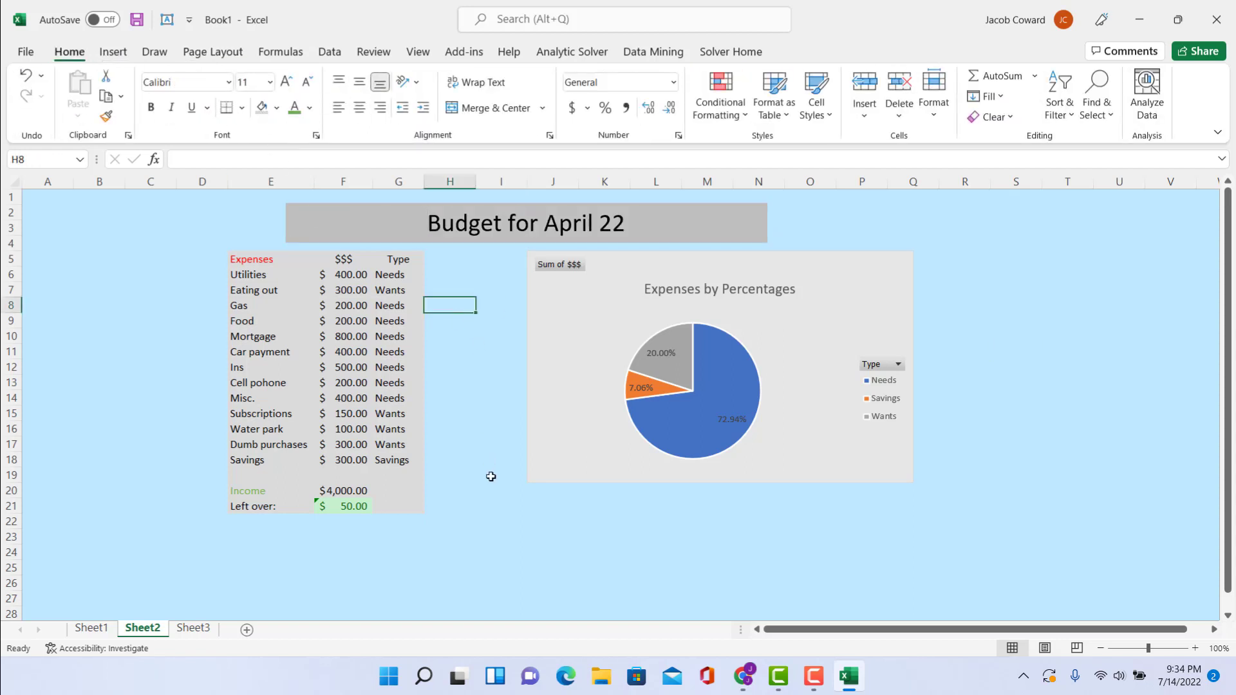
mouse_move(739, 418)
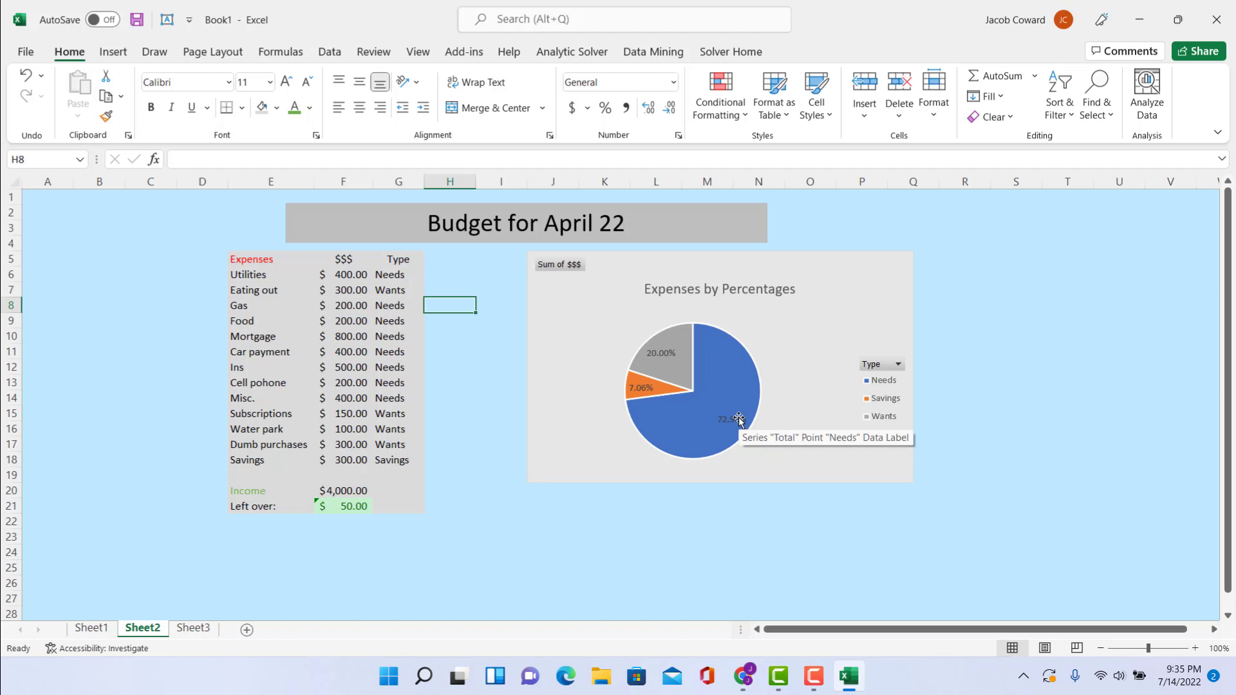
mouse_move(733, 415)
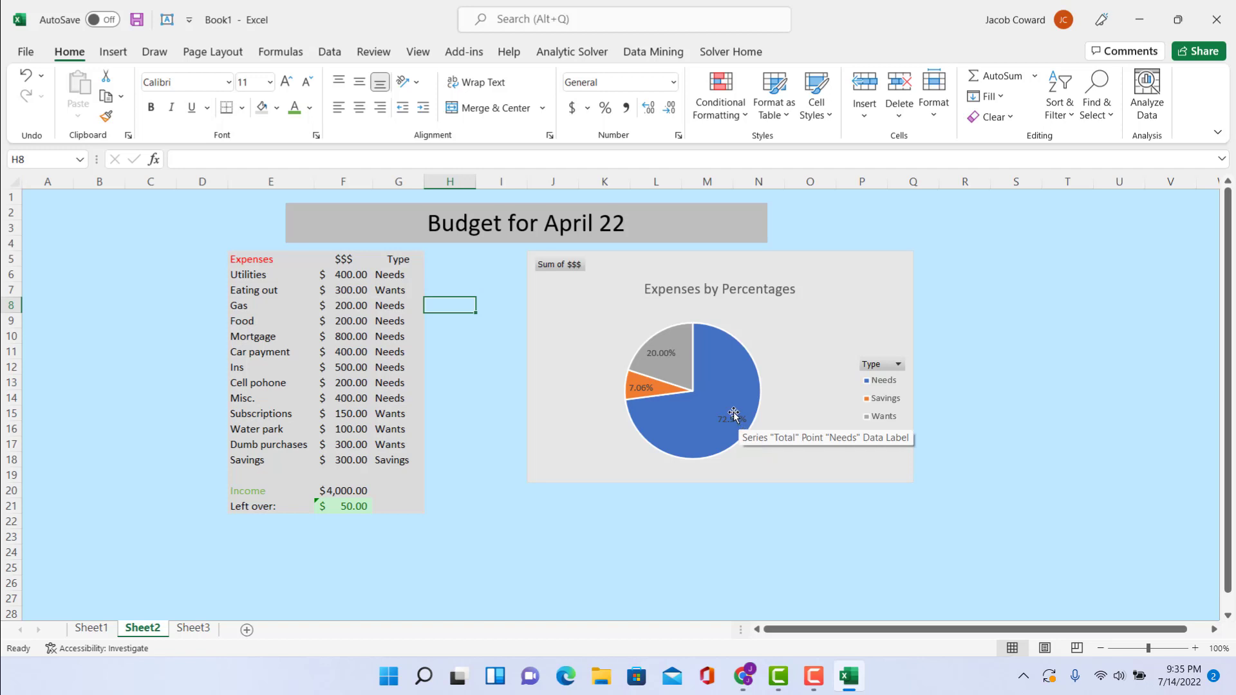
mouse_move(749, 436)
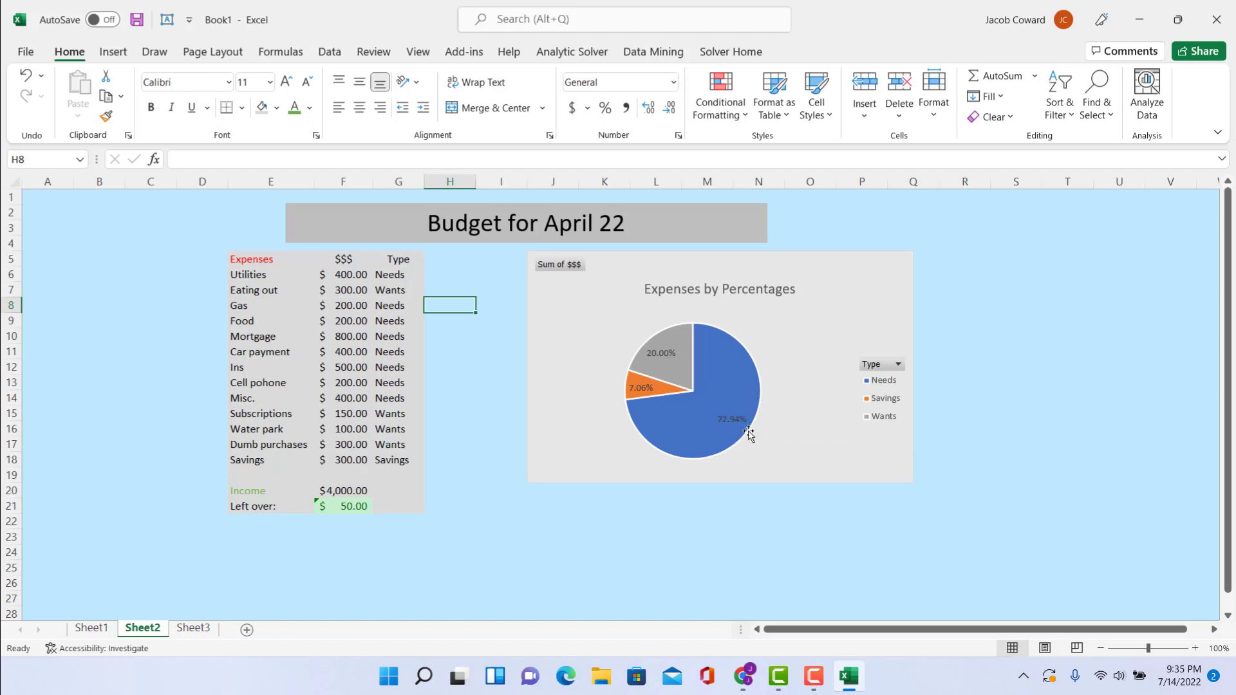
mouse_move(770, 394)
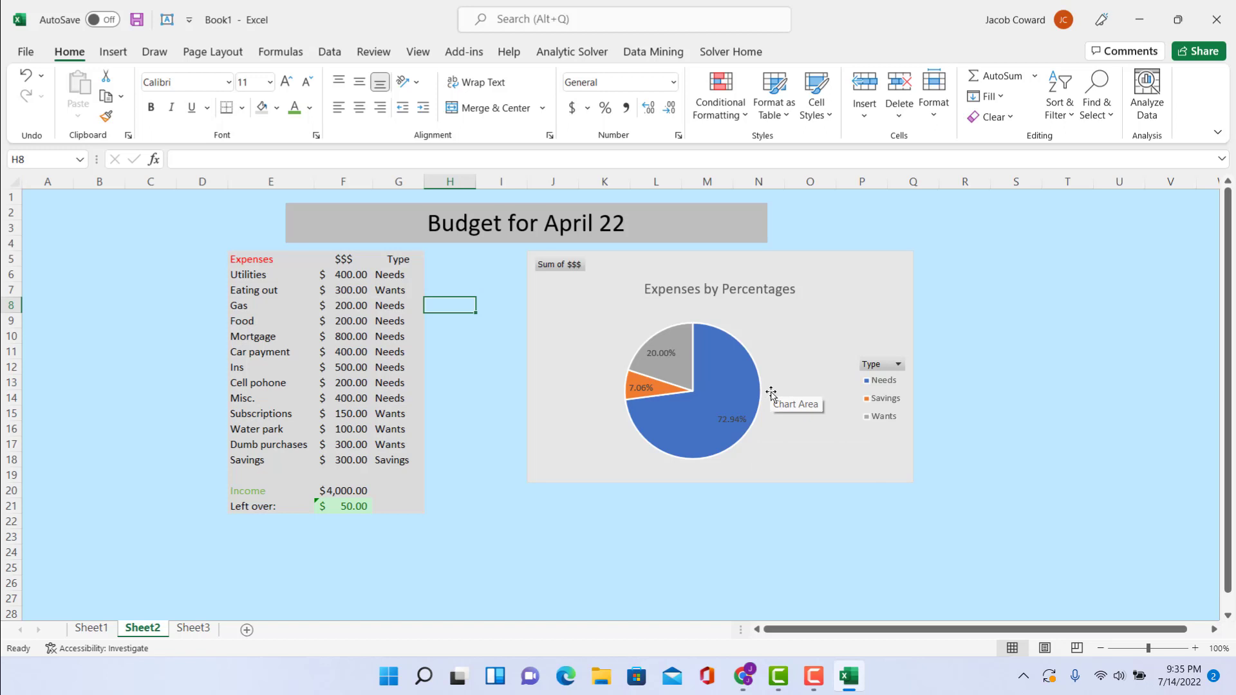
mouse_move(771, 391)
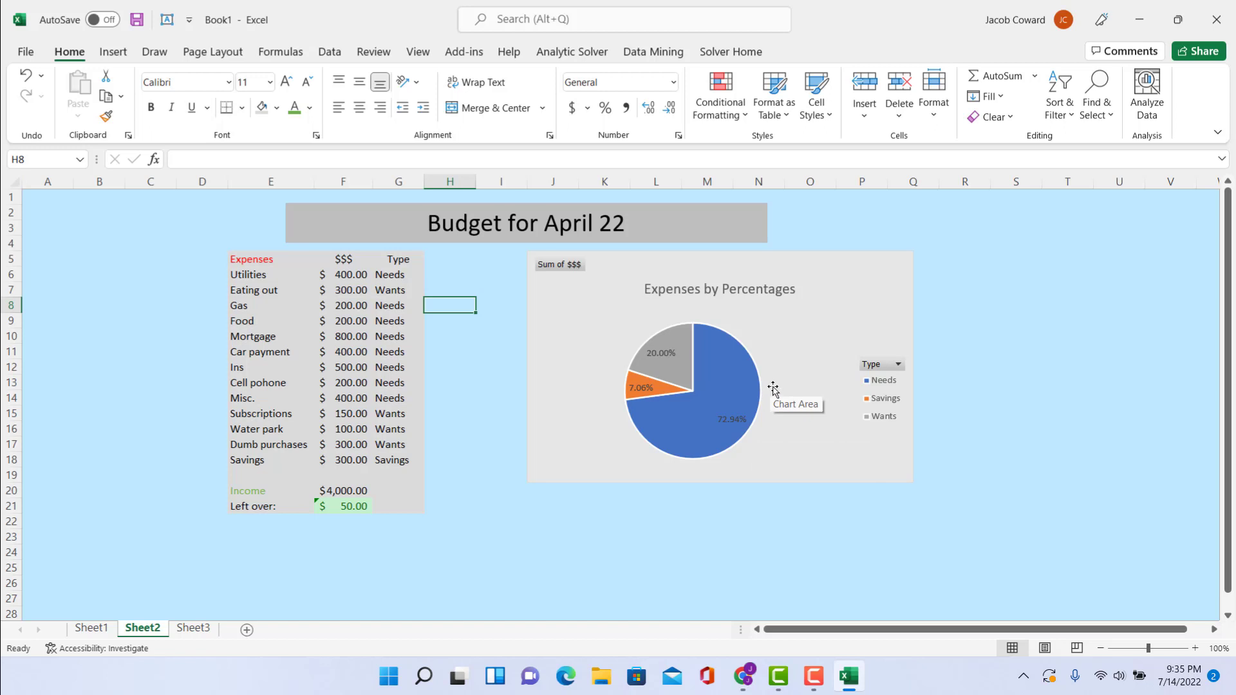
mouse_move(871, 401)
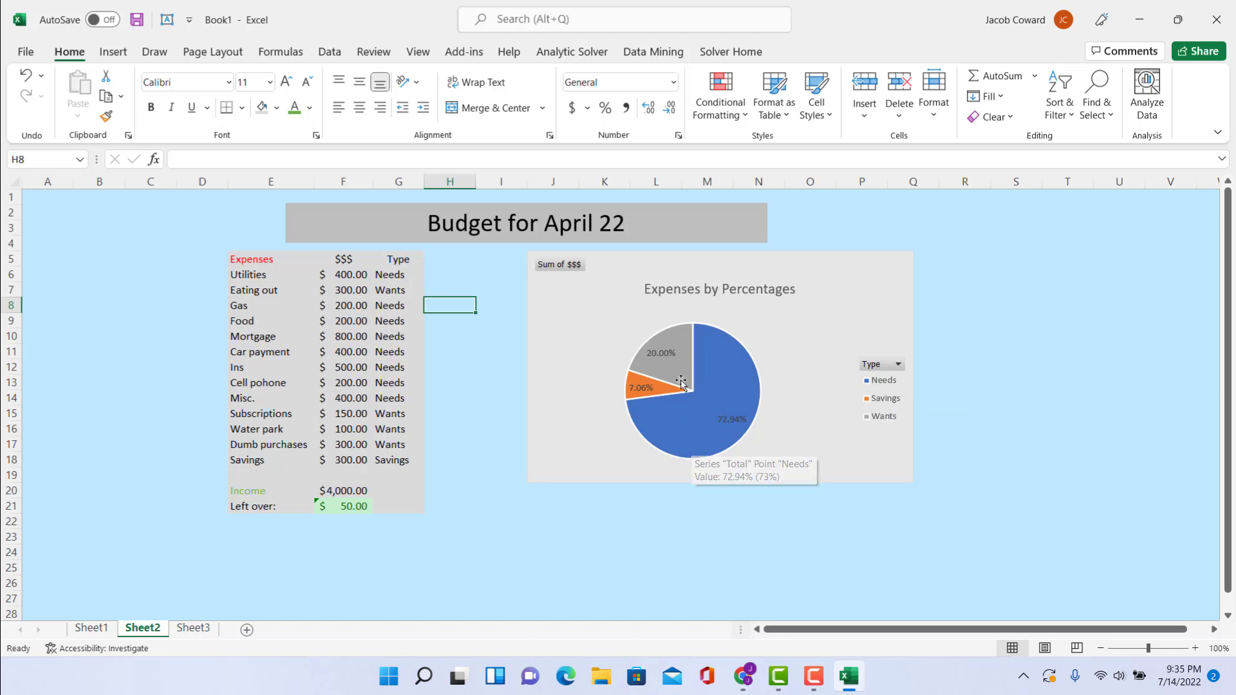
mouse_move(656, 408)
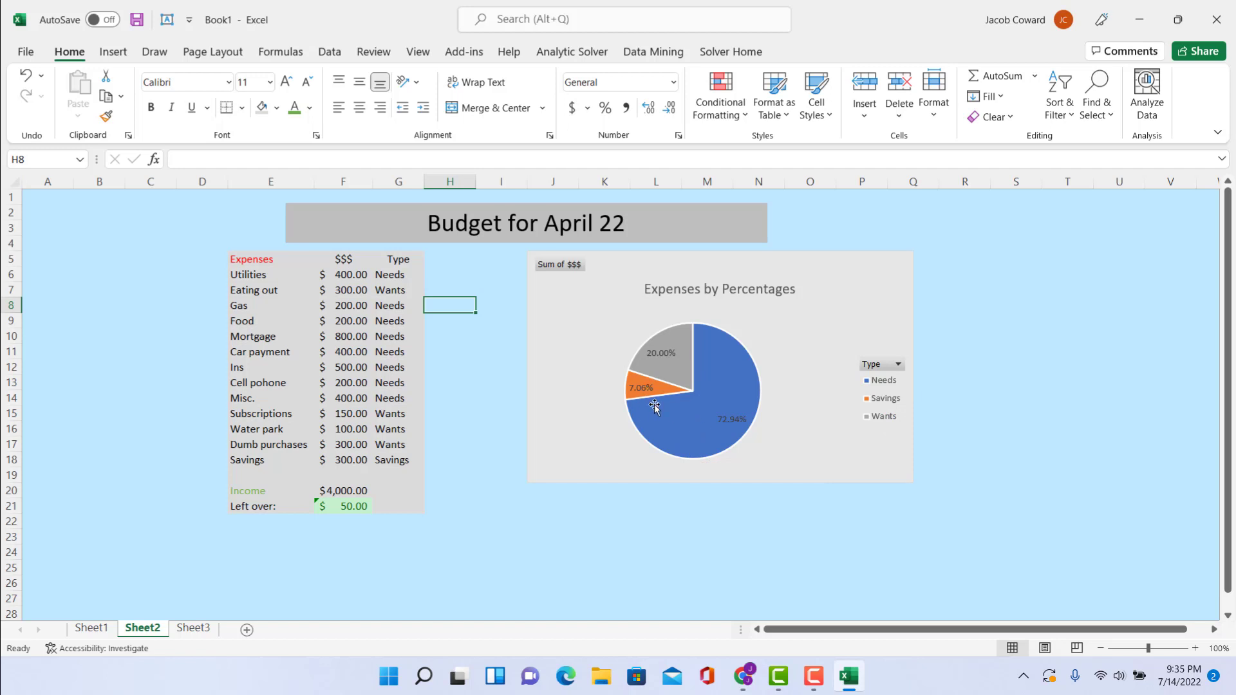
mouse_move(687, 420)
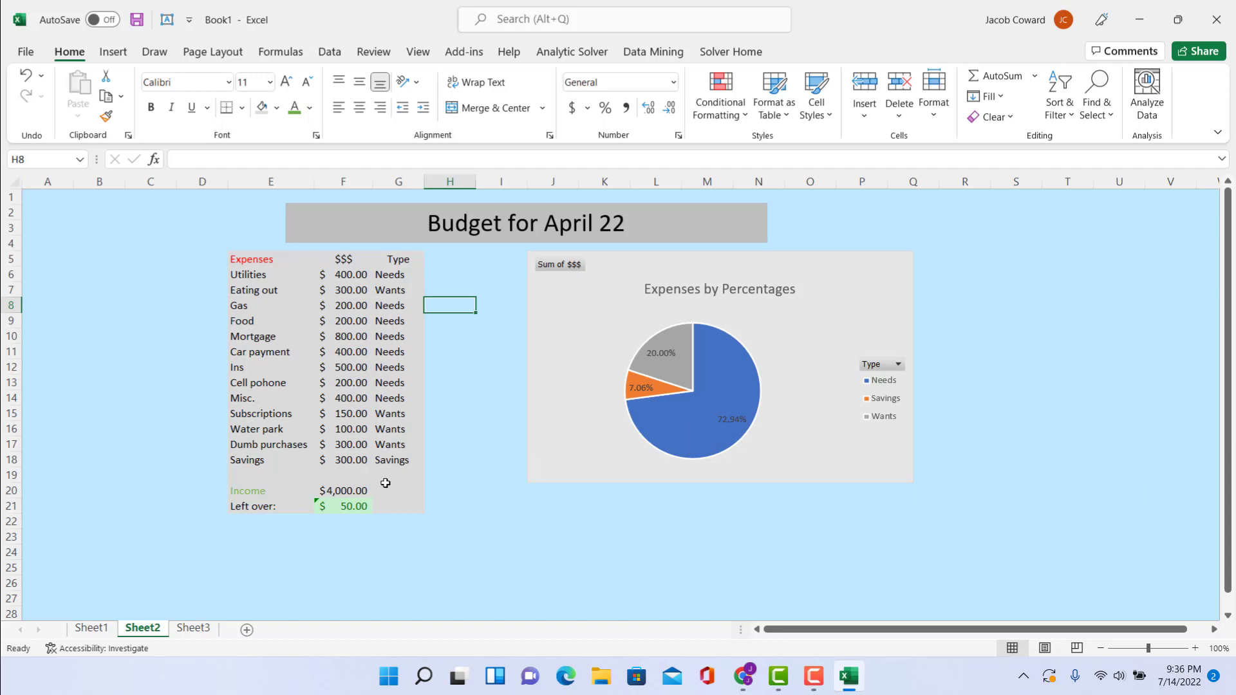
mouse_move(764, 441)
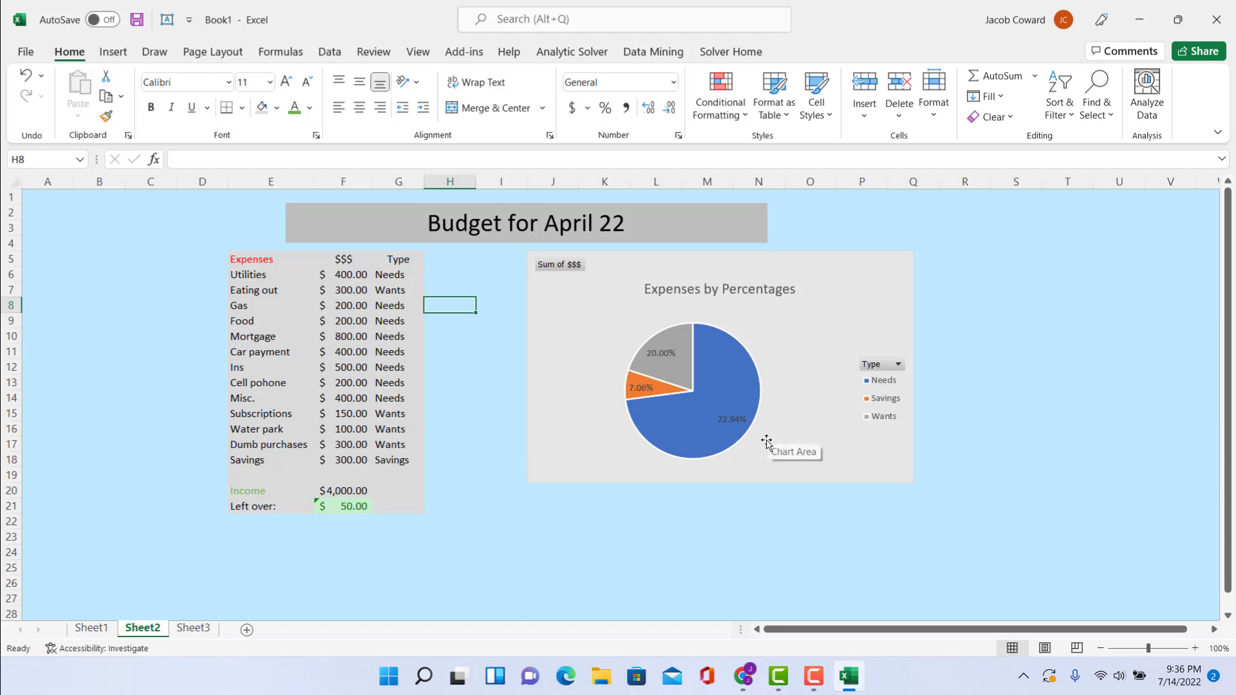
mouse_move(739, 387)
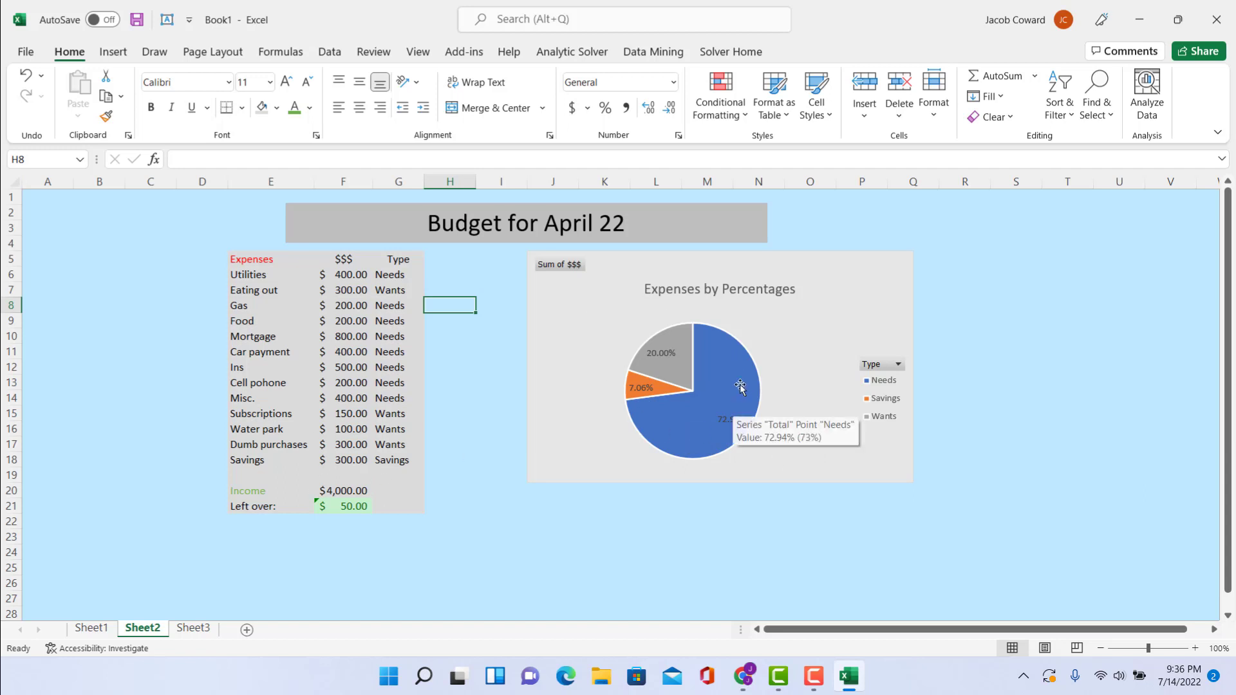
mouse_move(739, 439)
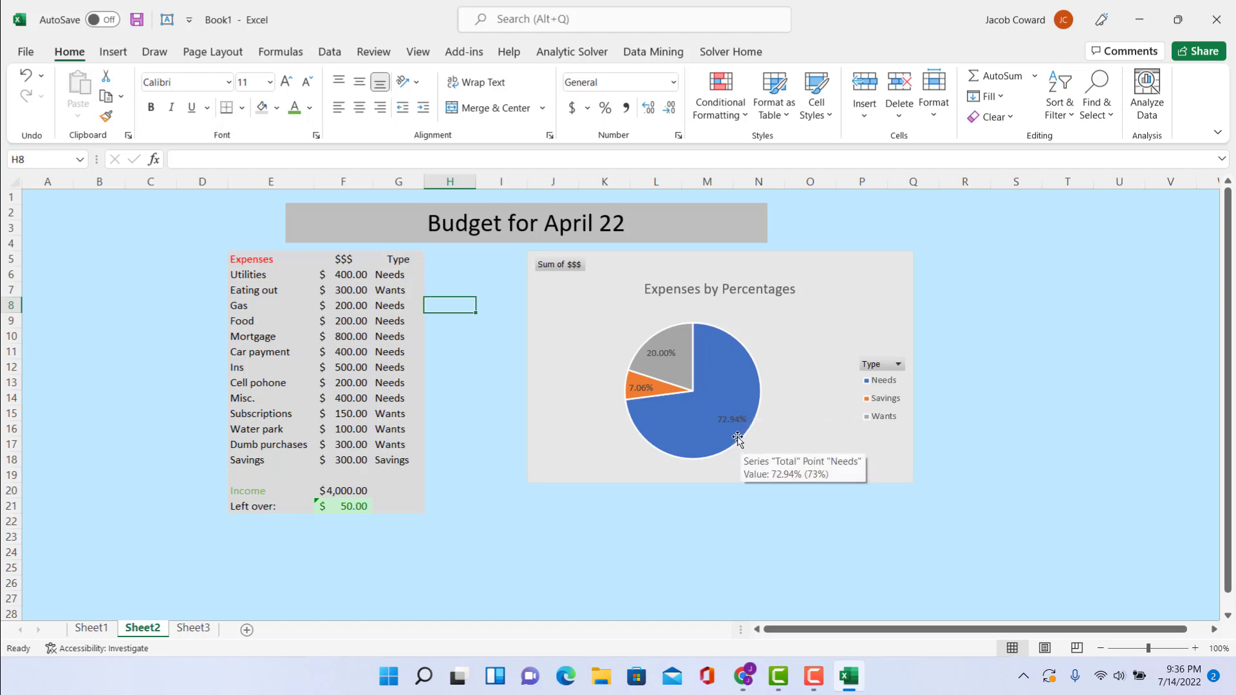
mouse_move(704, 449)
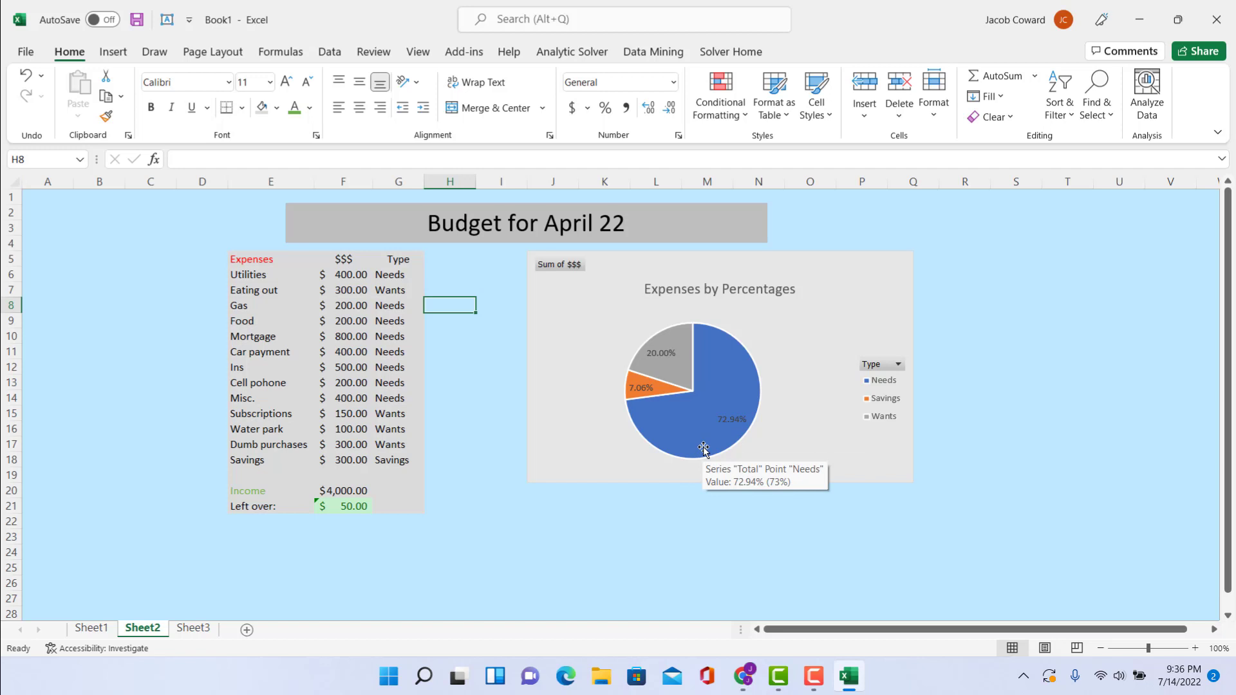
mouse_move(757, 416)
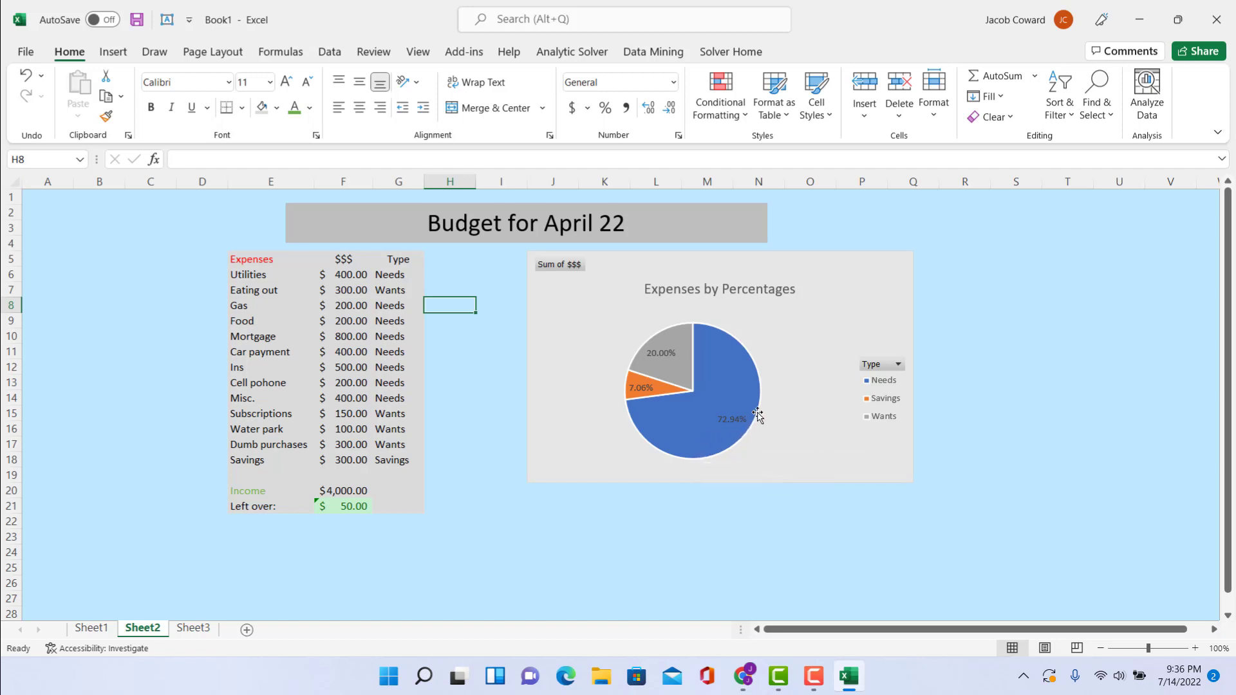
mouse_move(761, 432)
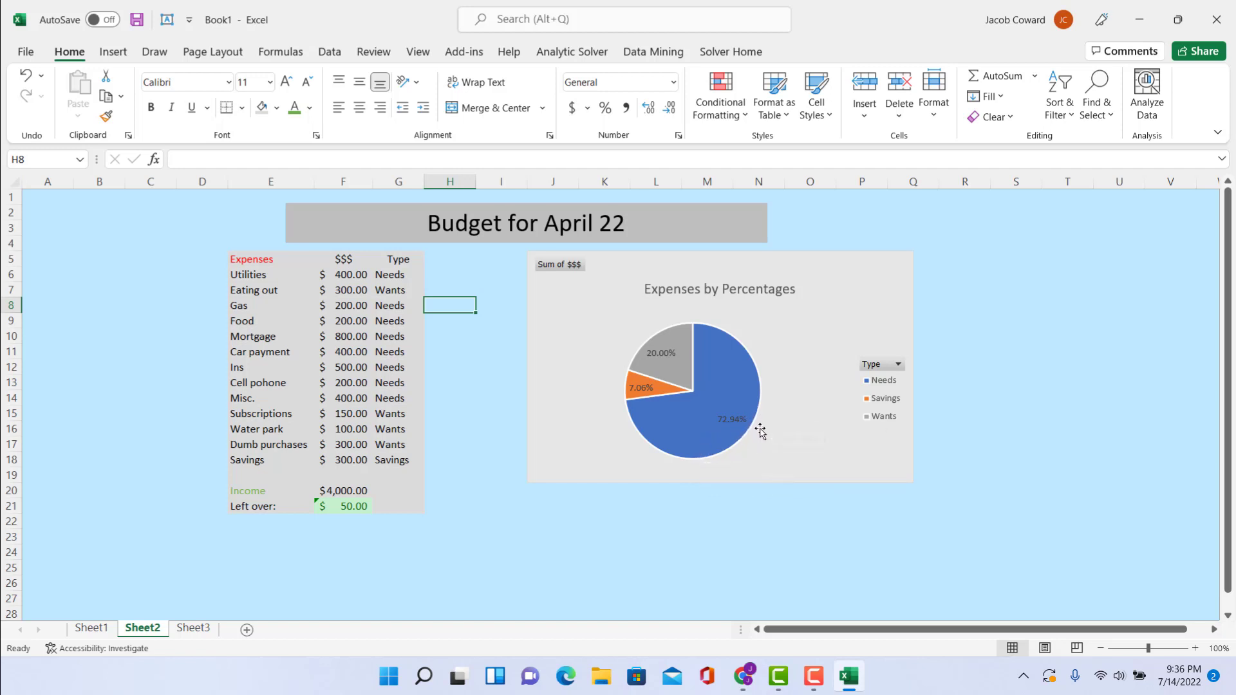
mouse_move(650, 473)
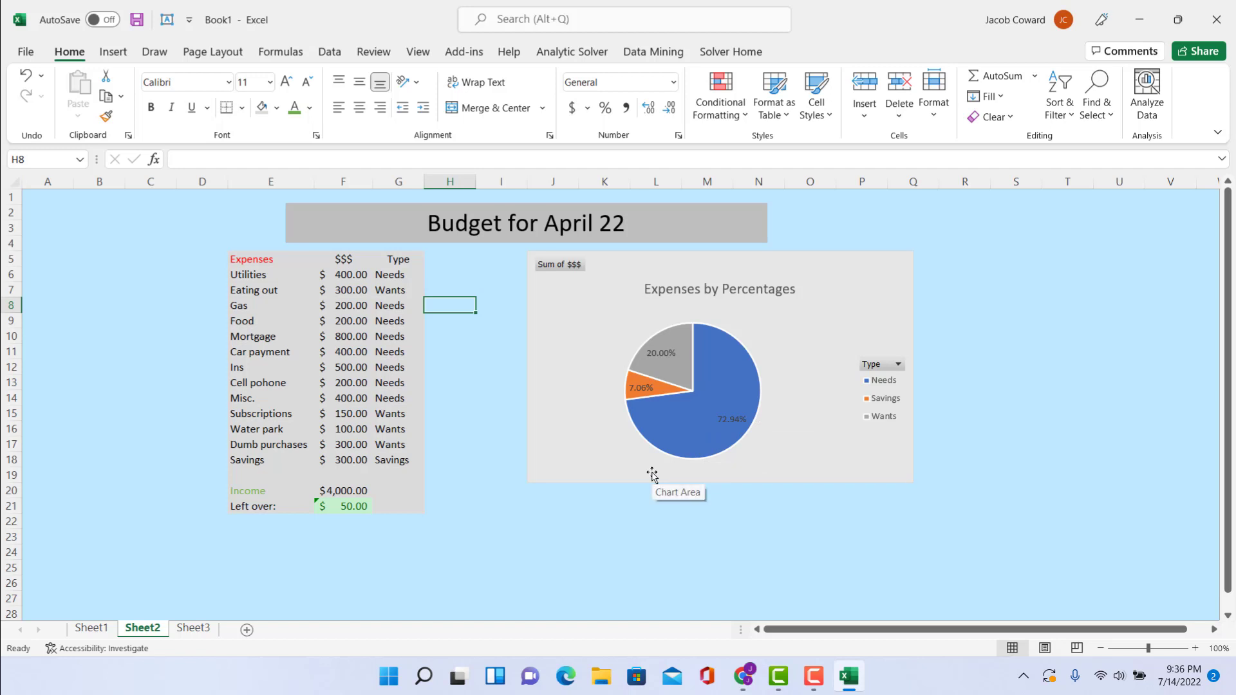
mouse_move(653, 465)
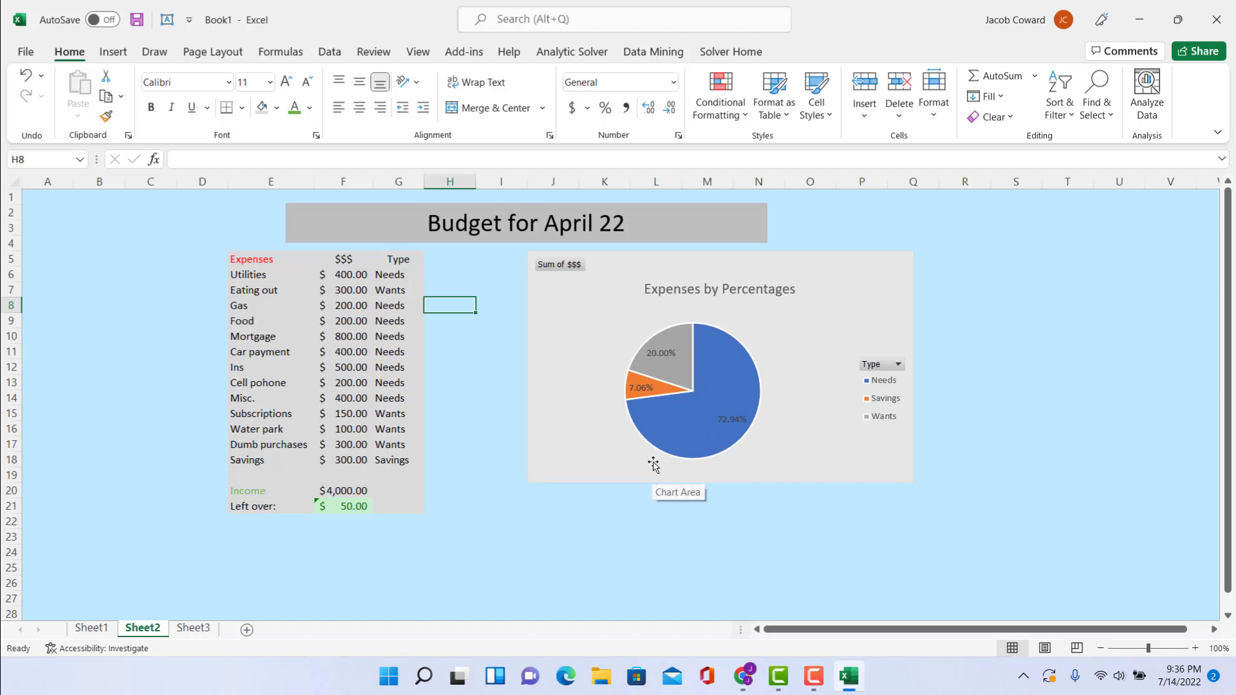
mouse_move(661, 453)
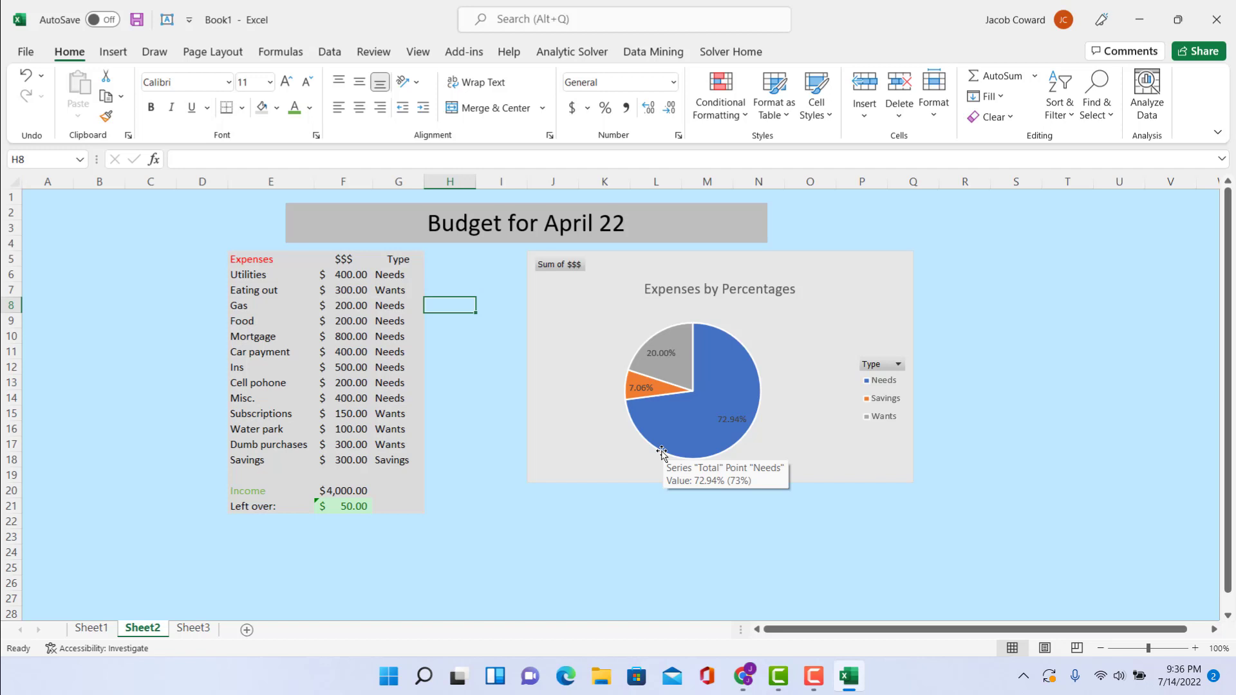
mouse_move(650, 413)
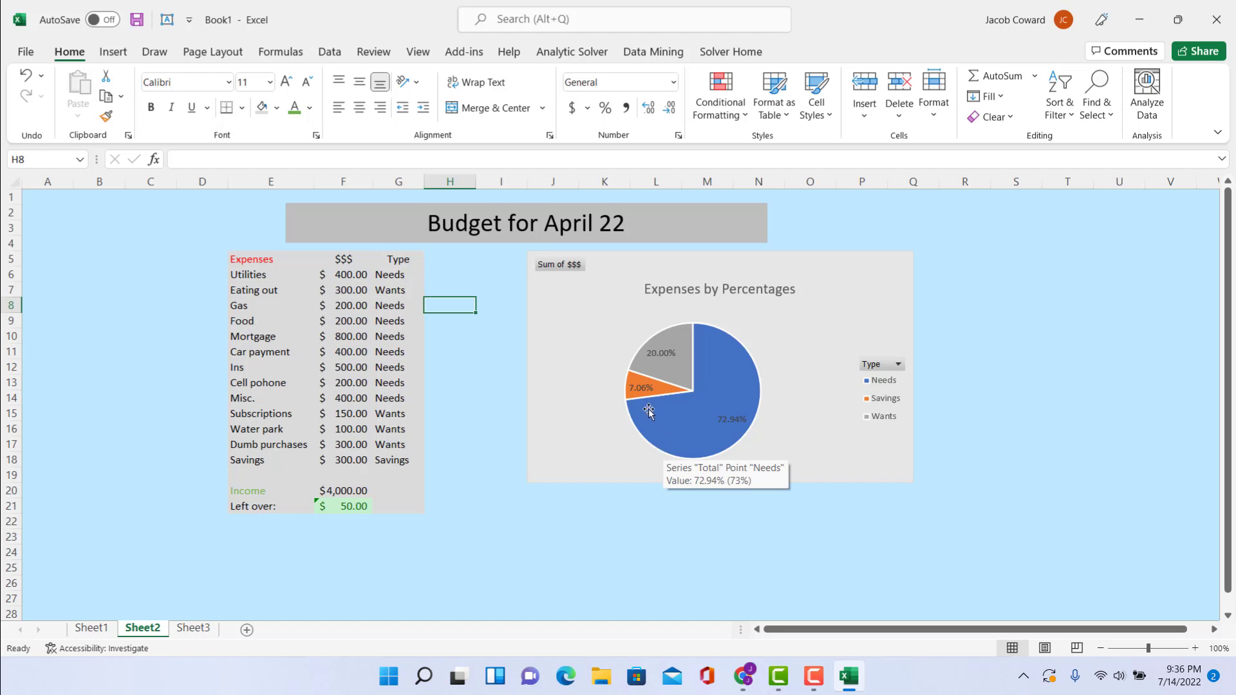
mouse_move(644, 412)
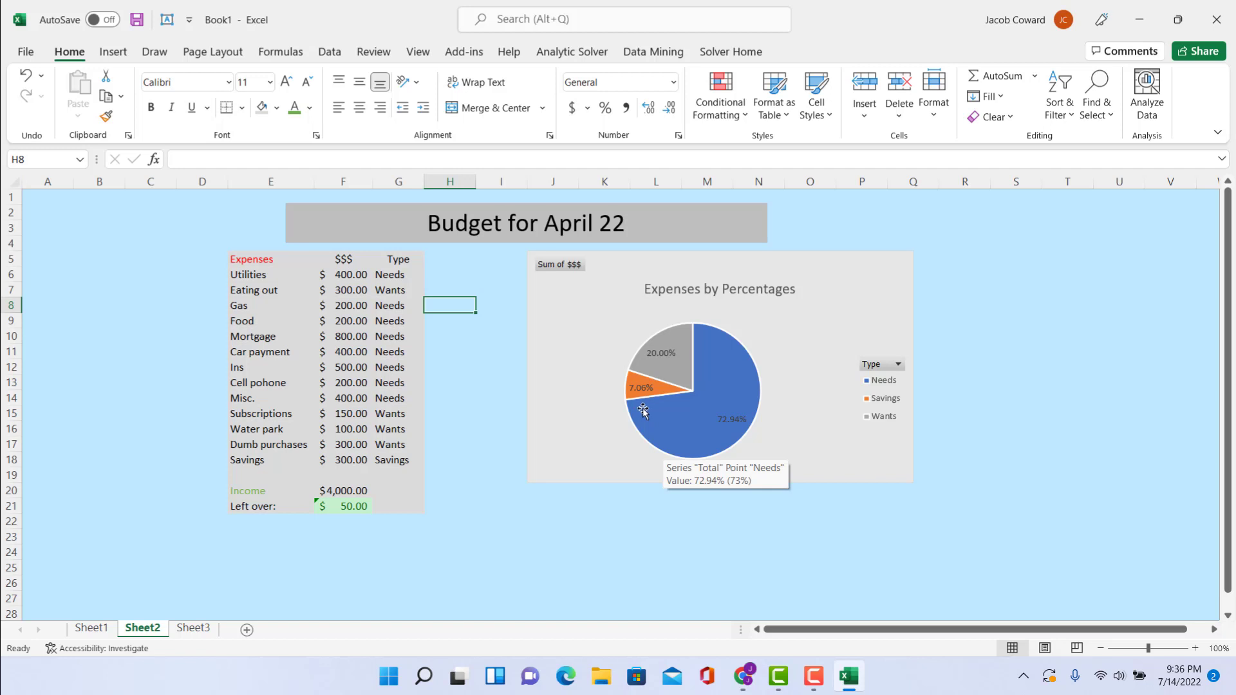